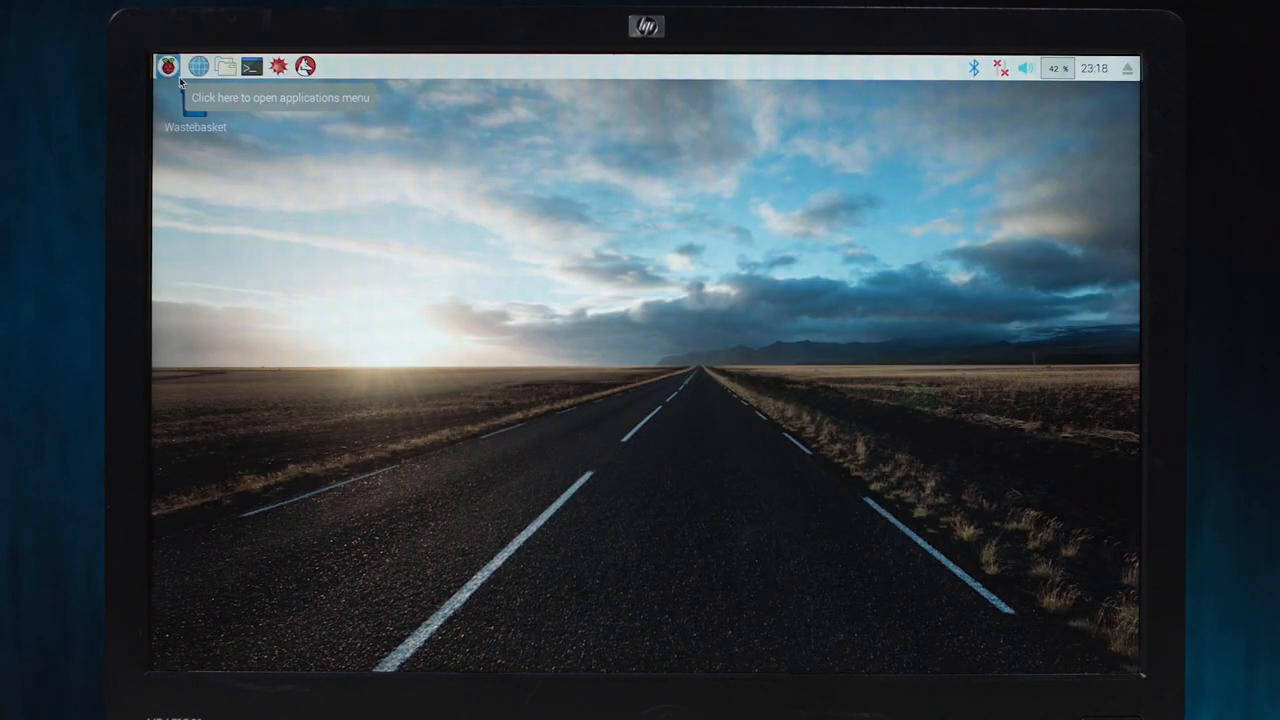
mouse_move(703, 281)
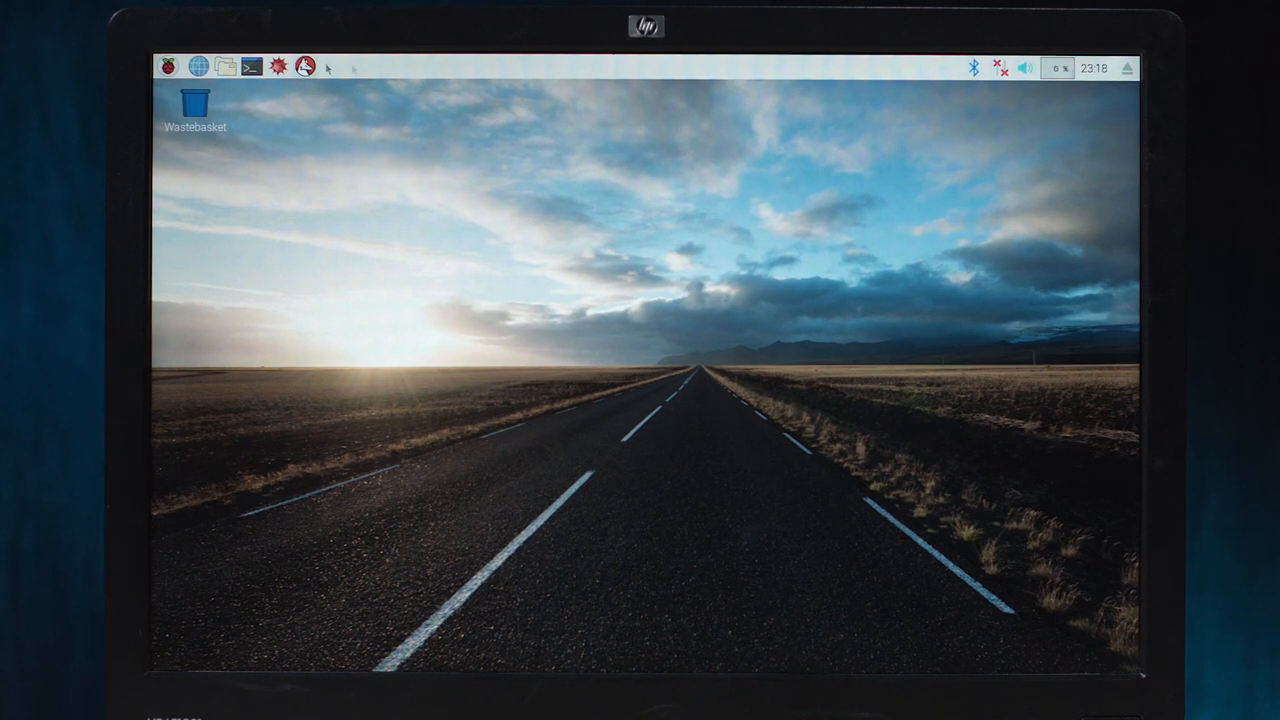
- Open and close File Manager and Terminal, then launch Chromium to the no-internet help page
left_click(167, 66)
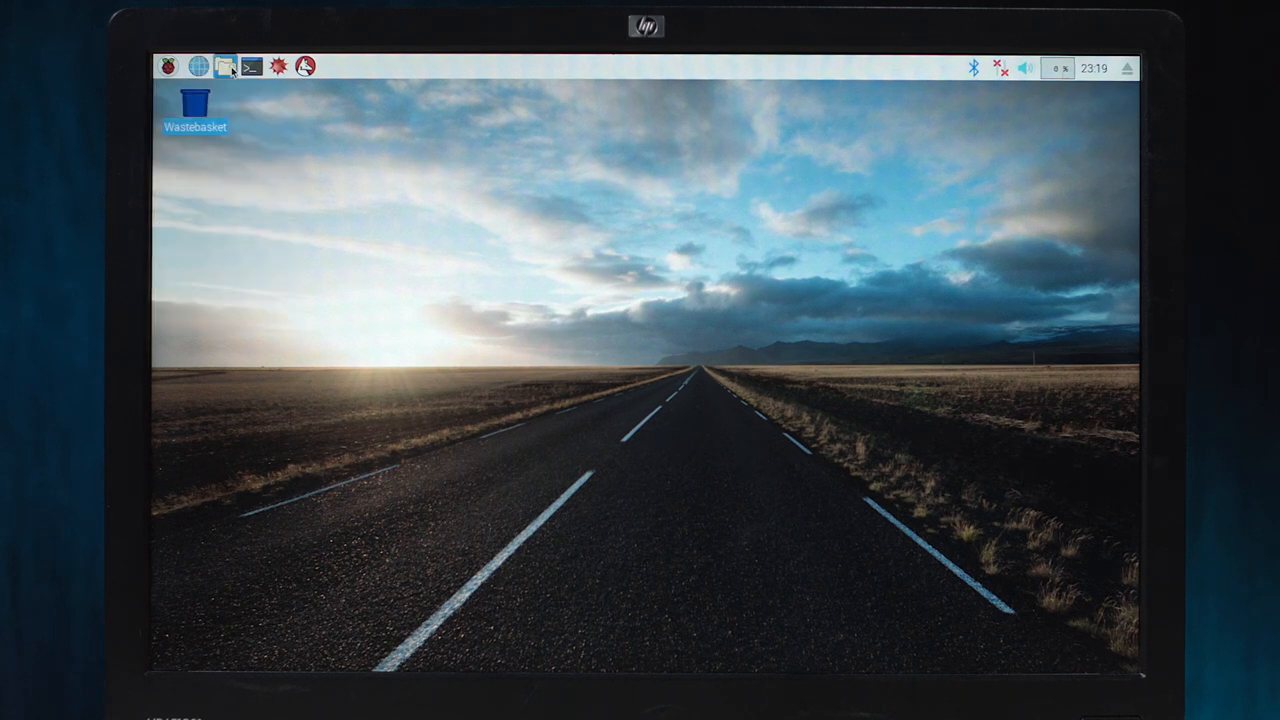
left_click(226, 66)
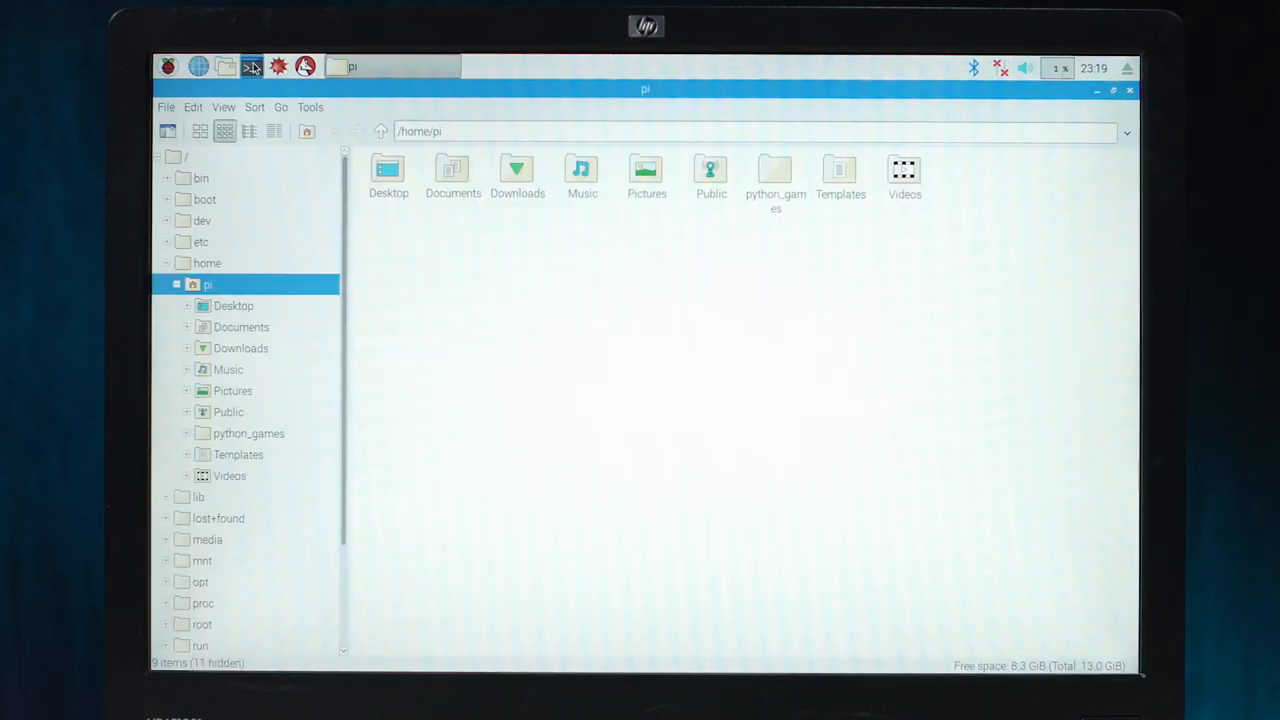
left_click(252, 66)
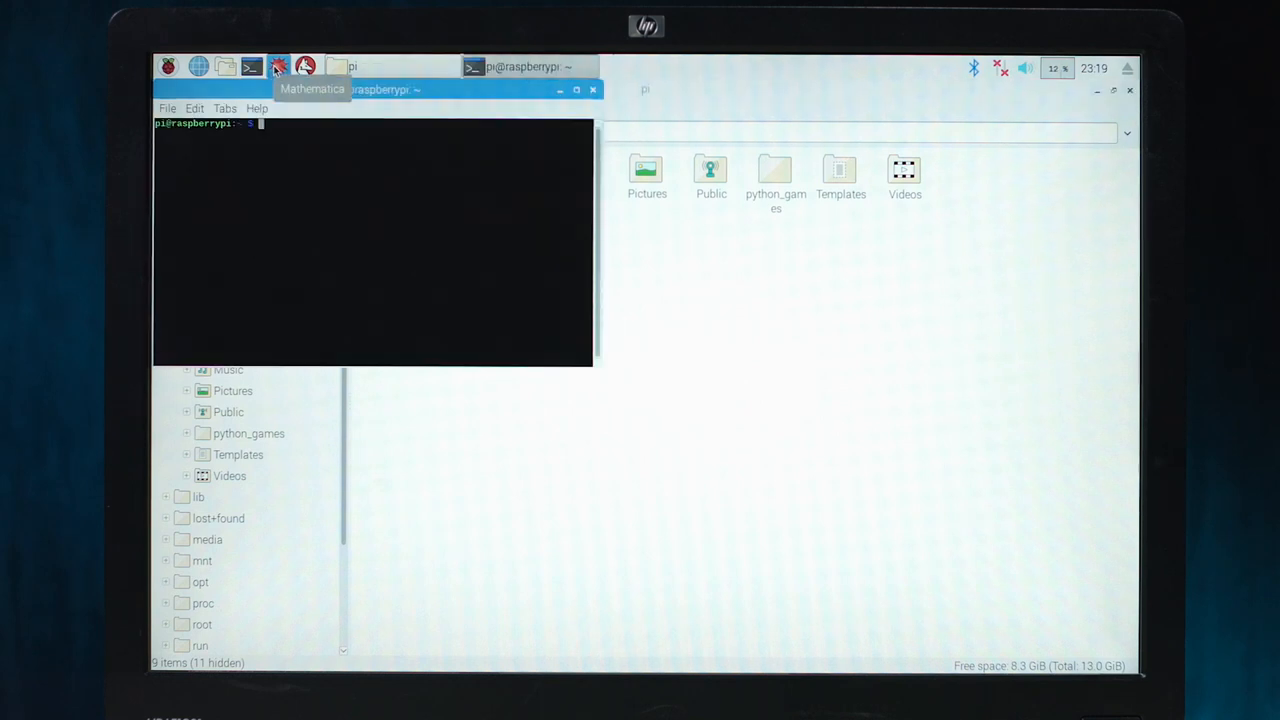
left_click(279, 66)
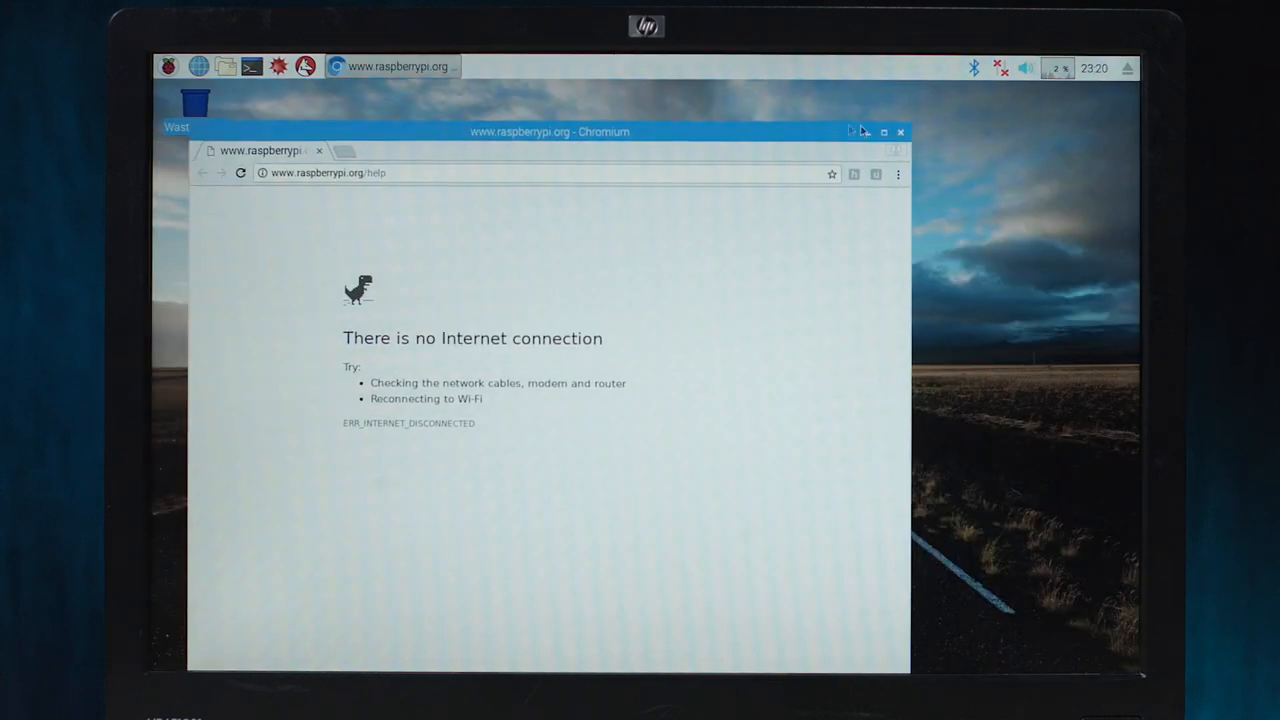
- Drag the Chromium window right, back, and settle it near the desktop centre
left_click_drag(549, 131, 801, 170)
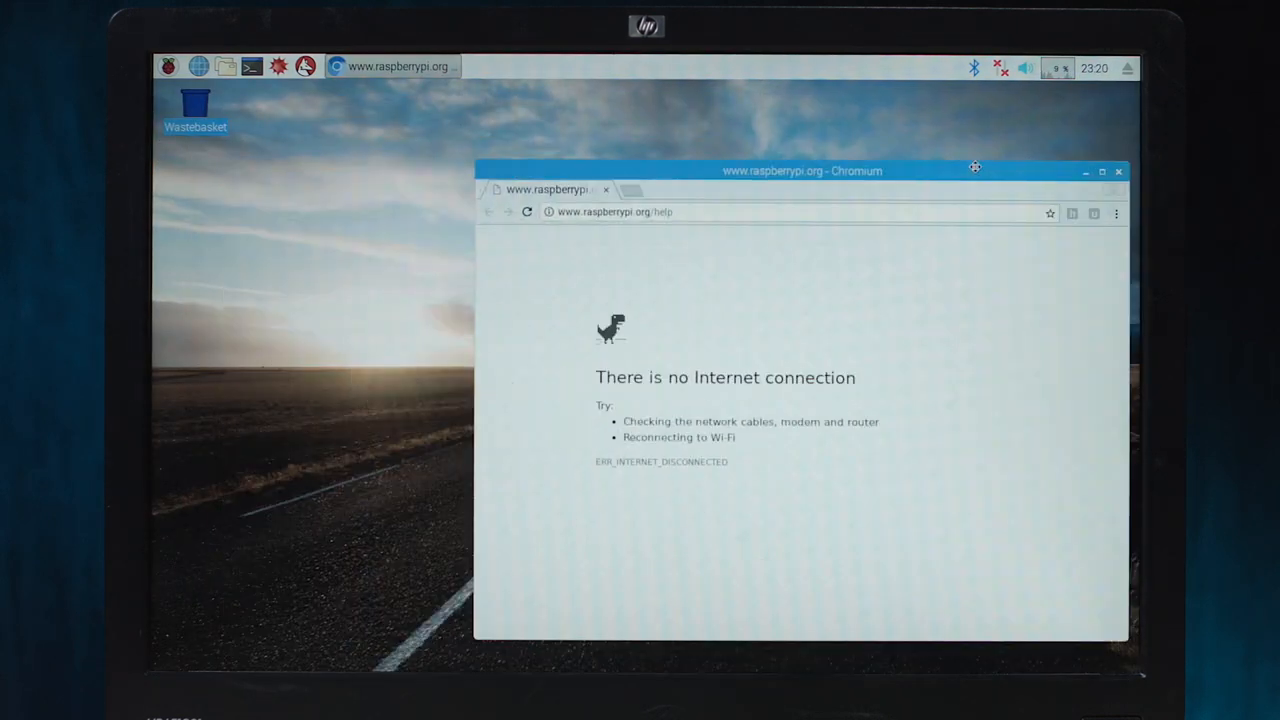
left_click_drag(800, 170, 675, 146)
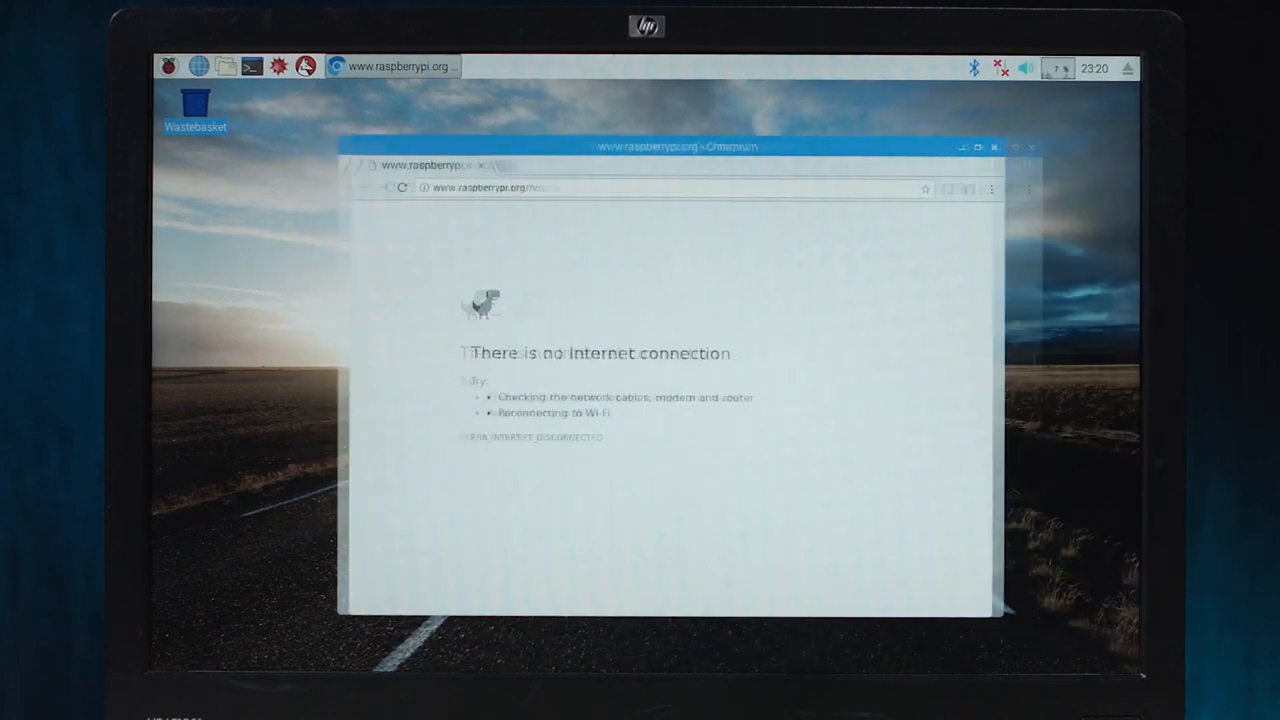
left_click_drag(674, 146, 478, 234)
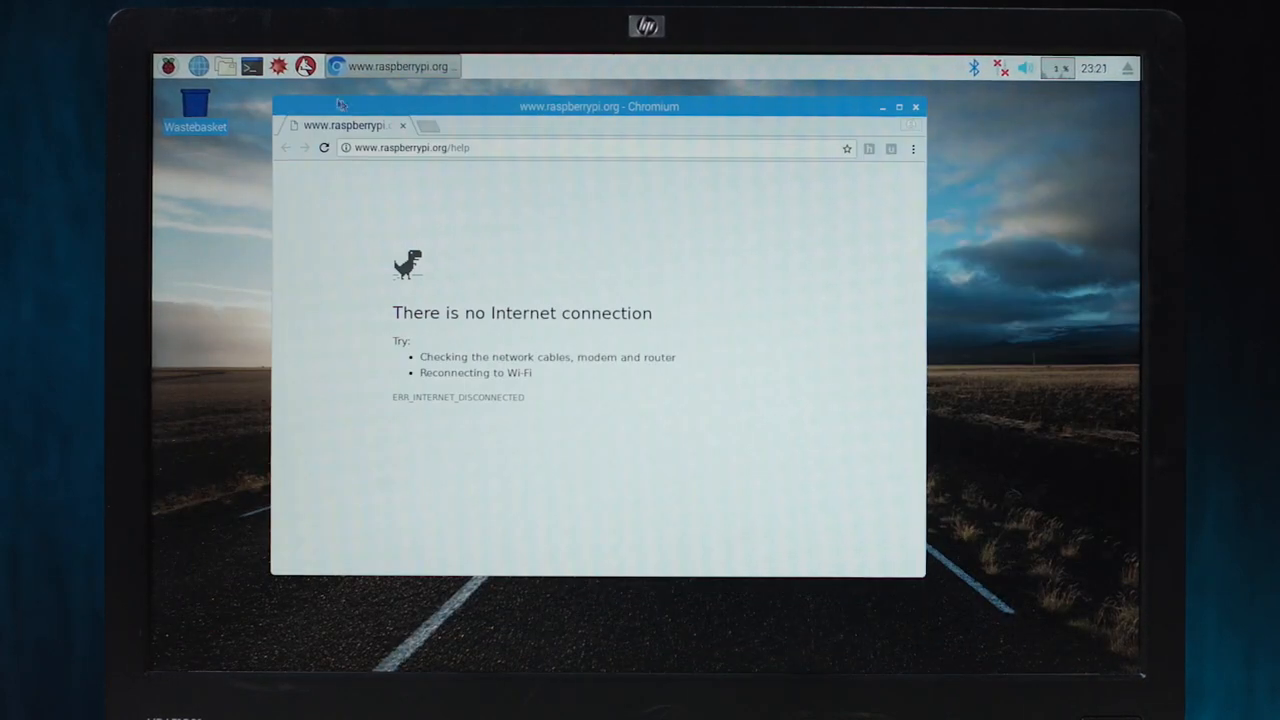
mouse_move(903, 70)
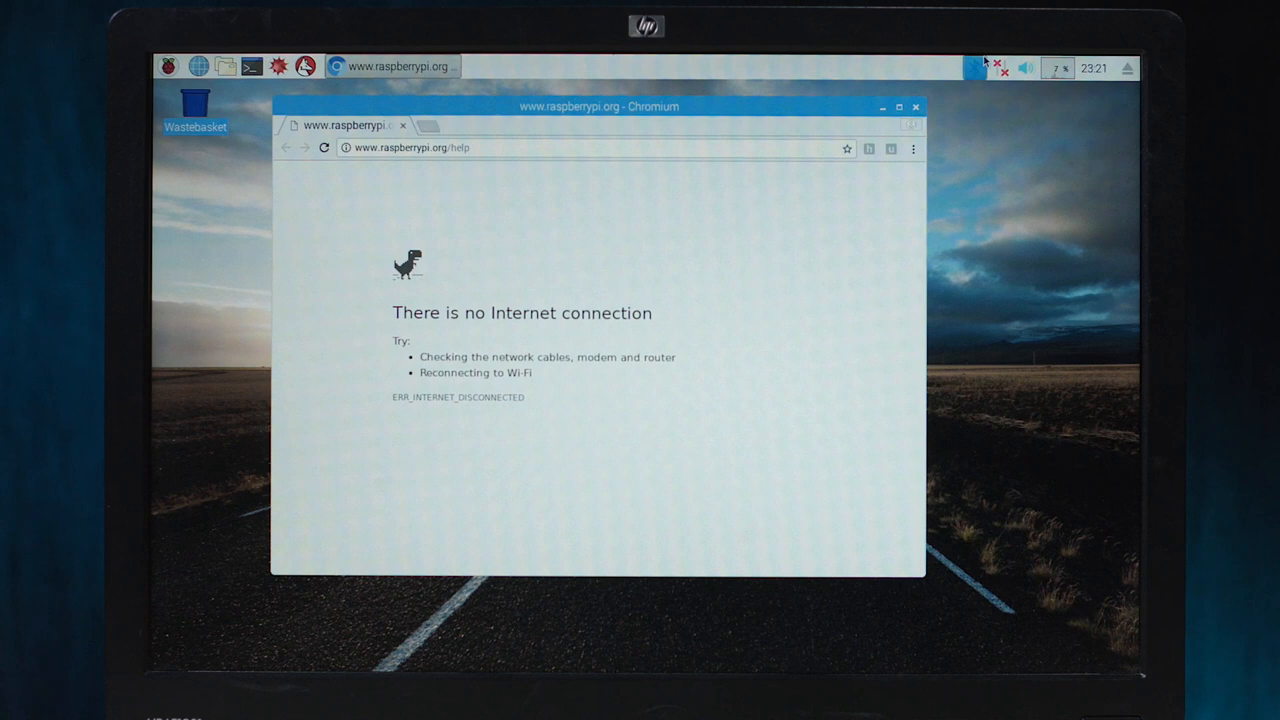
mouse_move(1007, 68)
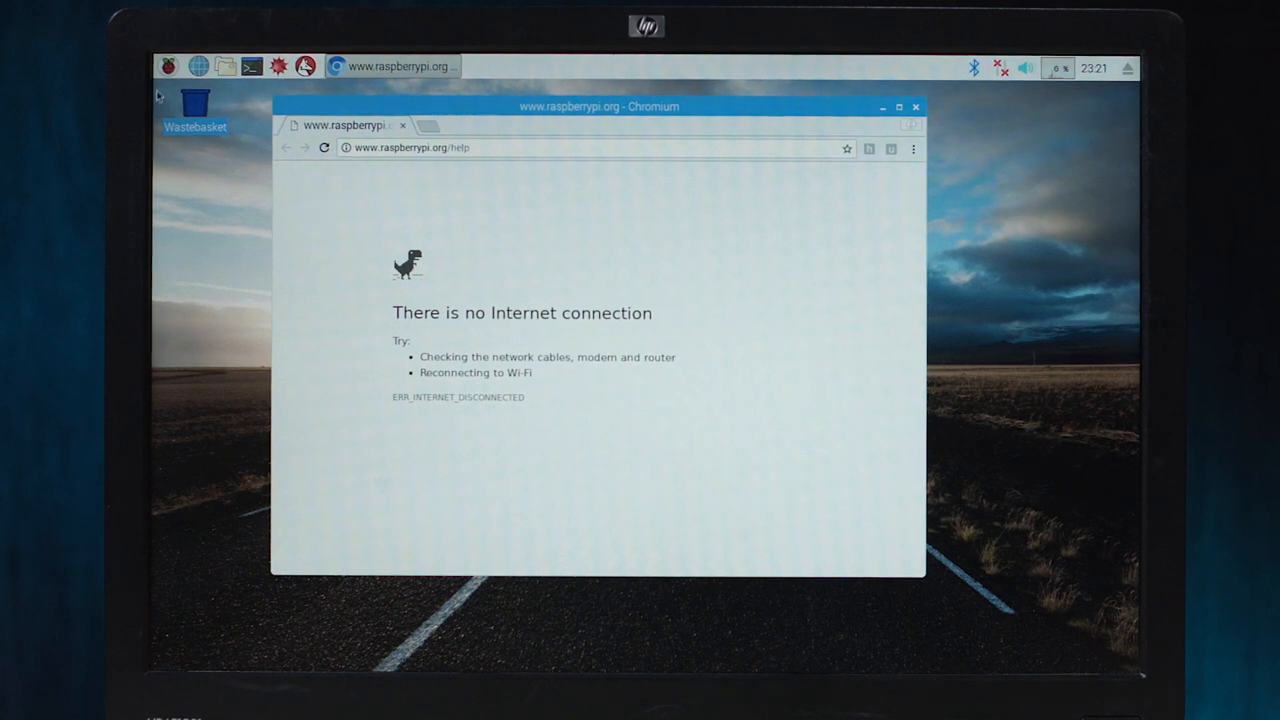
- Open the Raspberry menu to browse the Games category with Minecraft Pi and Python Games
left_click(168, 65)
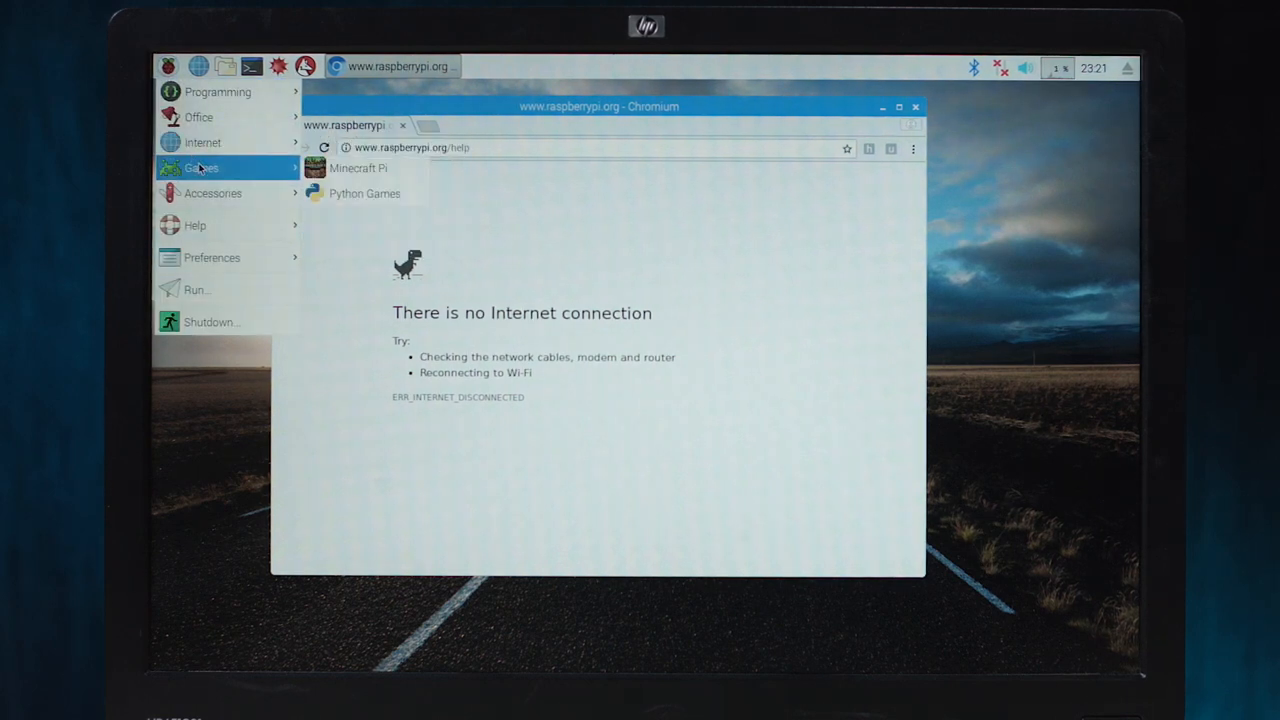
mouse_move(365, 193)
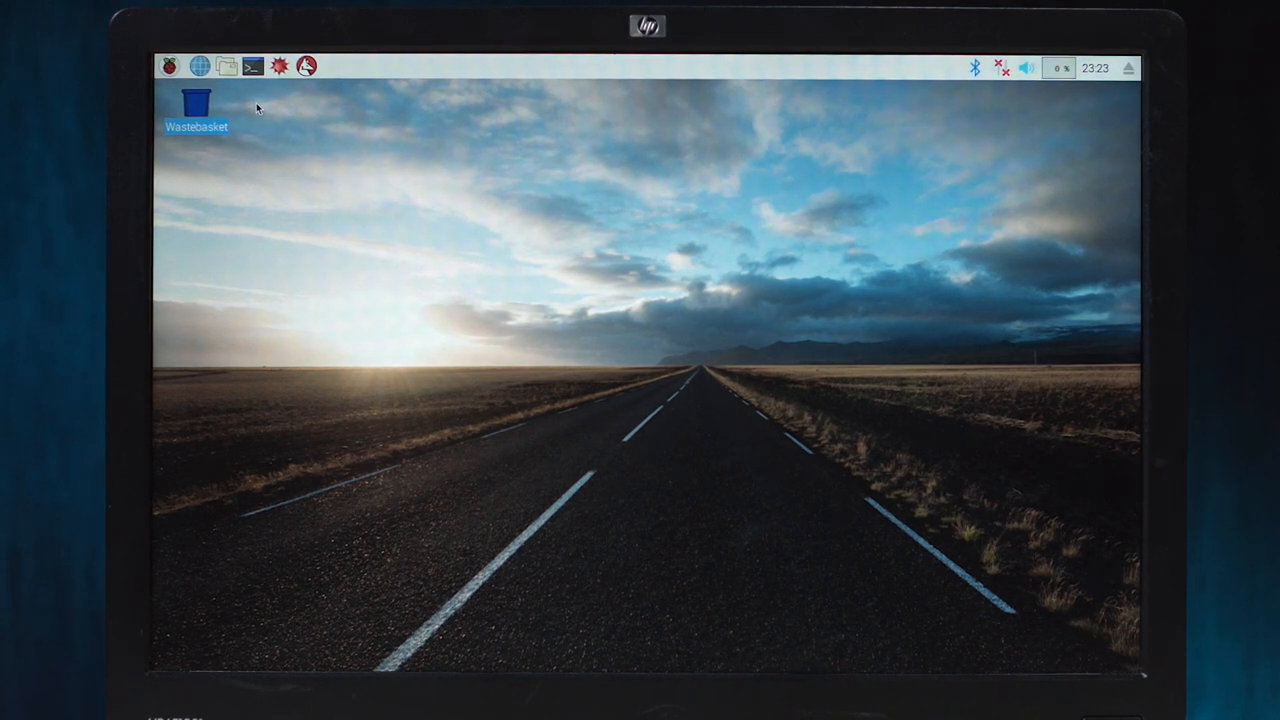
mouse_move(516, 308)
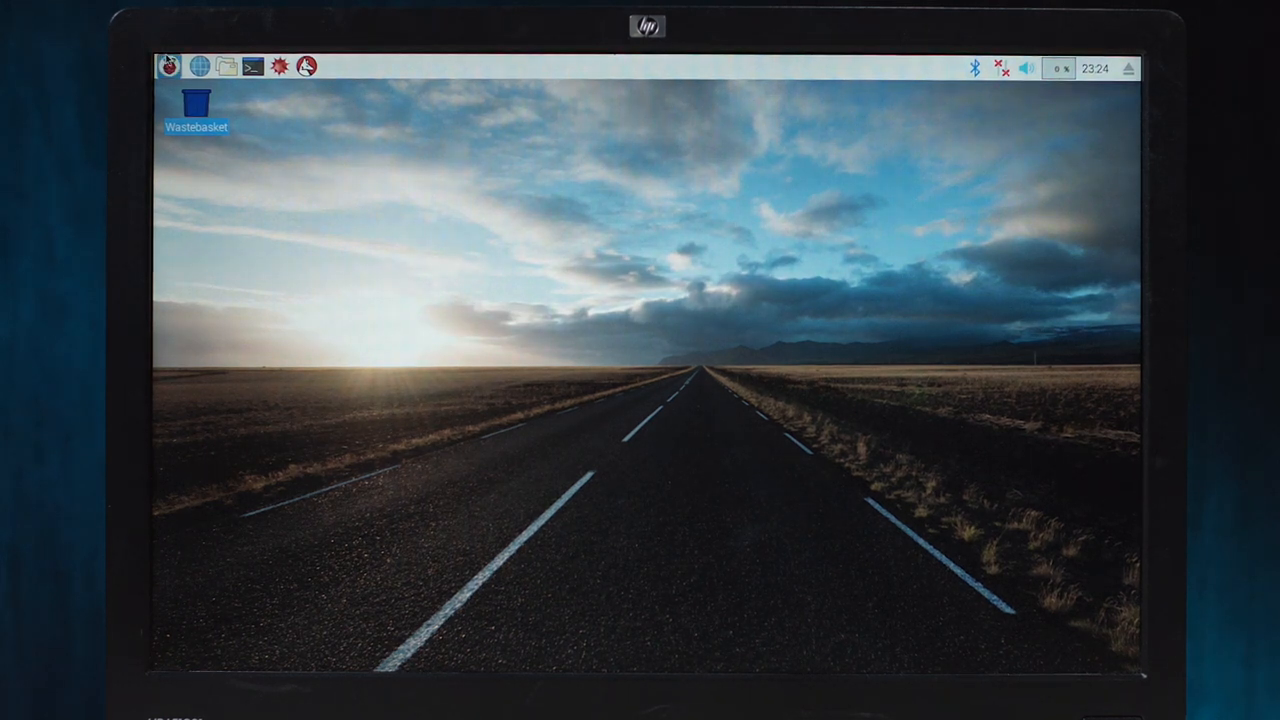
- In Raspberry Pi Configuration, set the Wi-Fi country to United States and decline rebooting
left_click(169, 66)
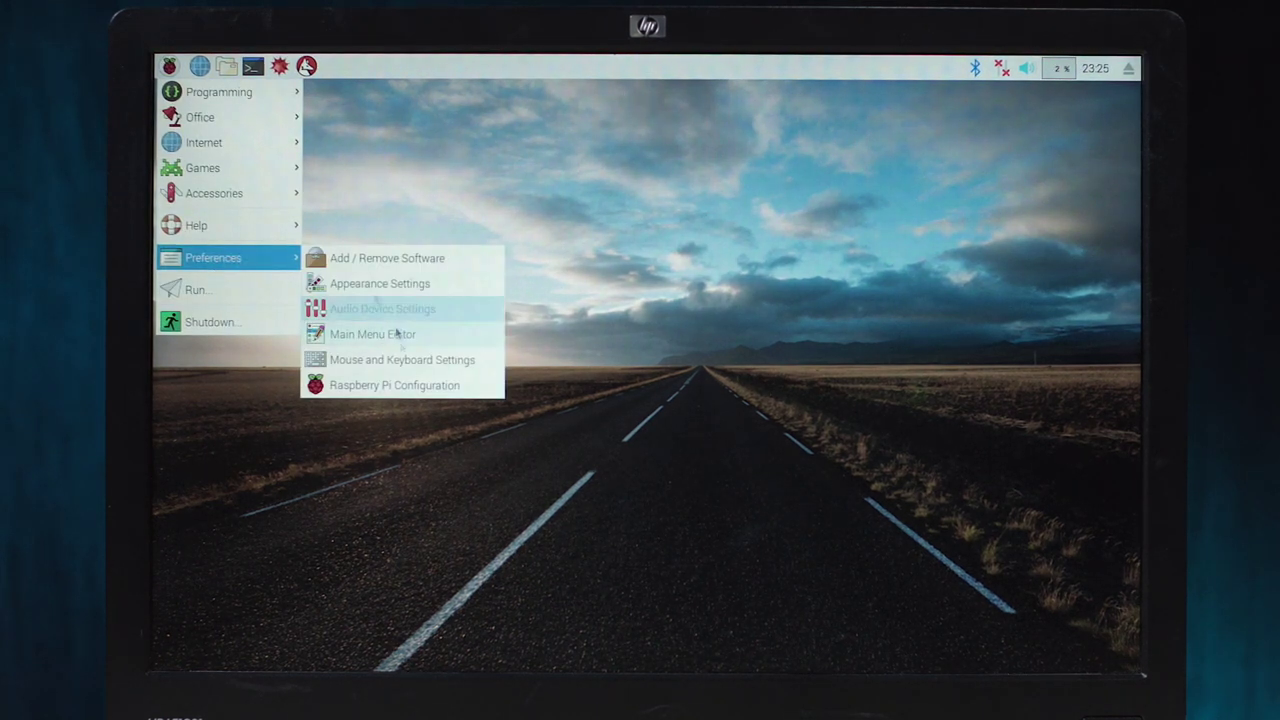
left_click(394, 385)
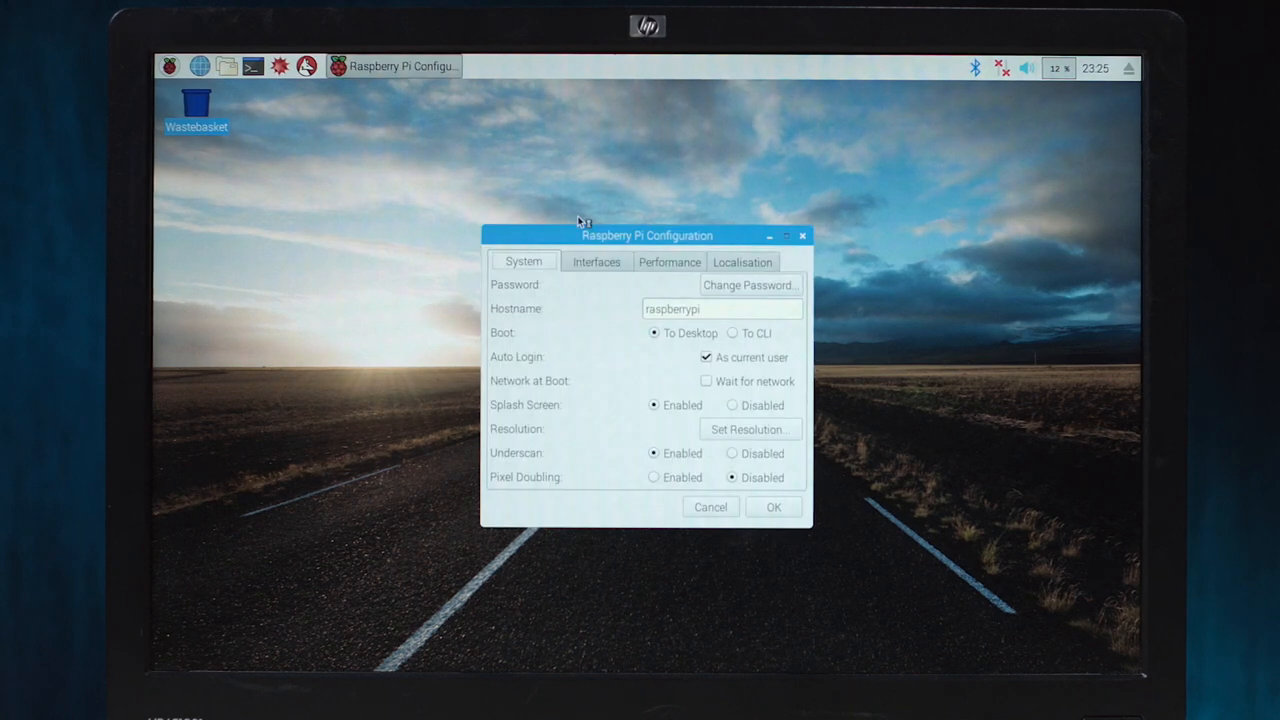
left_click_drag(647, 235, 543, 132)
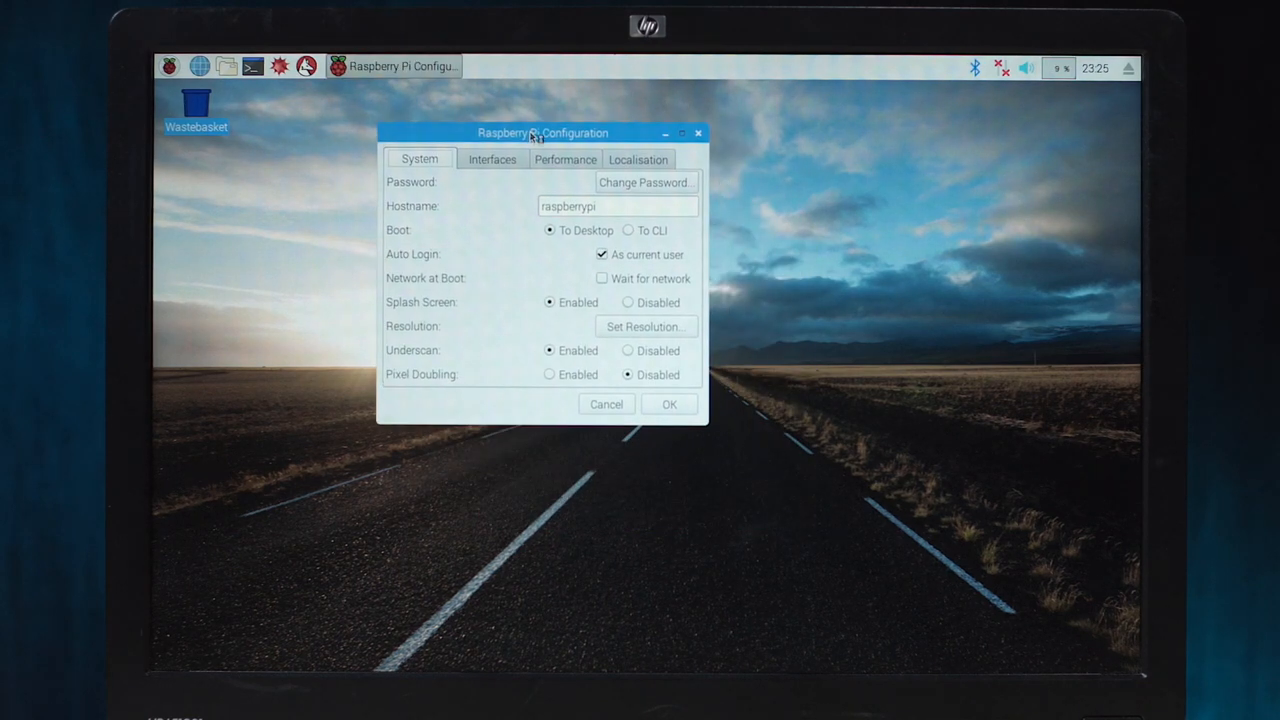
left_click(638, 159)
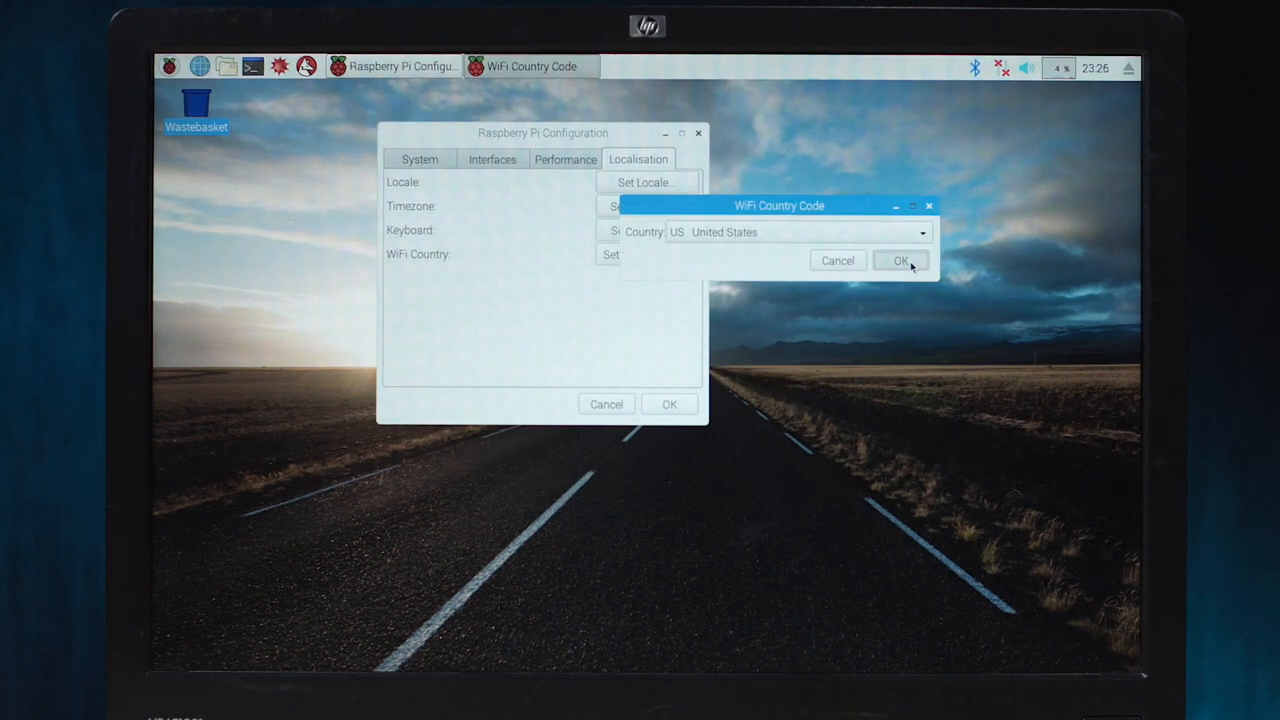
left_click(899, 260)
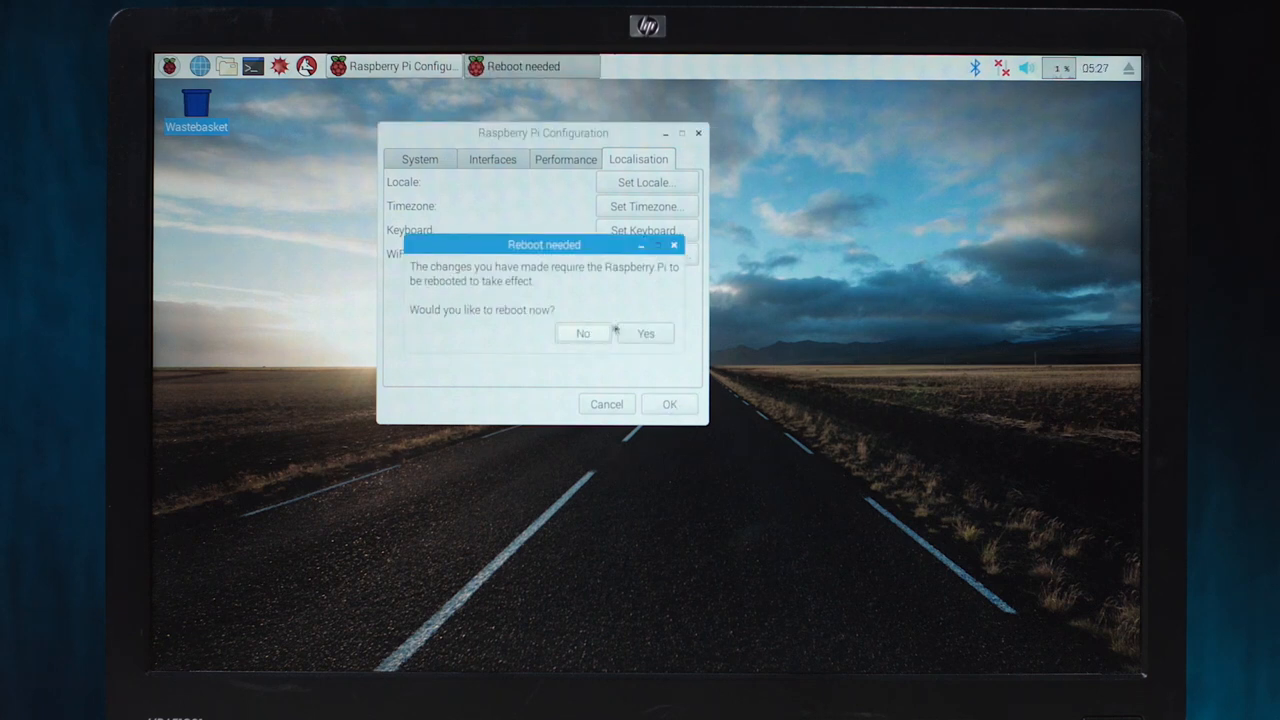
left_click(582, 333)
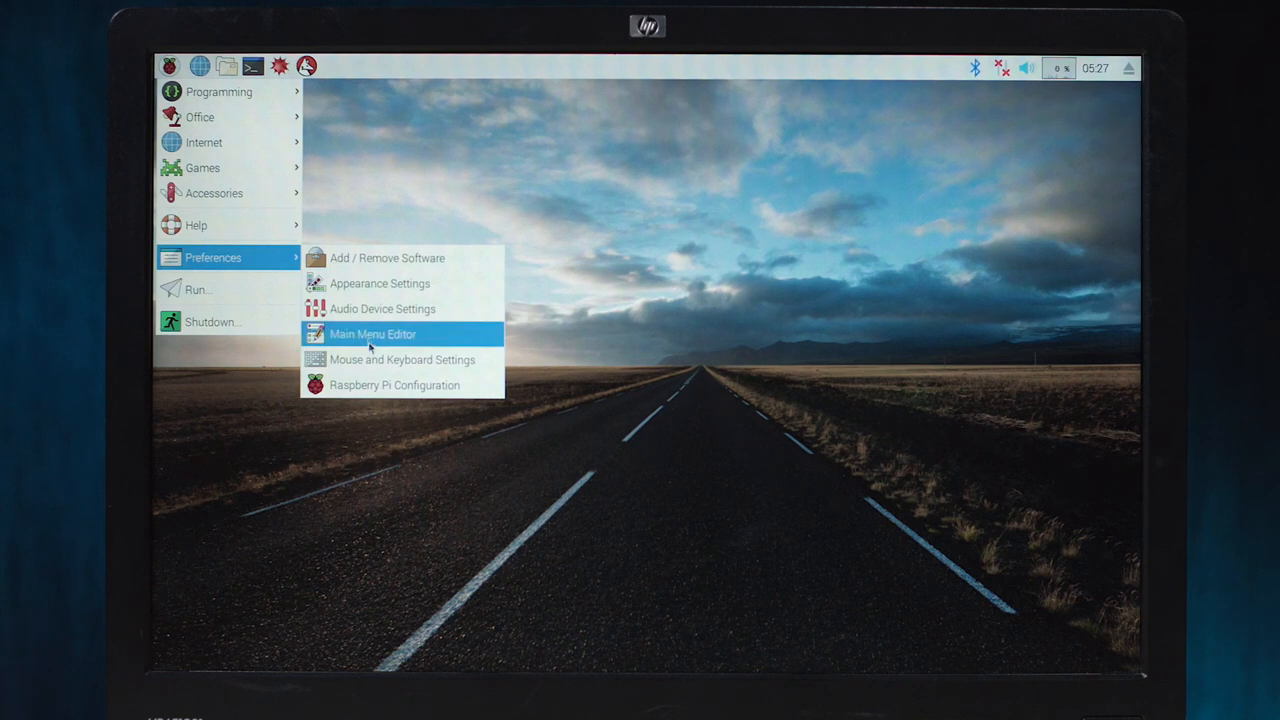
- Close the Raspberry Pi Configuration window and return to the applications menu
left_click(394, 385)
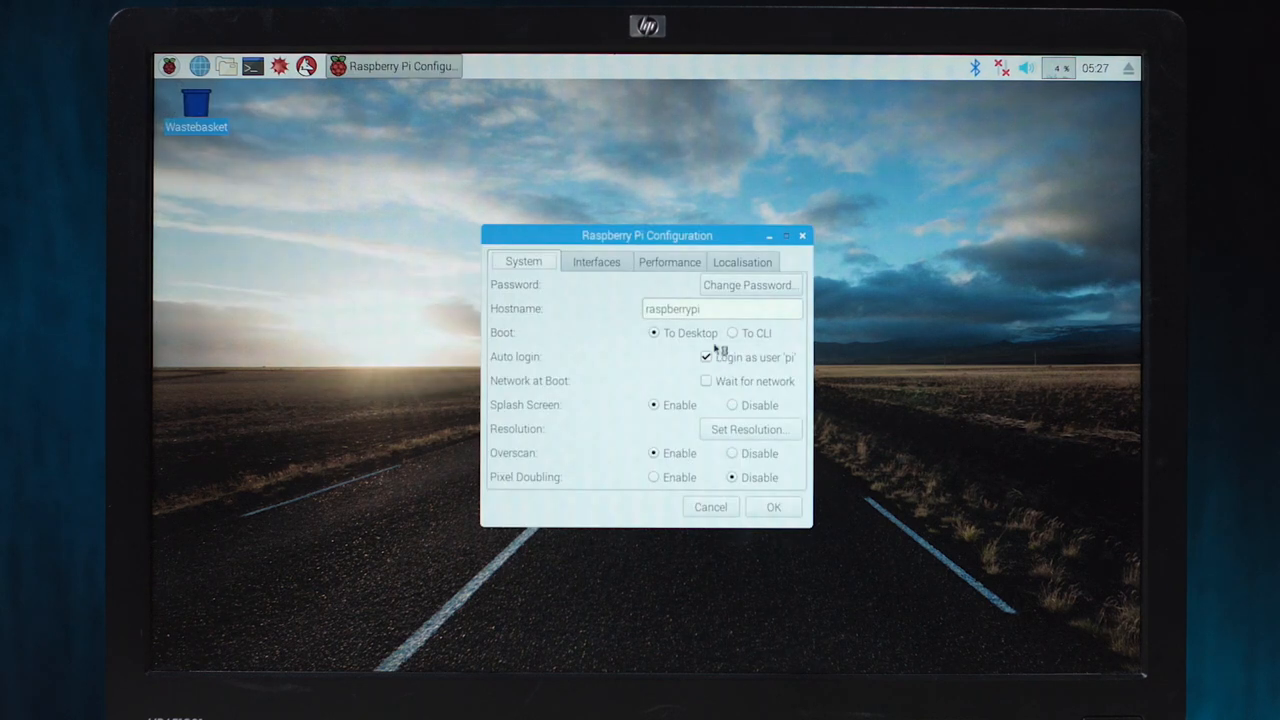
left_click(742, 261)
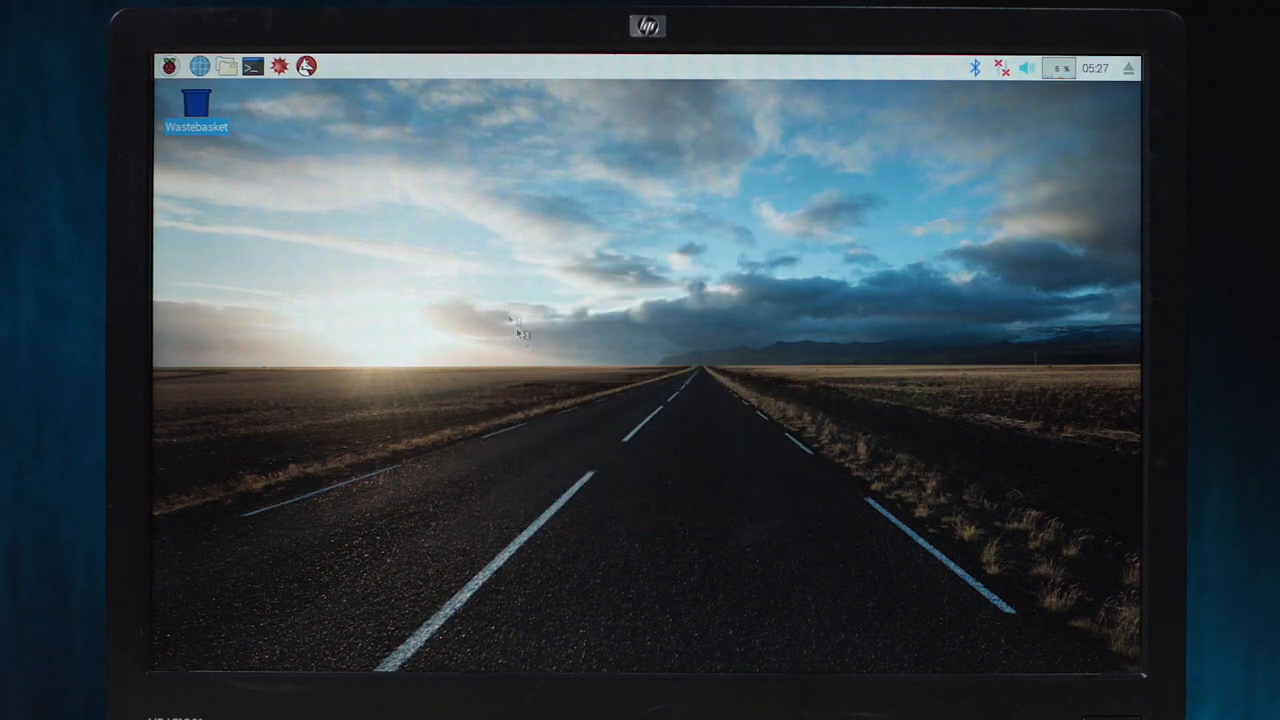
left_click(170, 66)
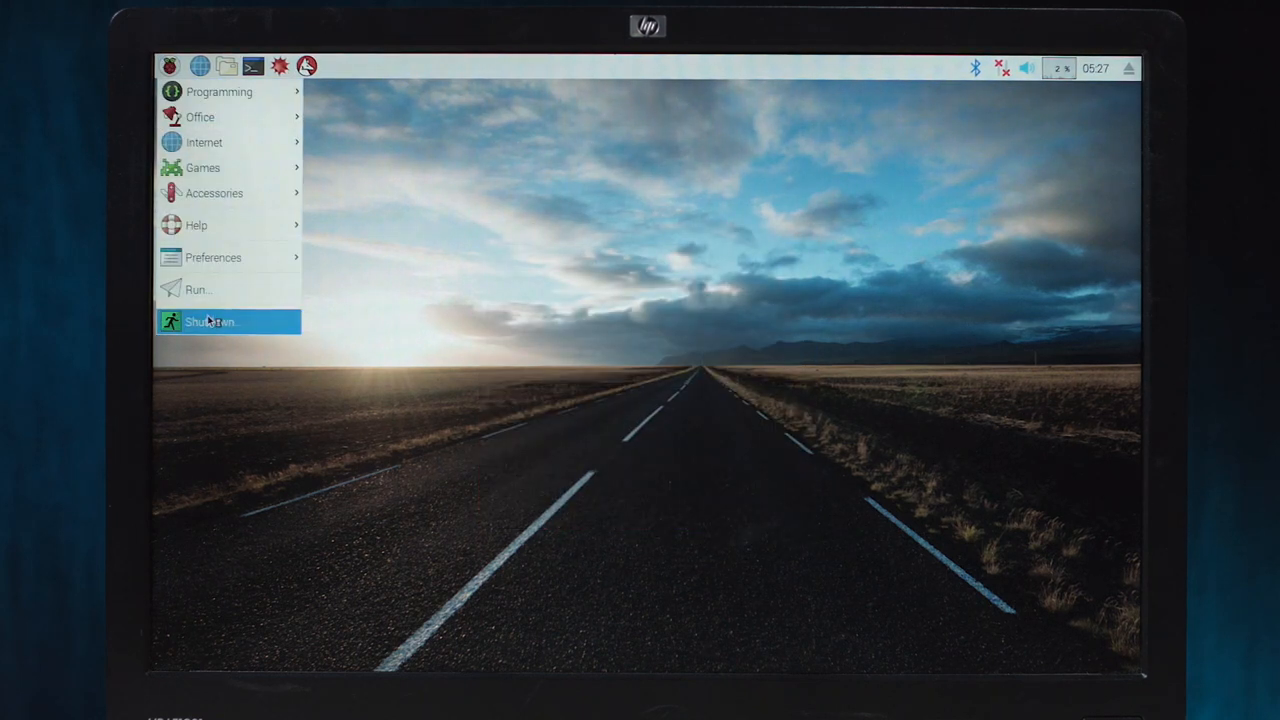
- Shut down and restart the Pi, then list nearby Wi-Fi networks including Deep 13
left_click(210, 322)
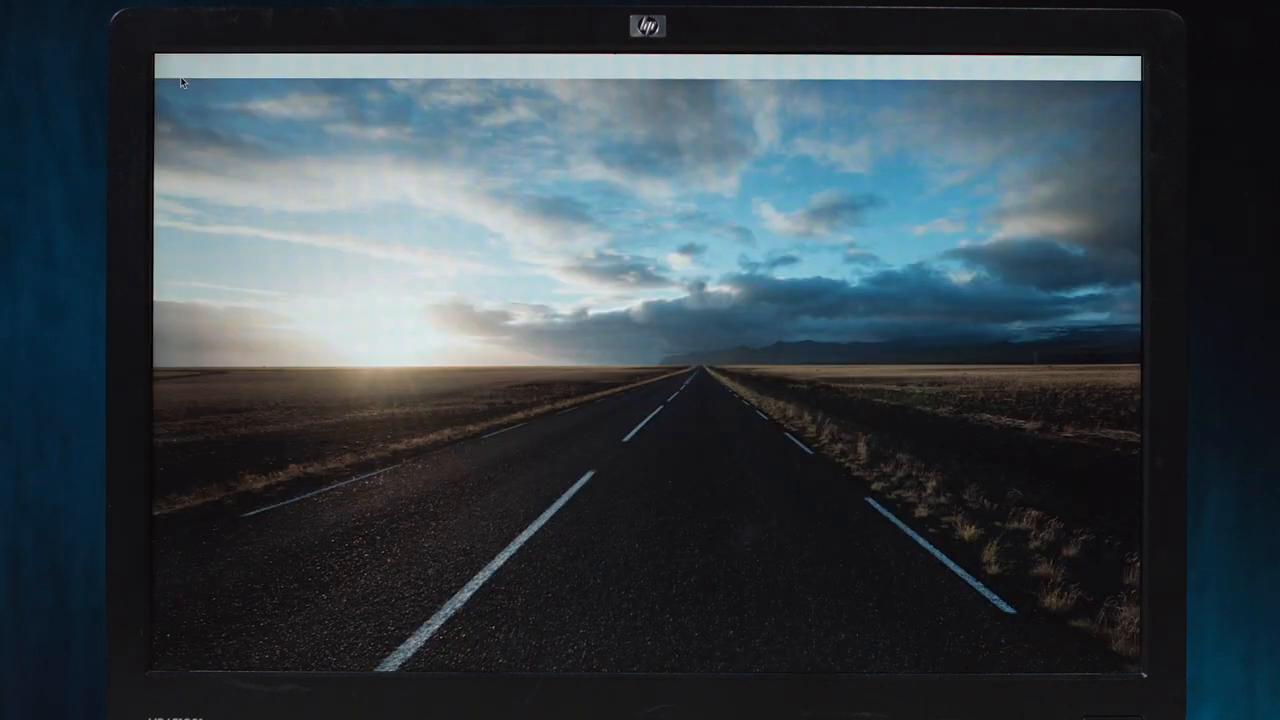
left_click(998, 67)
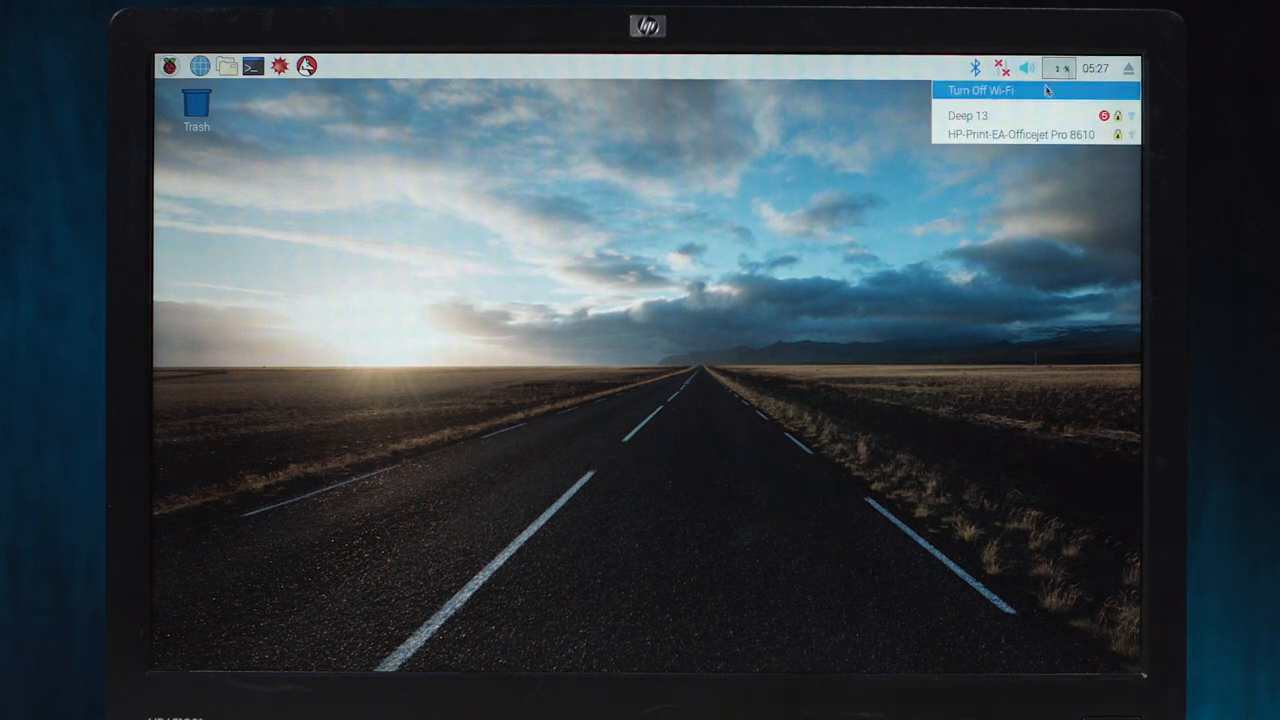
- Connect to the Deep 13 Wi-Fi network, then launch Chromium to its welcome page
left_click(966, 115)
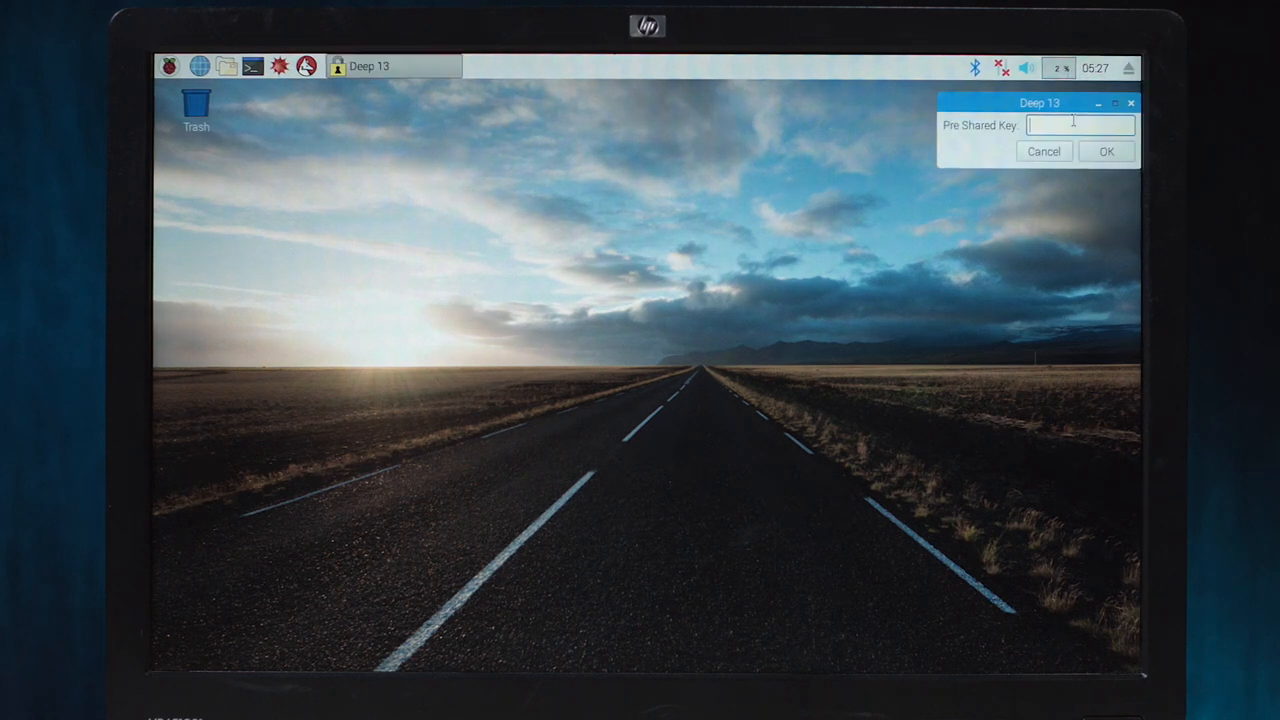
left_click(1106, 151)
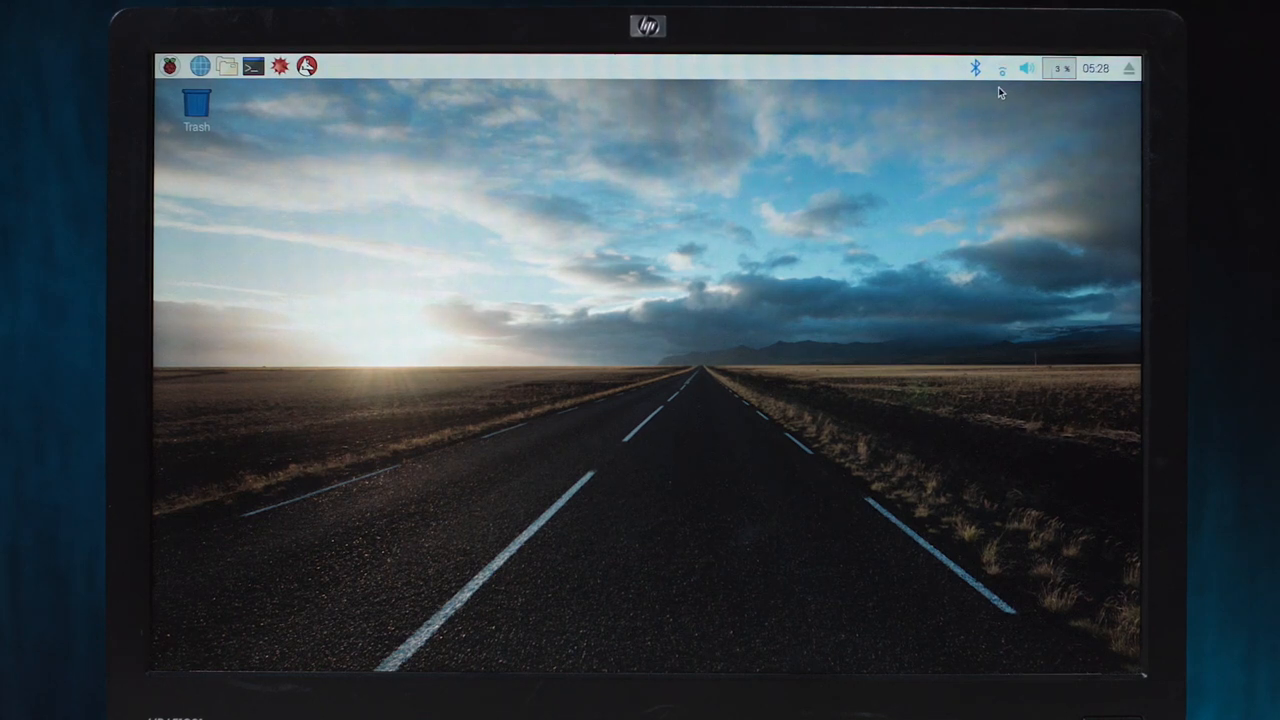
left_click(1000, 68)
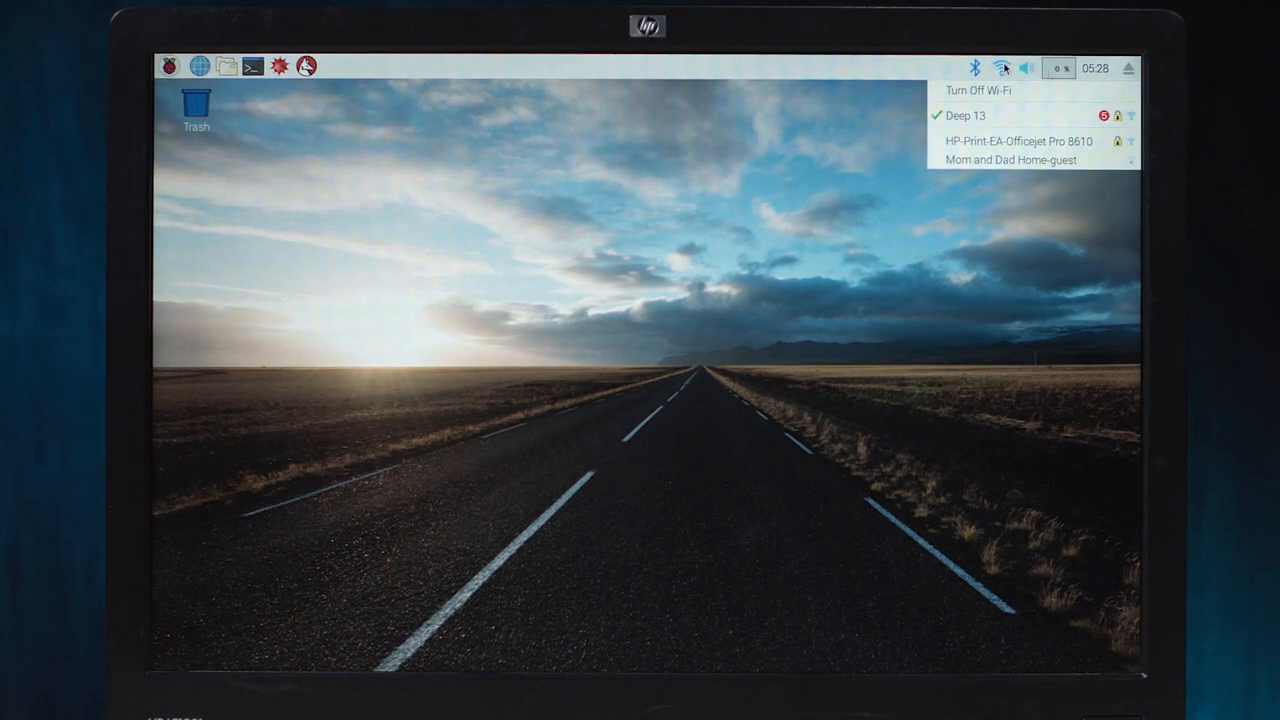
left_click(170, 66)
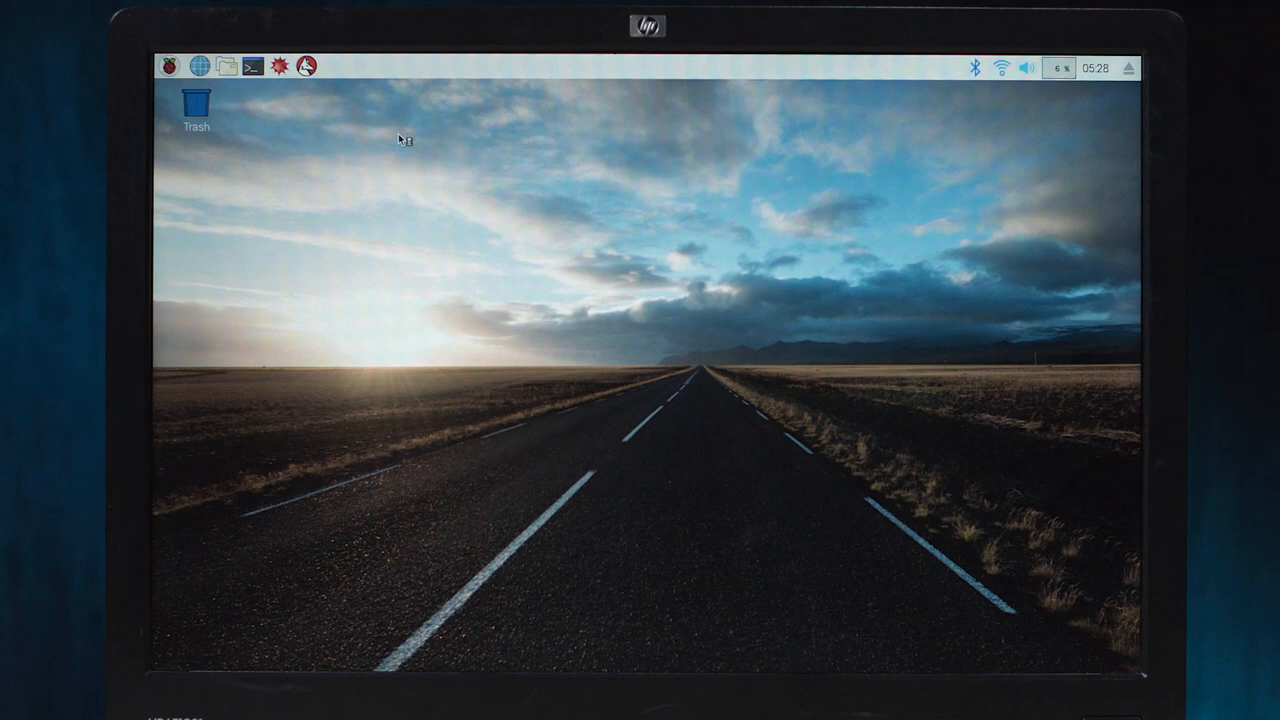
left_click(199, 66)
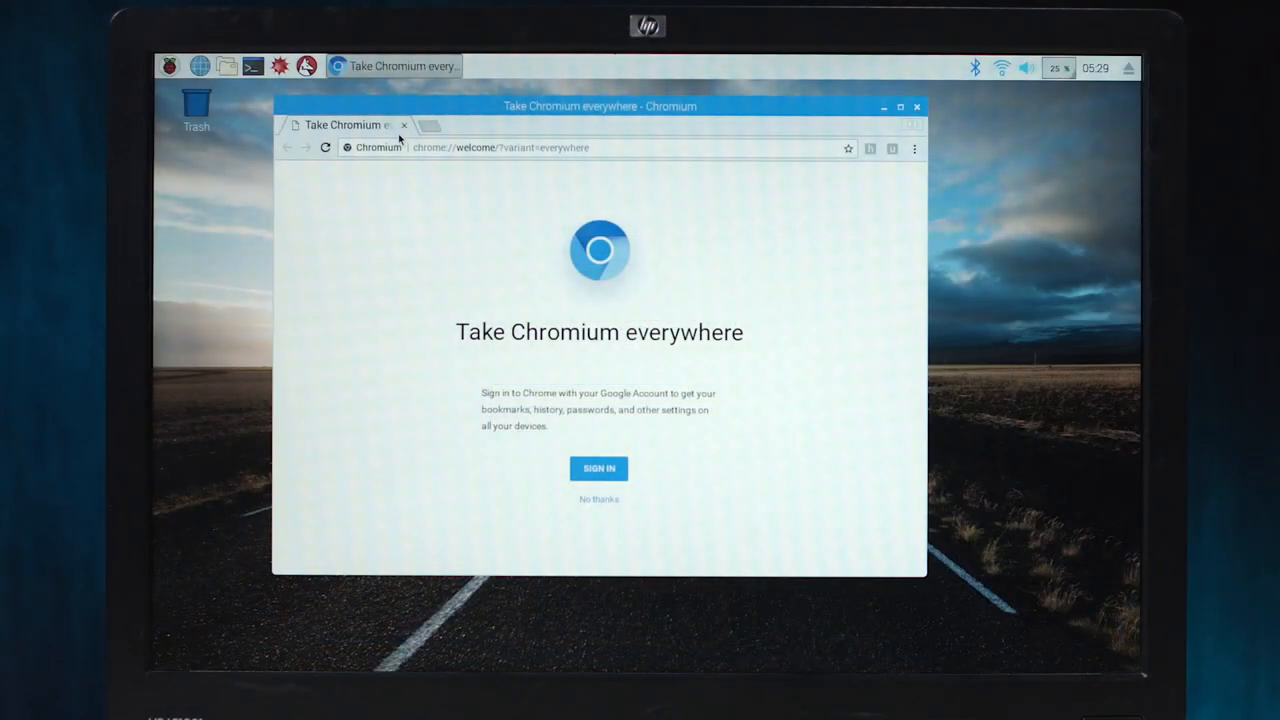
- Load thecomputerclan.com in a maximized Chromium window and scroll through the homepage
left_click(500, 147)
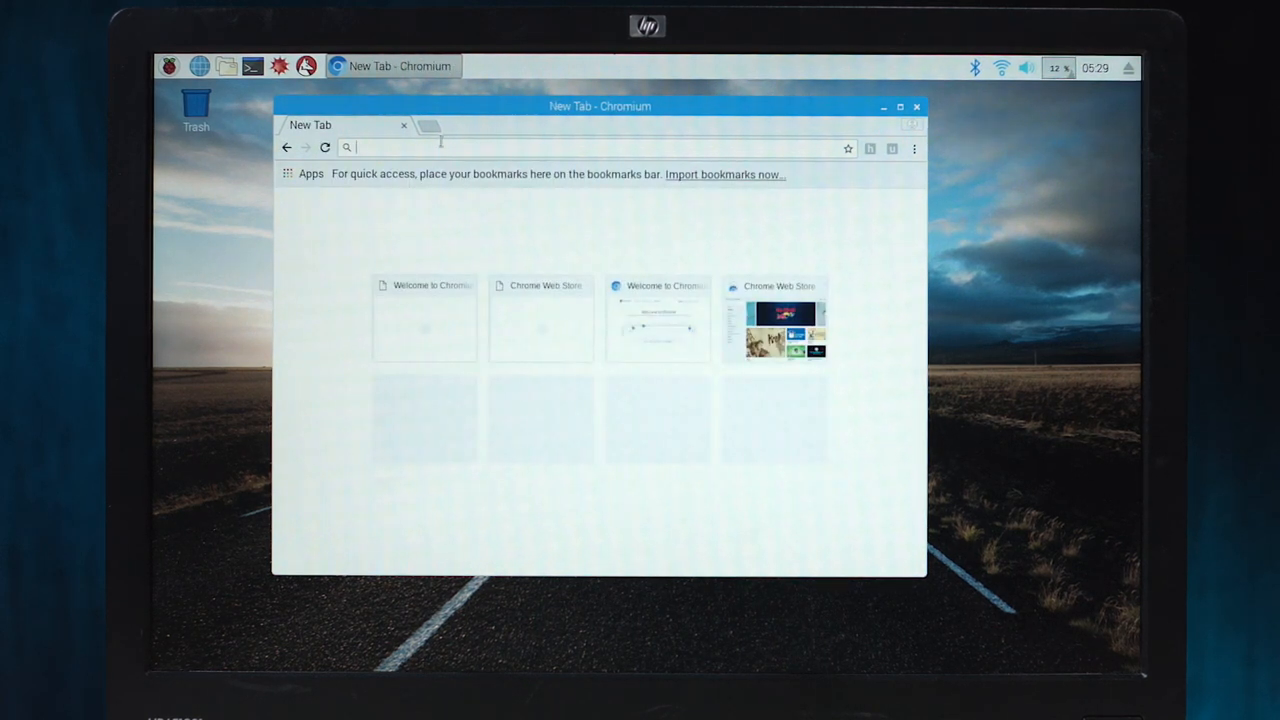
type("thecomputerclan.com")
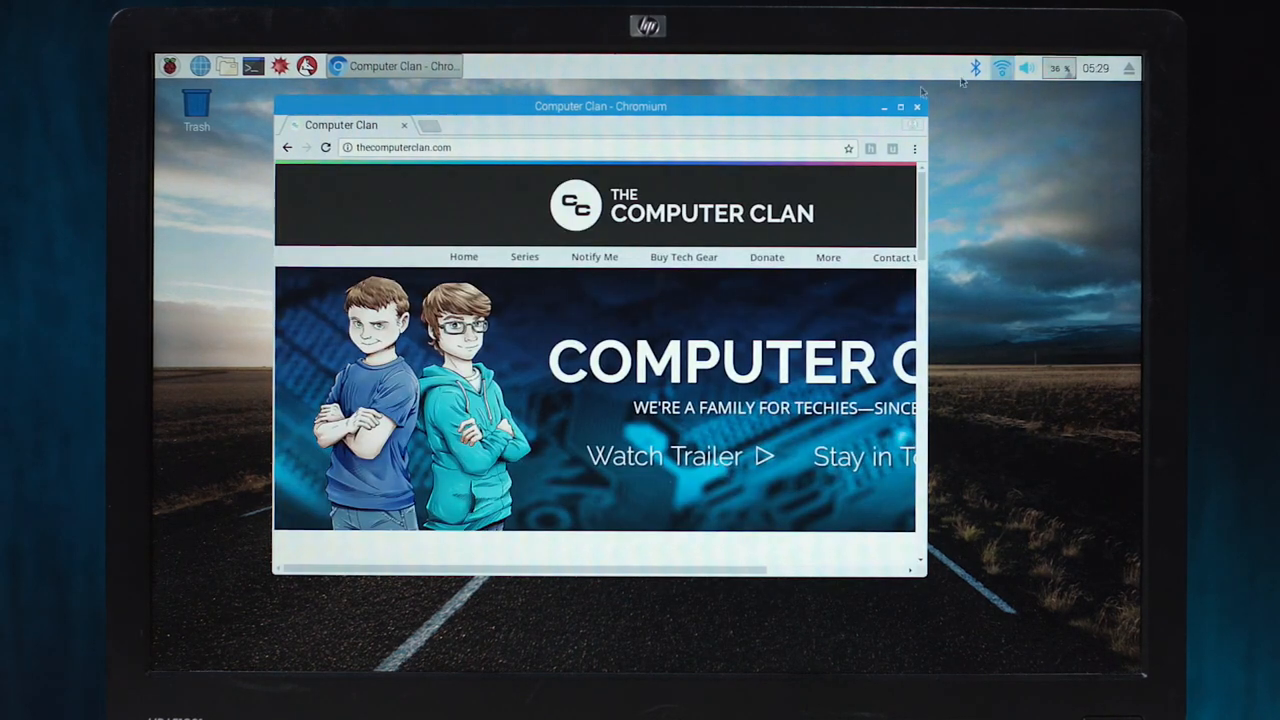
left_click(899, 107)
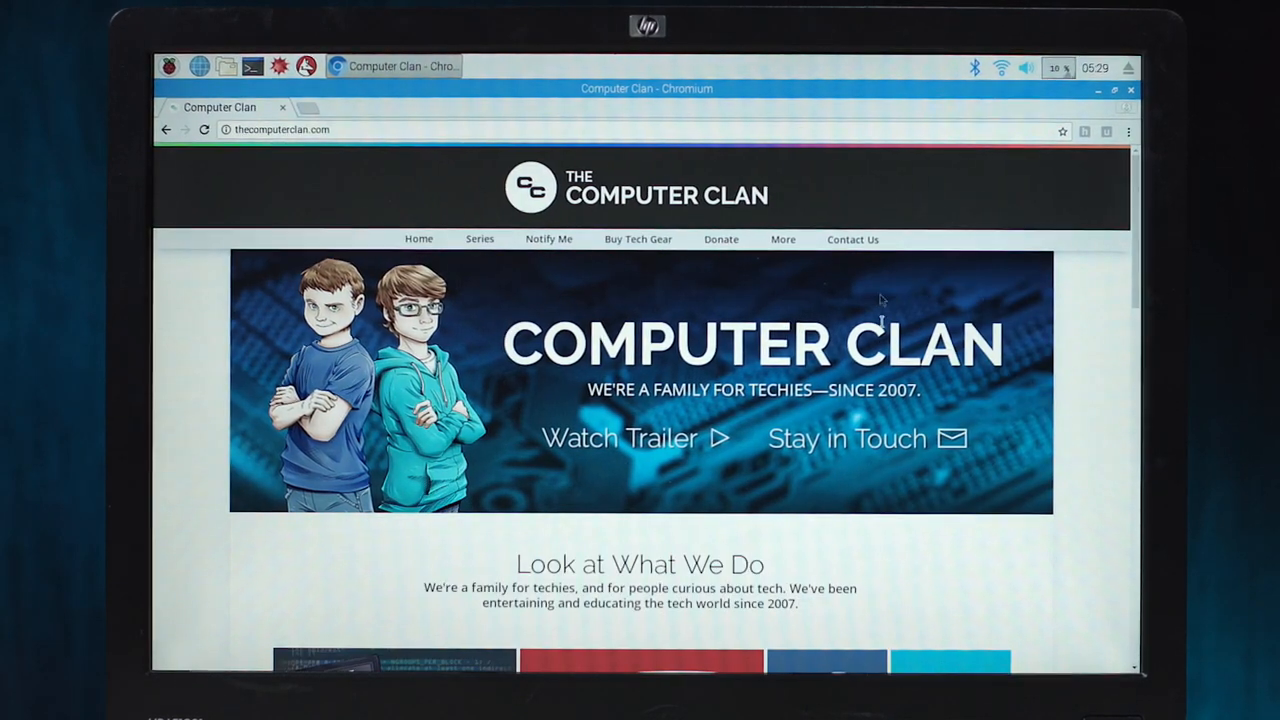
scroll("down", 3)
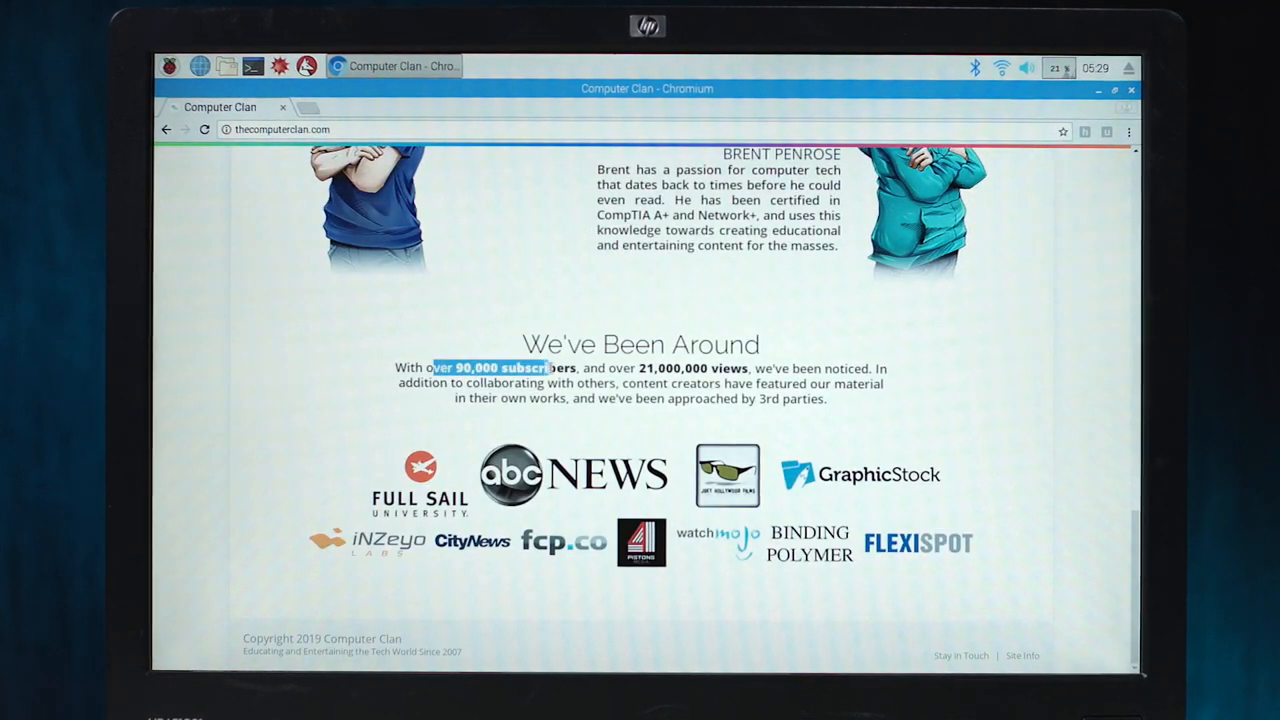
scroll("up", 3)
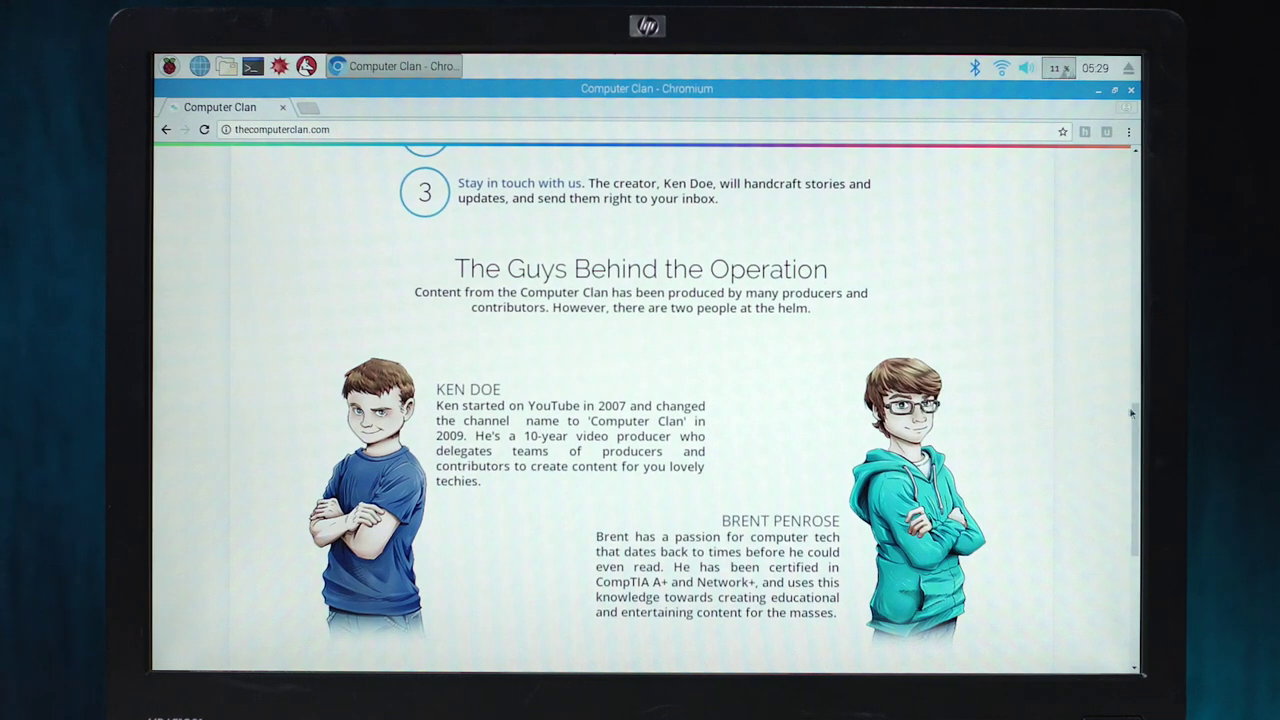
scroll("up", 3)
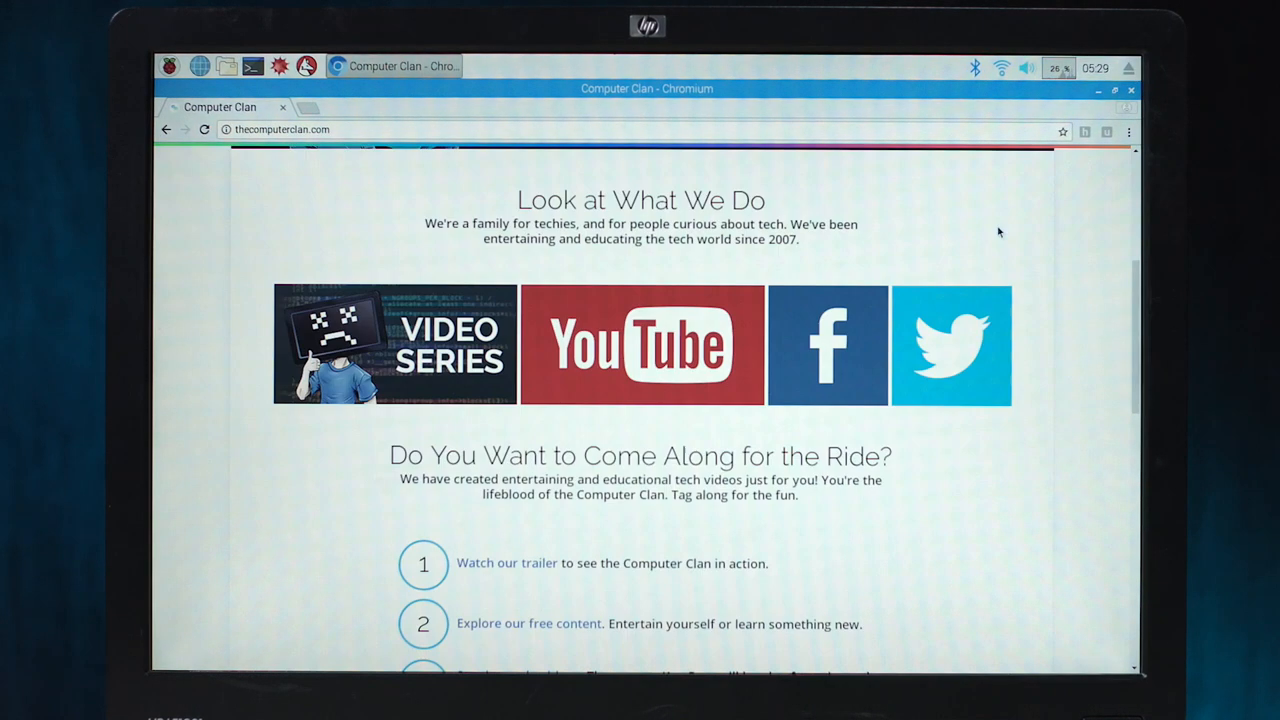
mouse_move(360, 330)
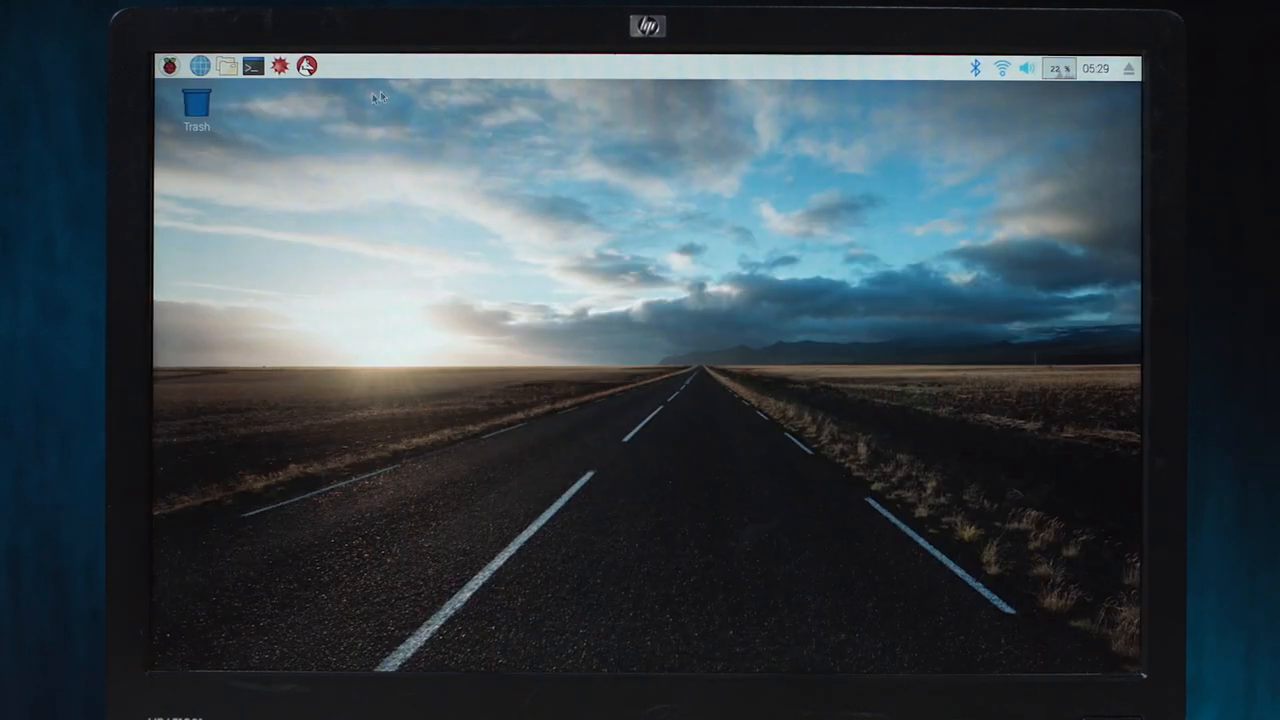
- Open Menu > Preferences > Appearance Settings, showing the road.jpg wallpaper on the Desktop tab
left_click(170, 67)
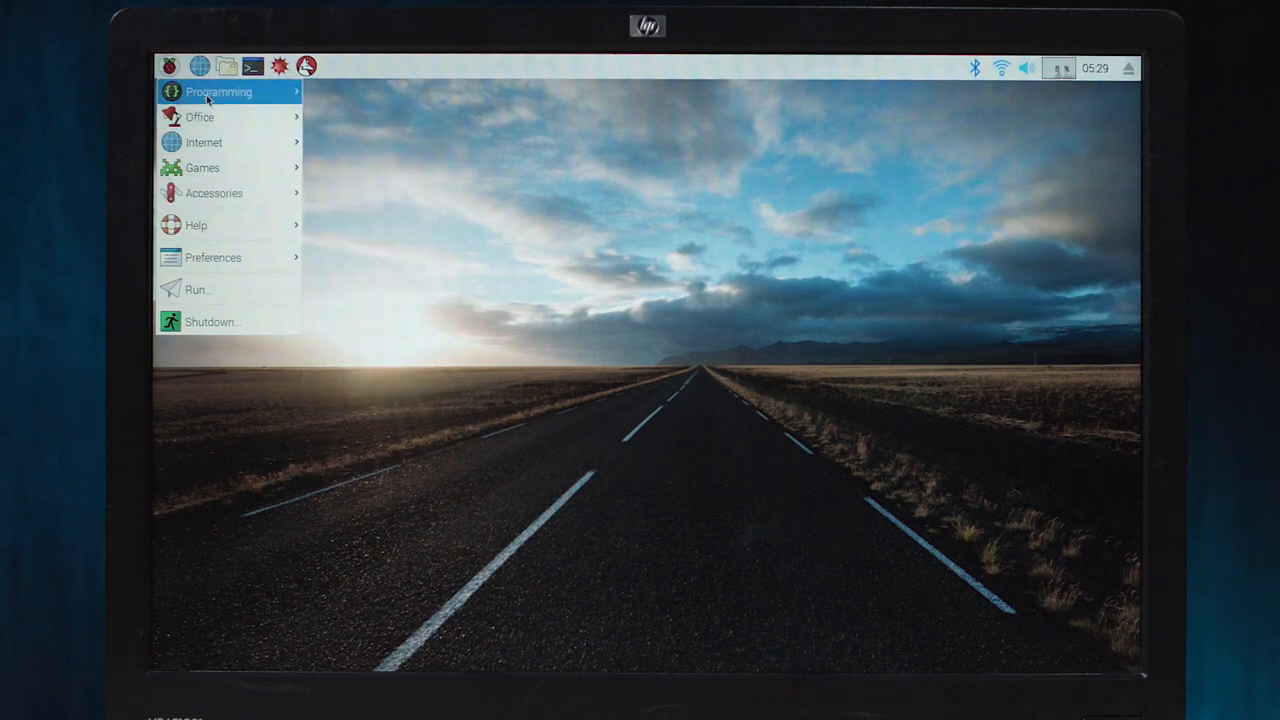
left_click(218, 91)
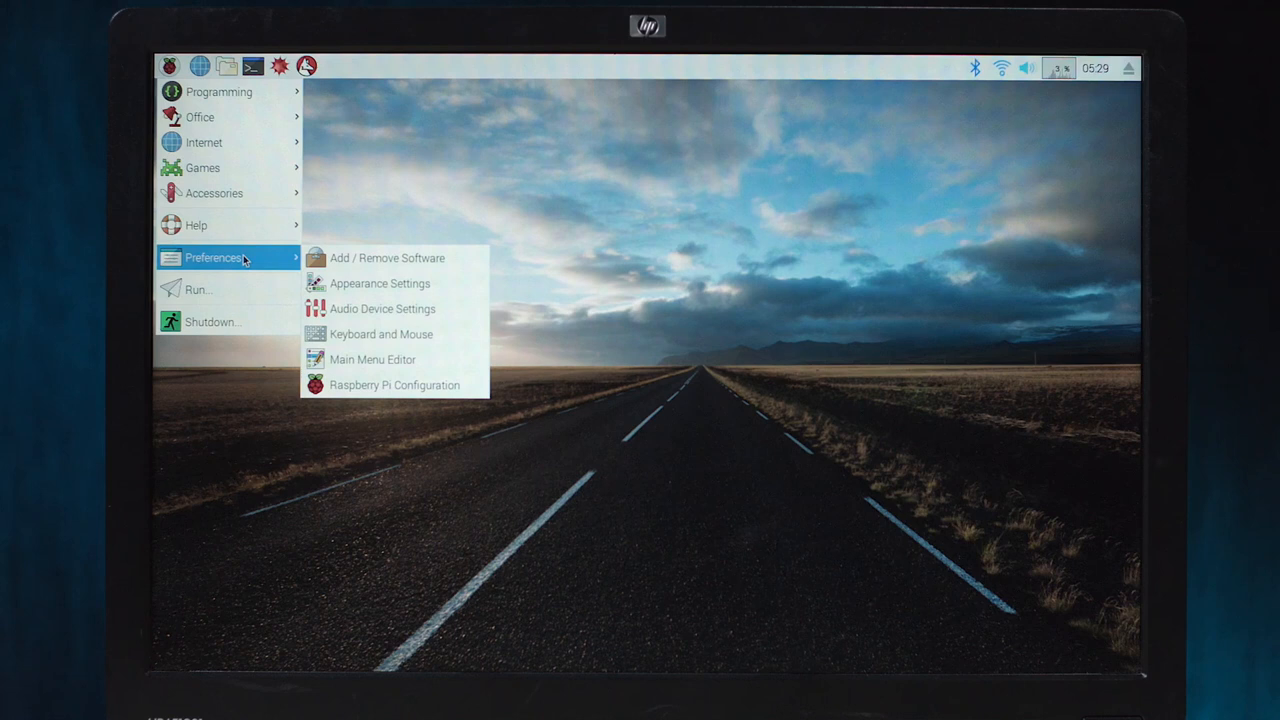
left_click(379, 283)
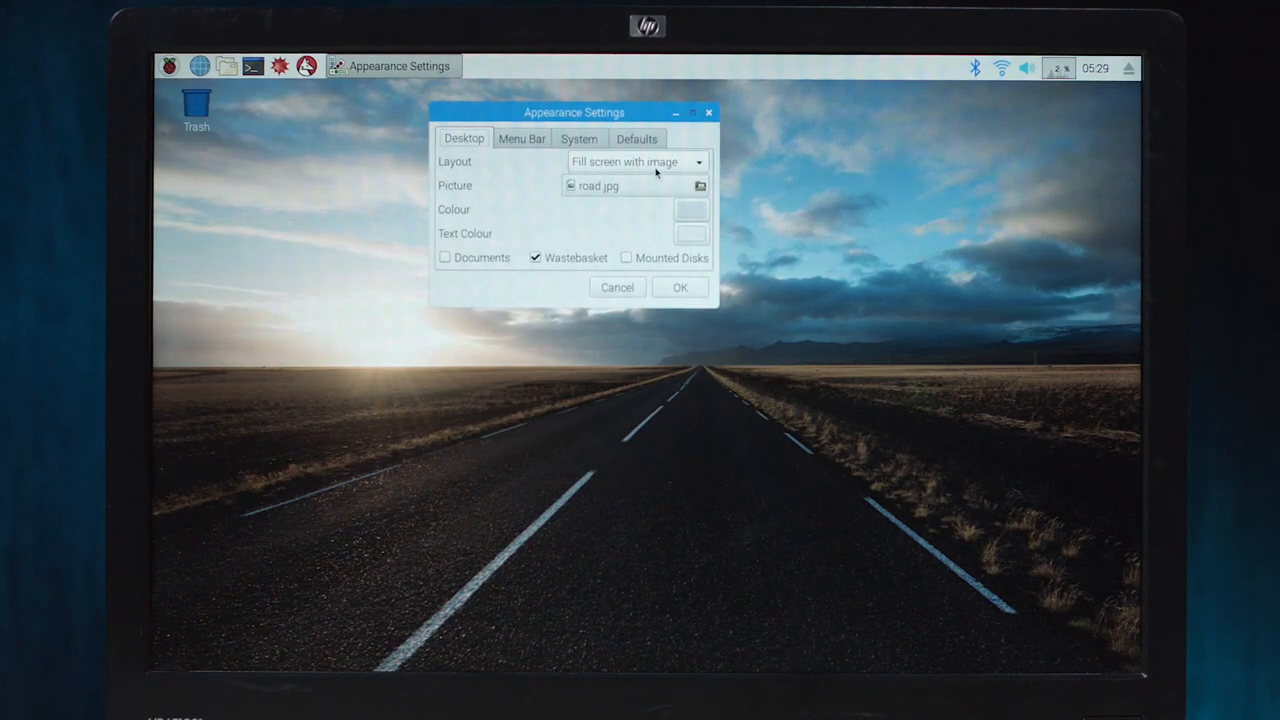
- Try mountain.jpg, then set trees.jpg as wallpaper with the Documents icon hidden, and confirm
left_click(700, 185)
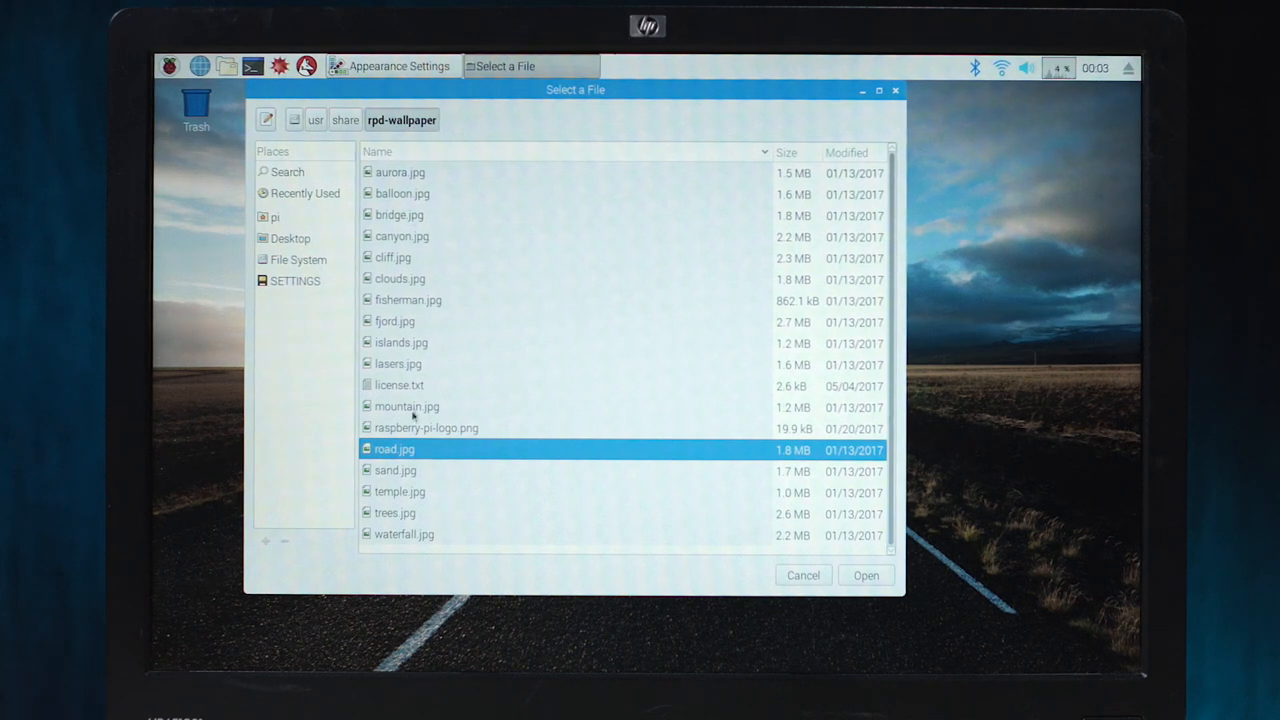
left_click(426, 428)
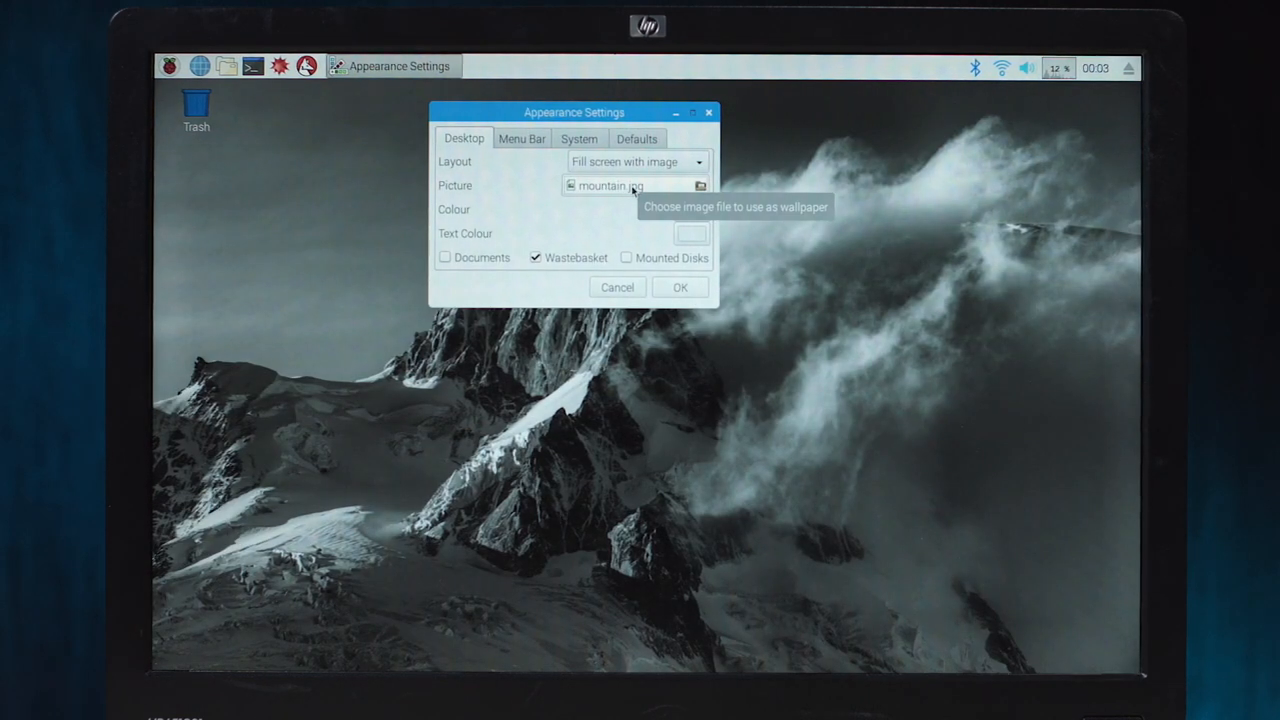
left_click(445, 257)
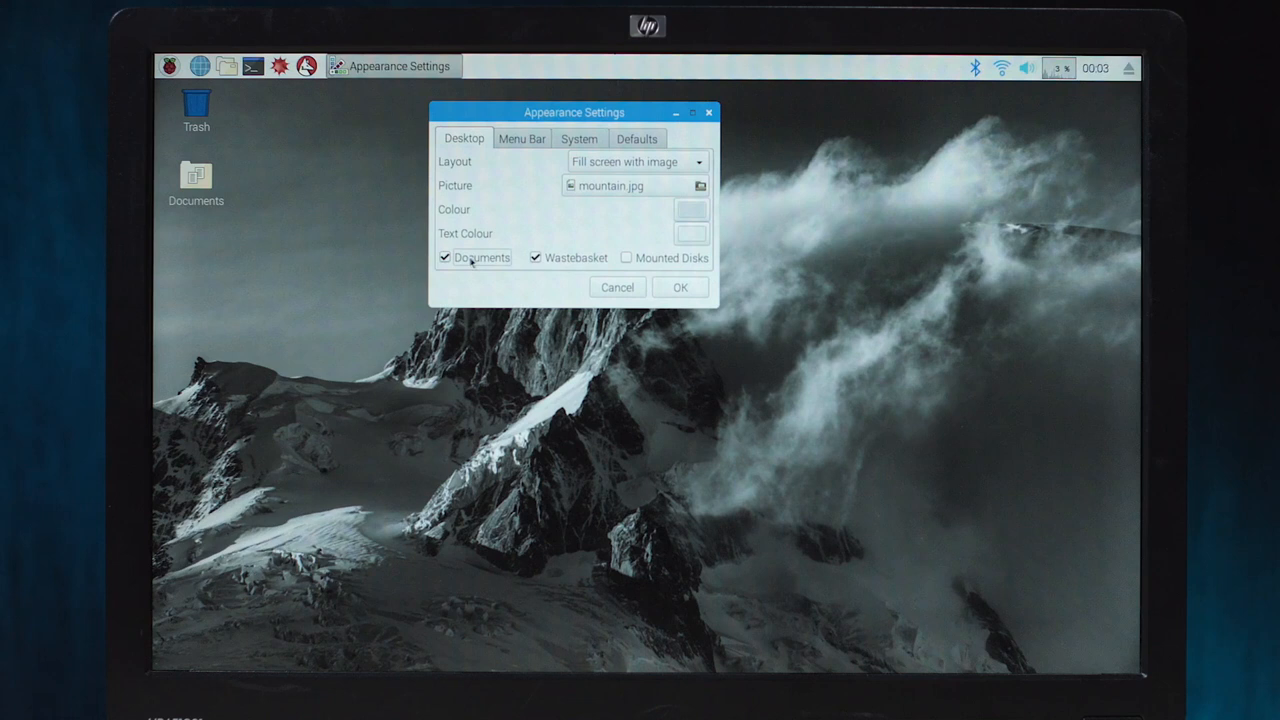
left_click(626, 257)
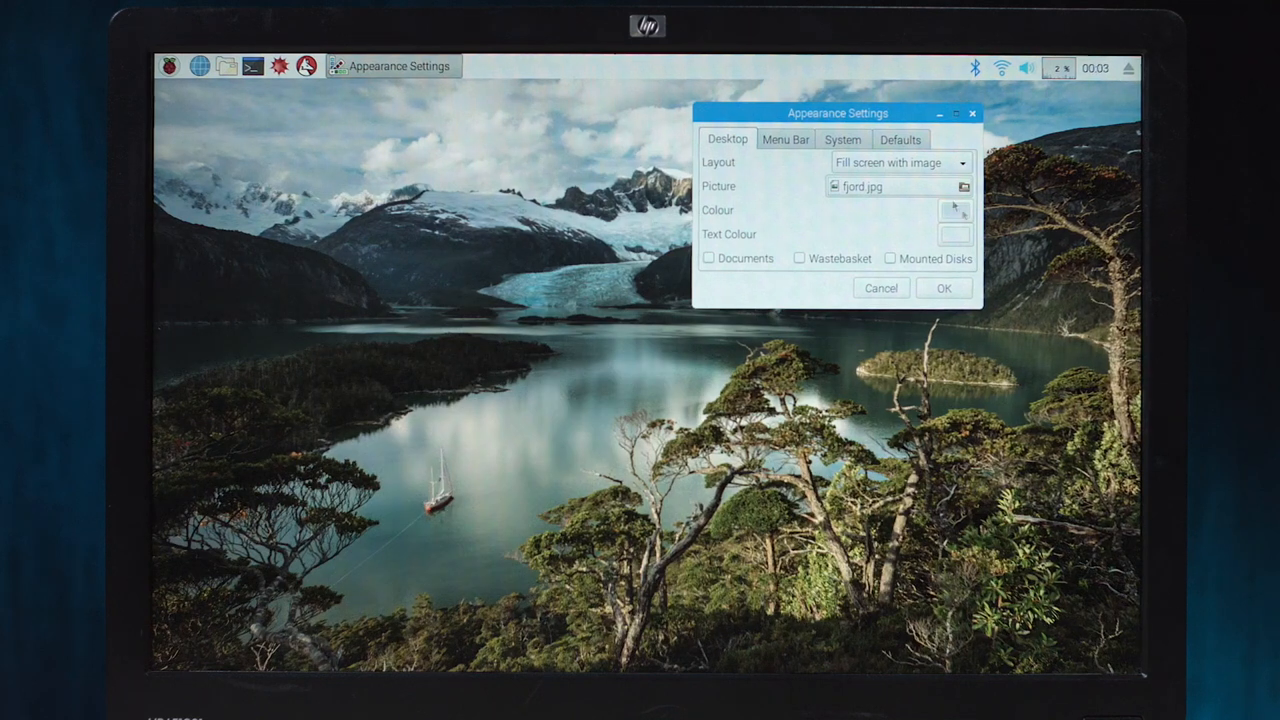
left_click(963, 186)
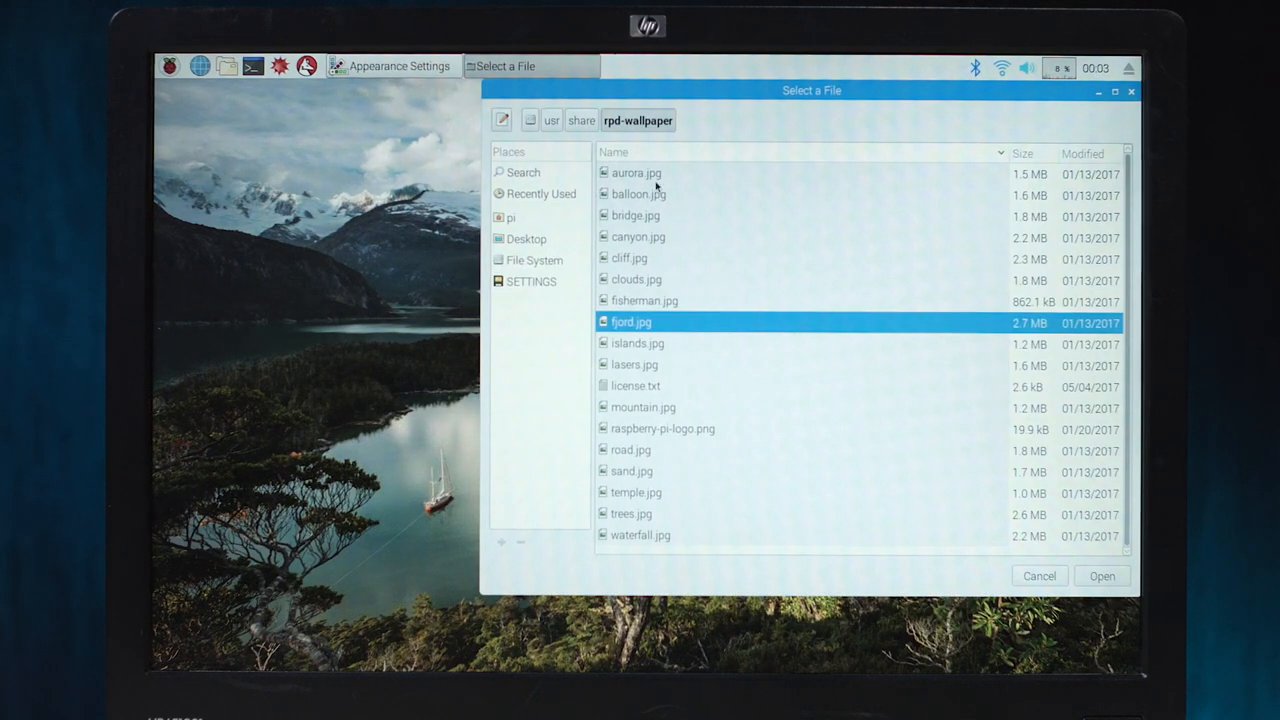
left_click(1101, 575)
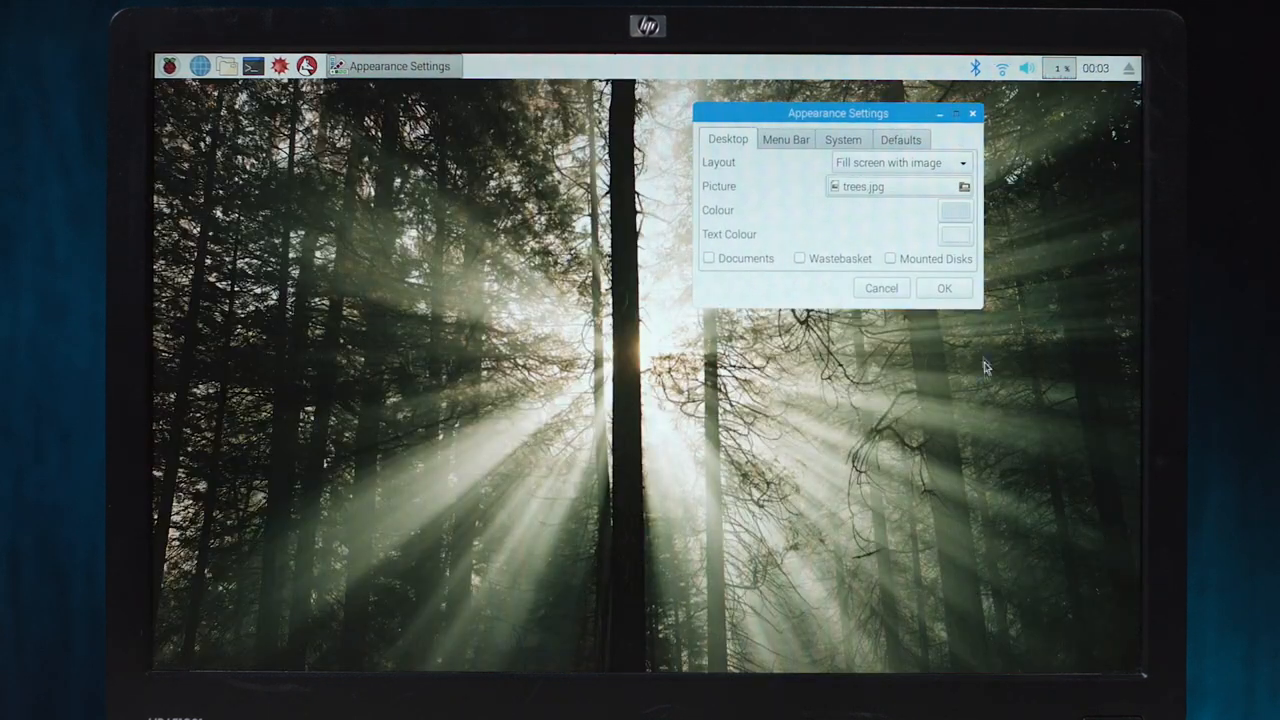
left_click(943, 288)
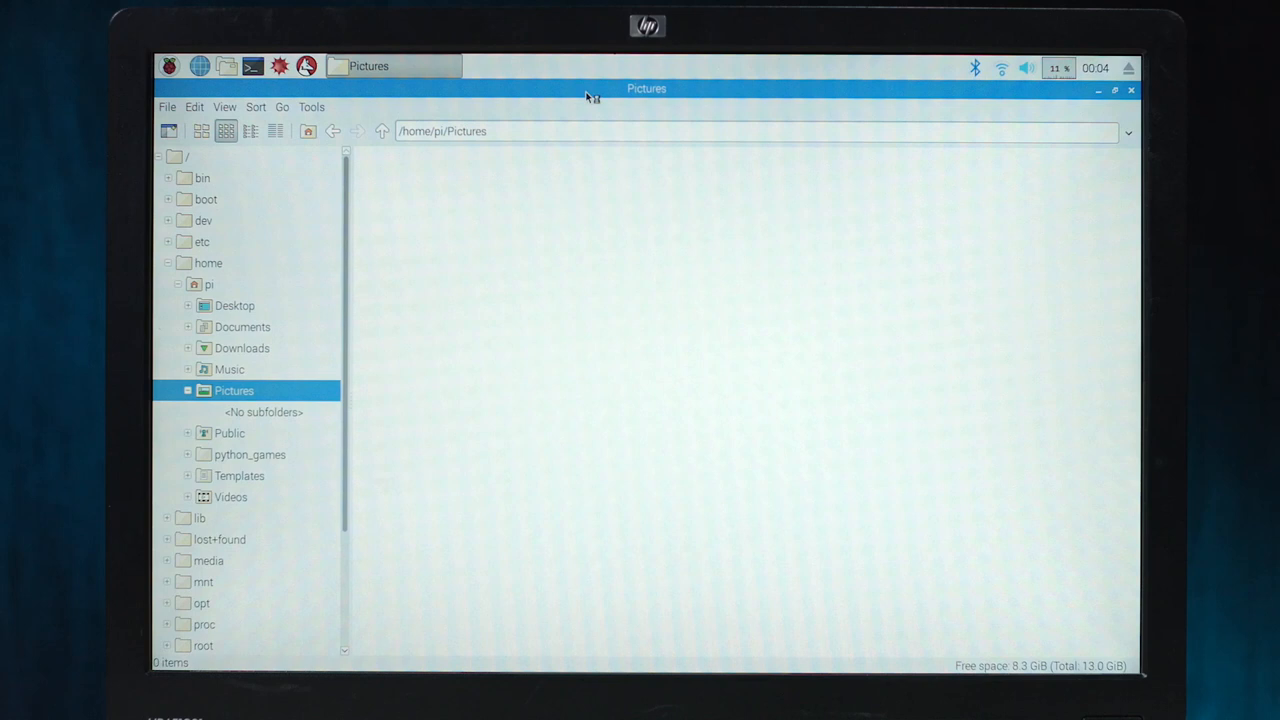
- Open thecomputerclan.com in Chromium and go to More > Wallpapers to download an image
left_click(199, 66)
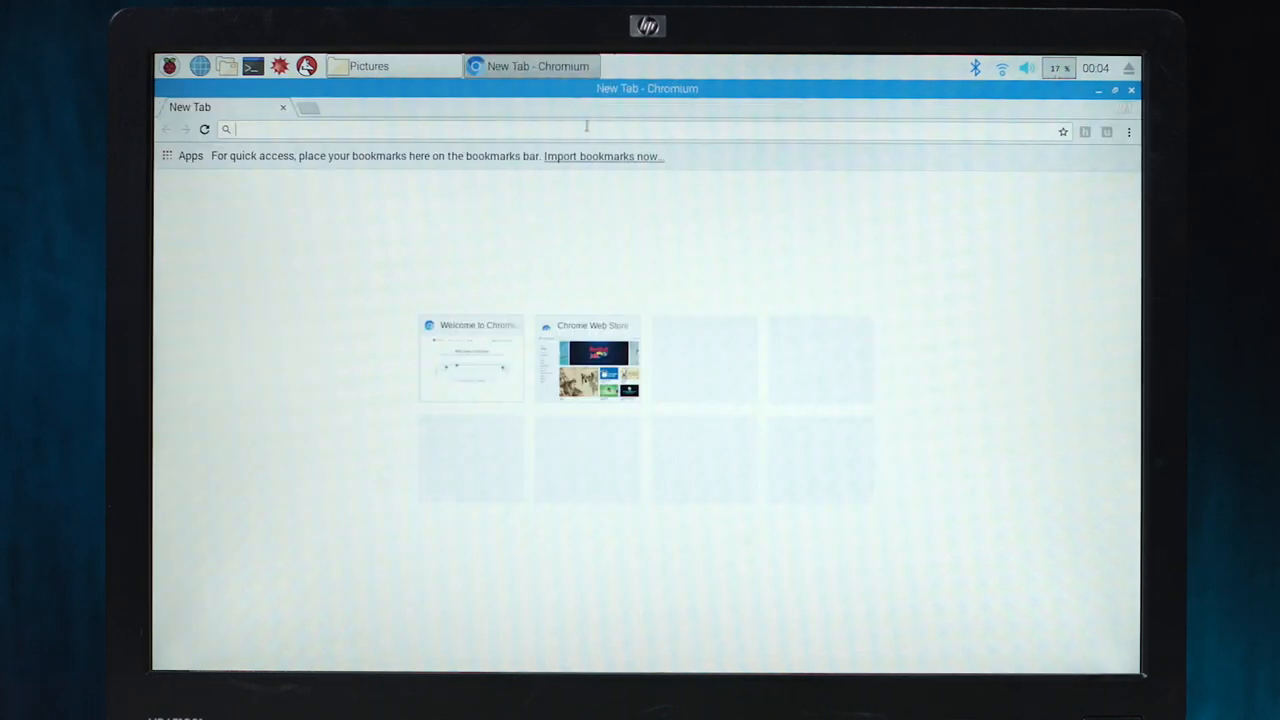
type("thecomputerclan.com")
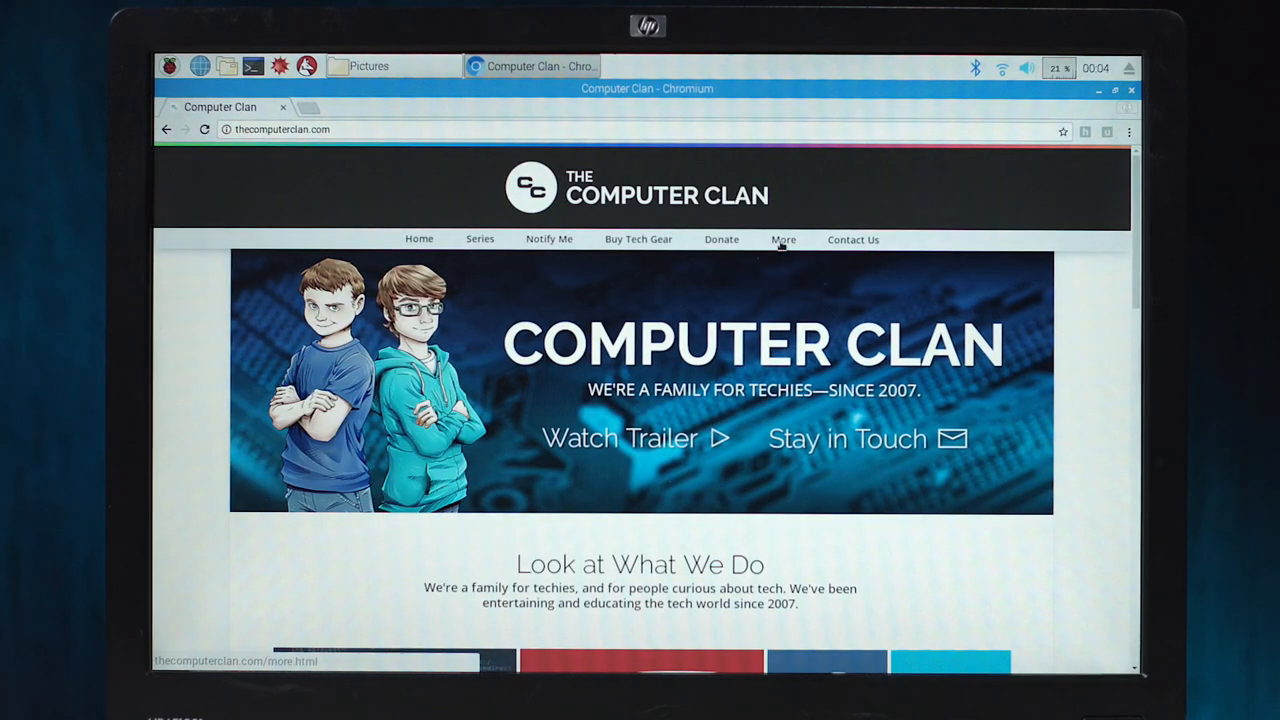
left_click(783, 239)
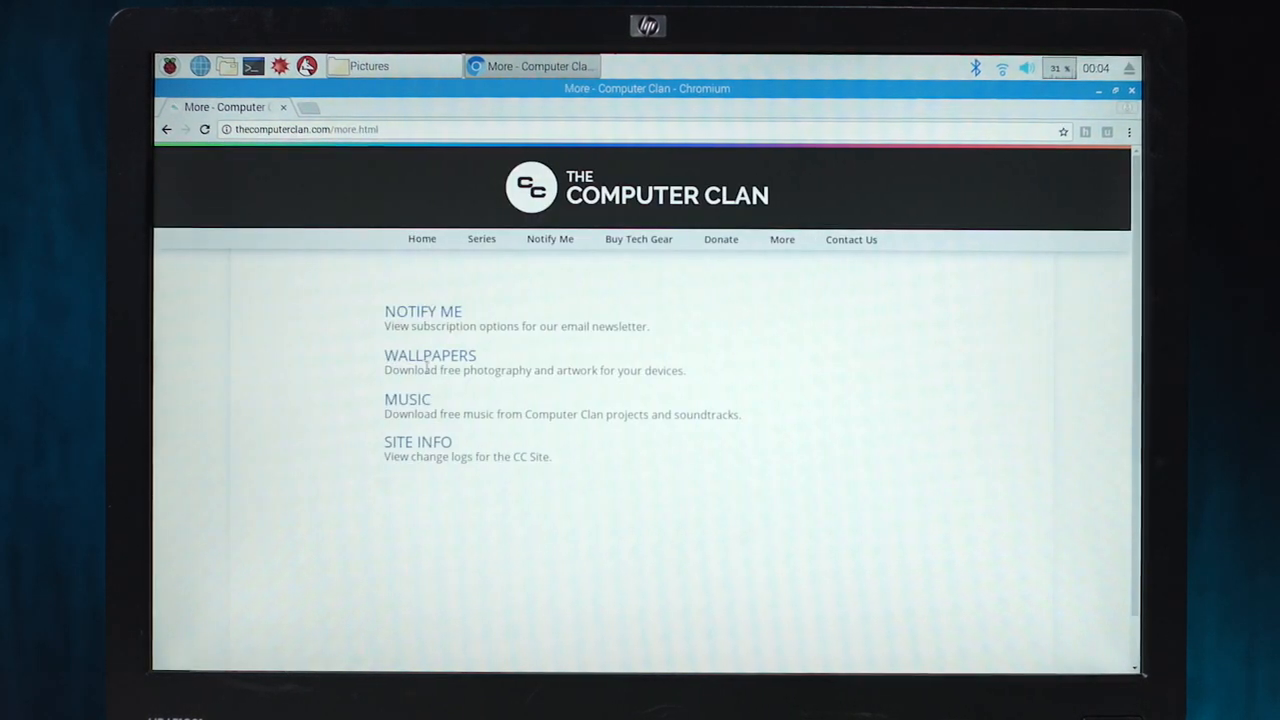
left_click(430, 355)
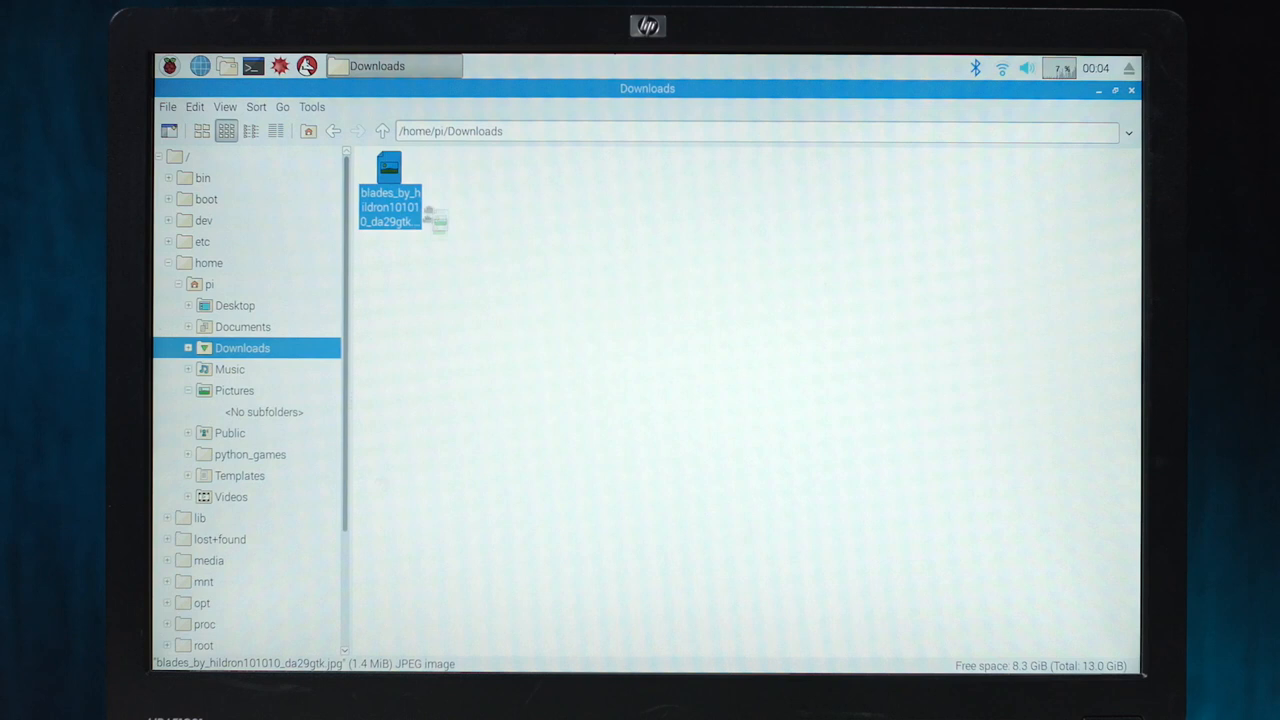
- Move the downloaded blades JPEG into Pictures and set it as the desktop wallpaper
left_click(234, 390)
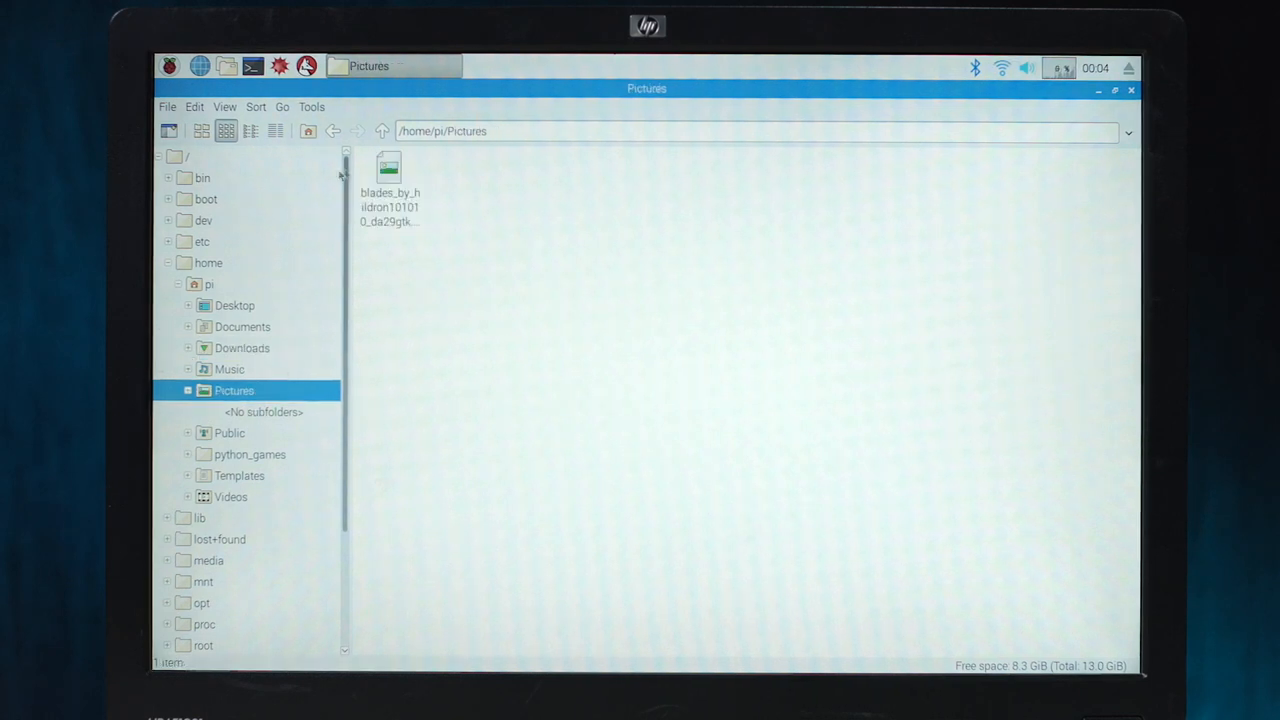
right_click(388, 185)
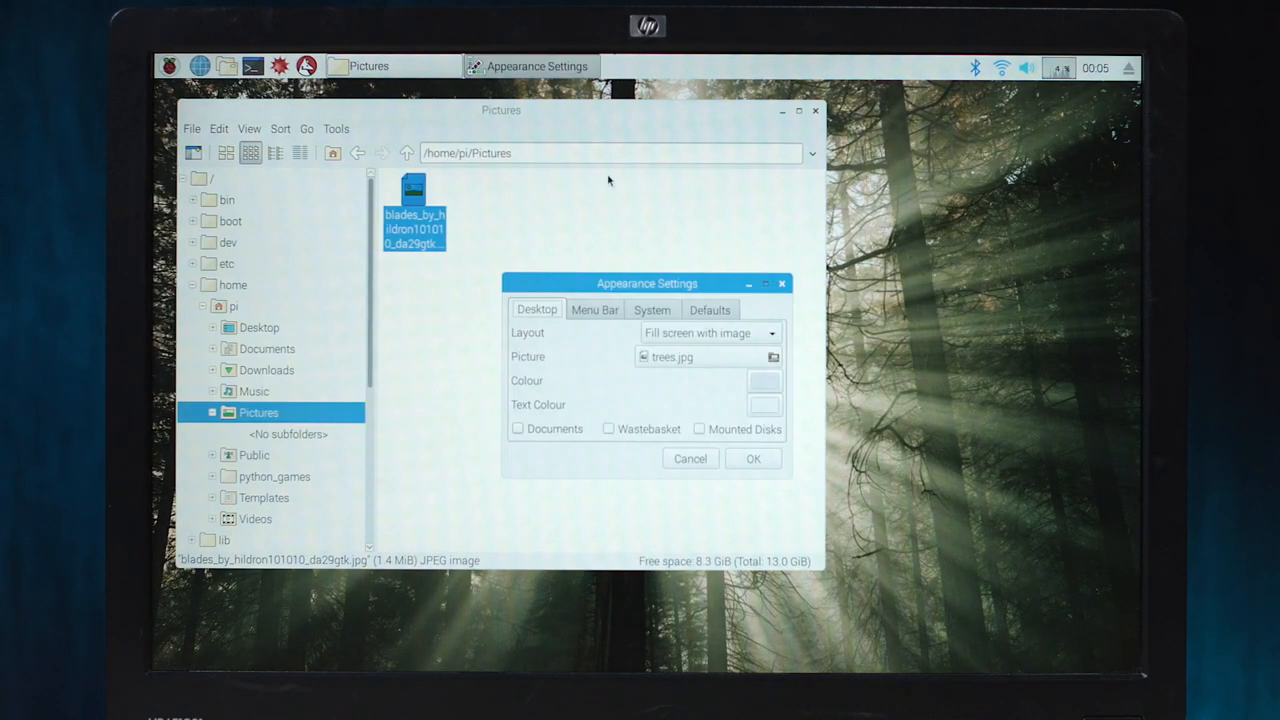
left_click(772, 357)
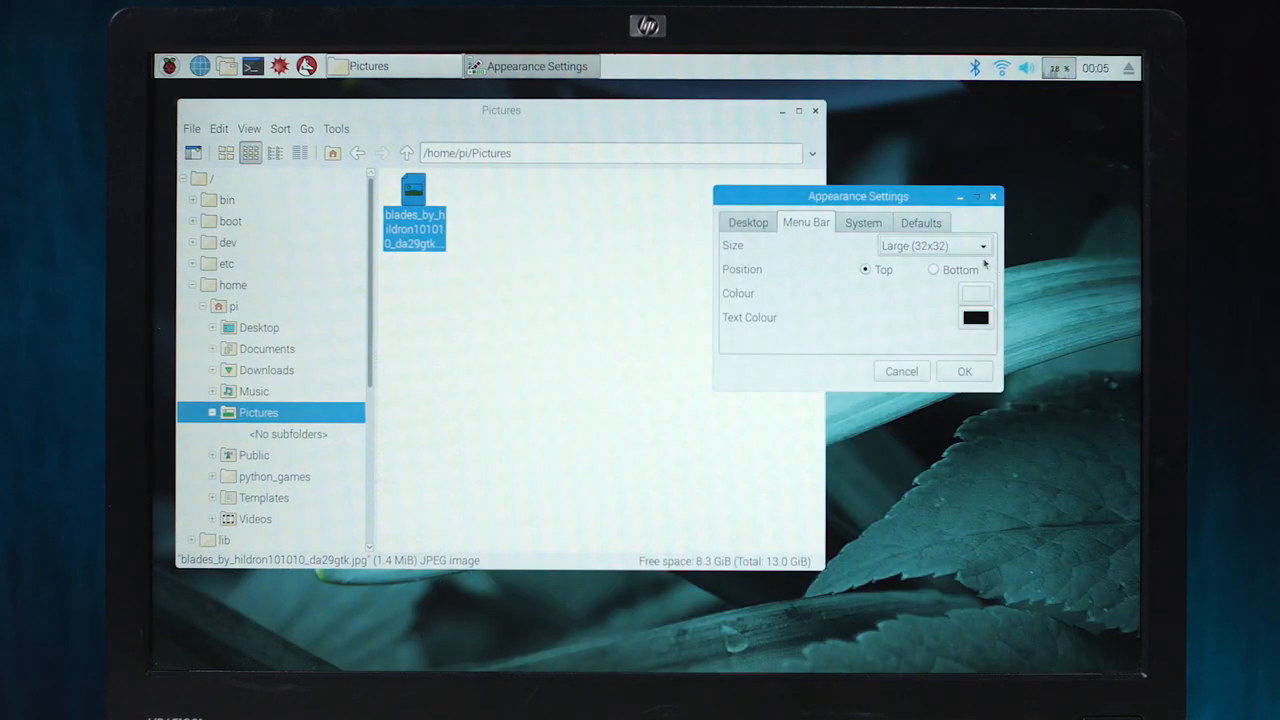
- Set the menu bar colour to #4860ac and the menu text colour to white
left_click(974, 293)
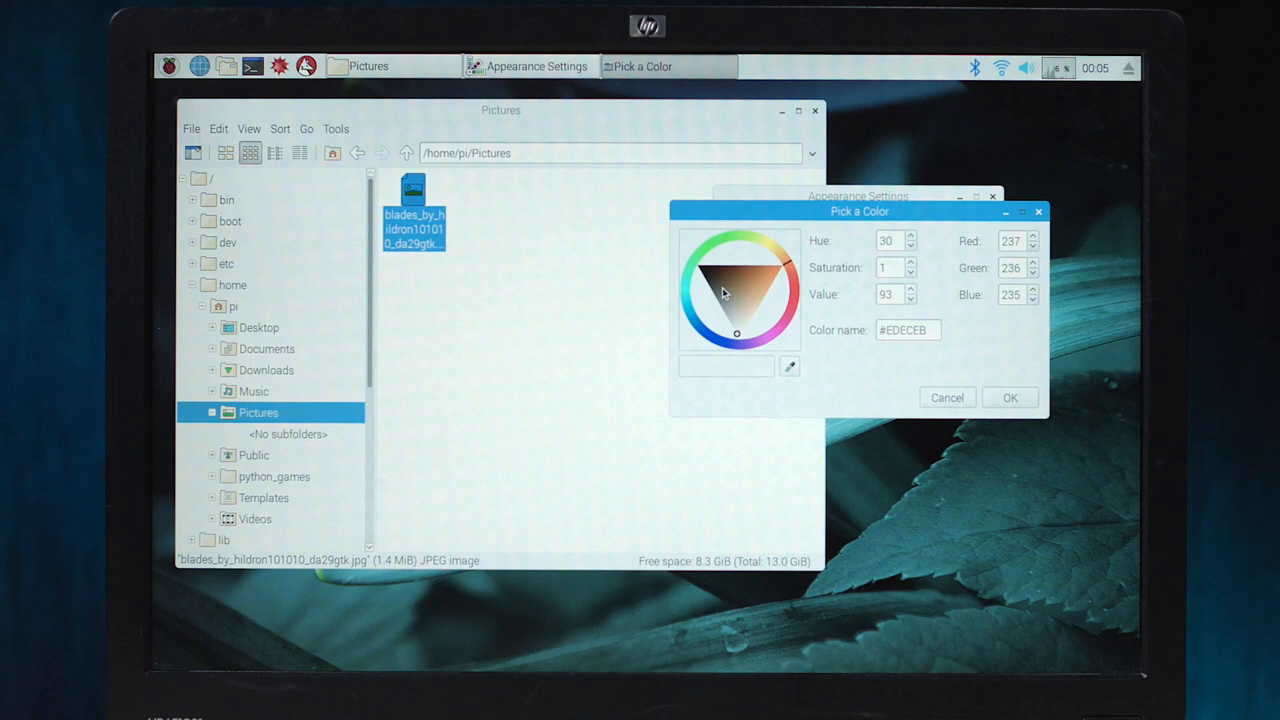
triple_click(905, 330)
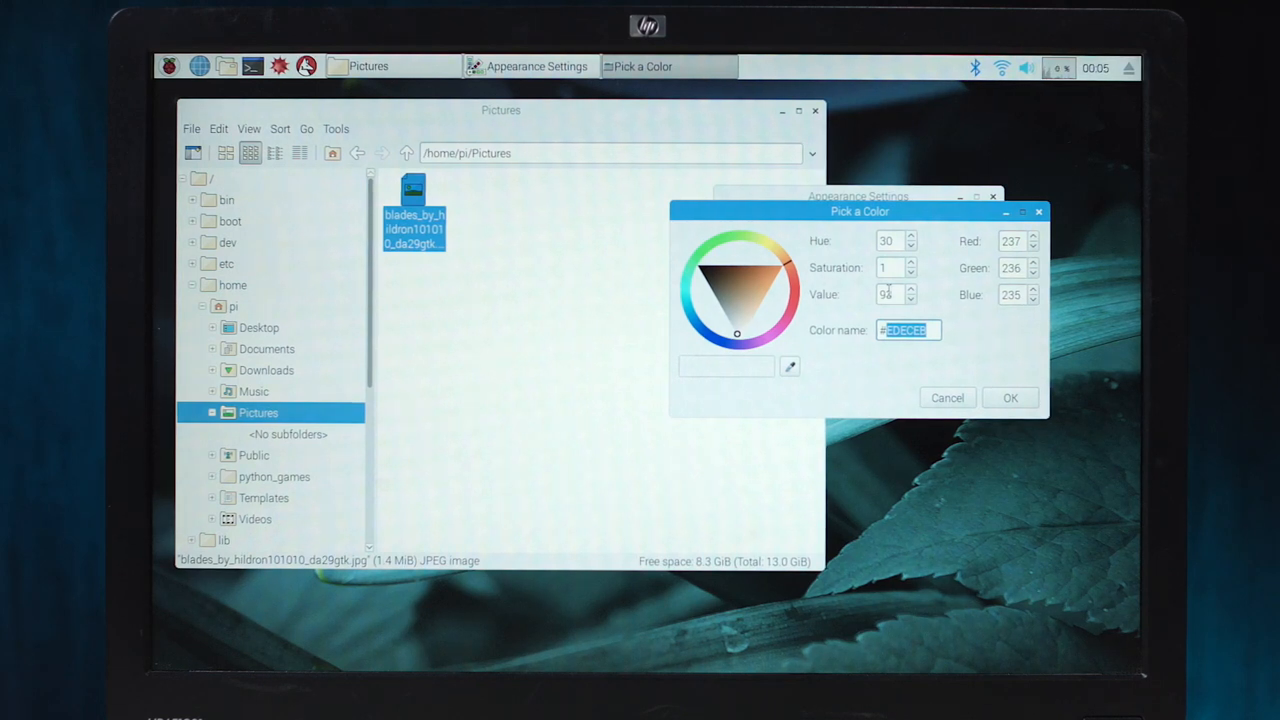
type("#4860ac")
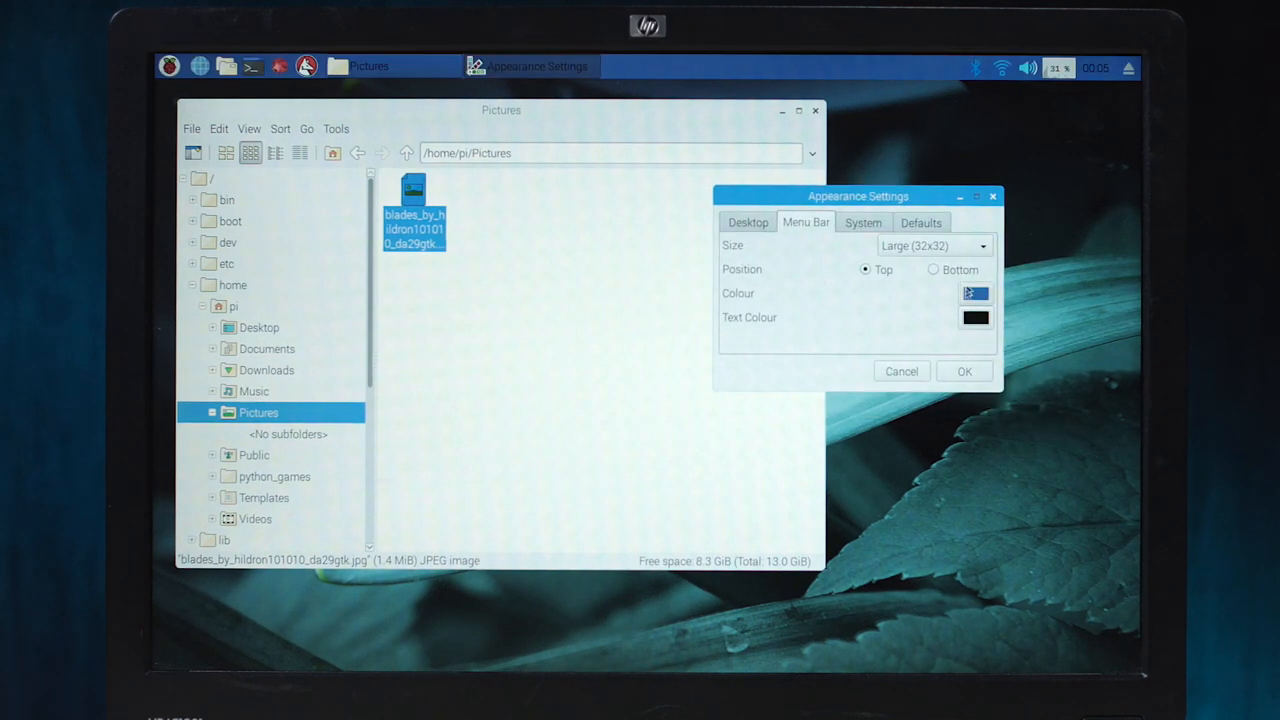
left_click(975, 317)
type("#ffffff")
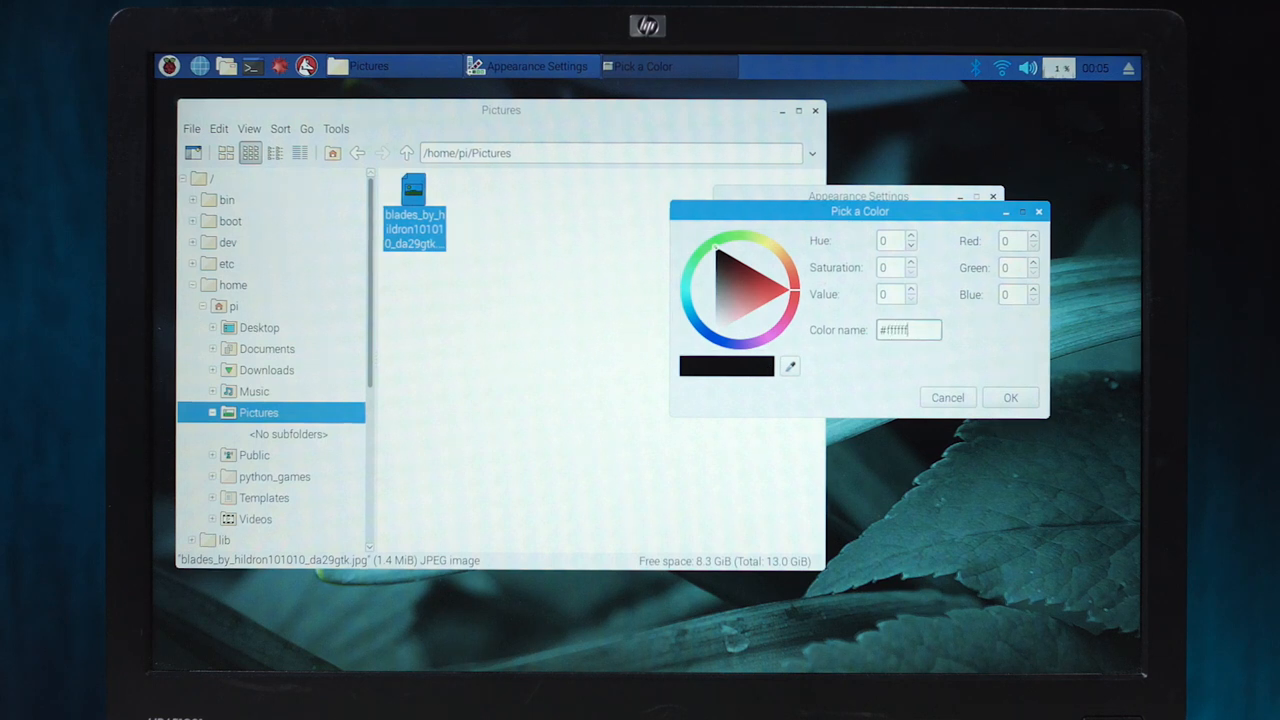
left_click(946, 397)
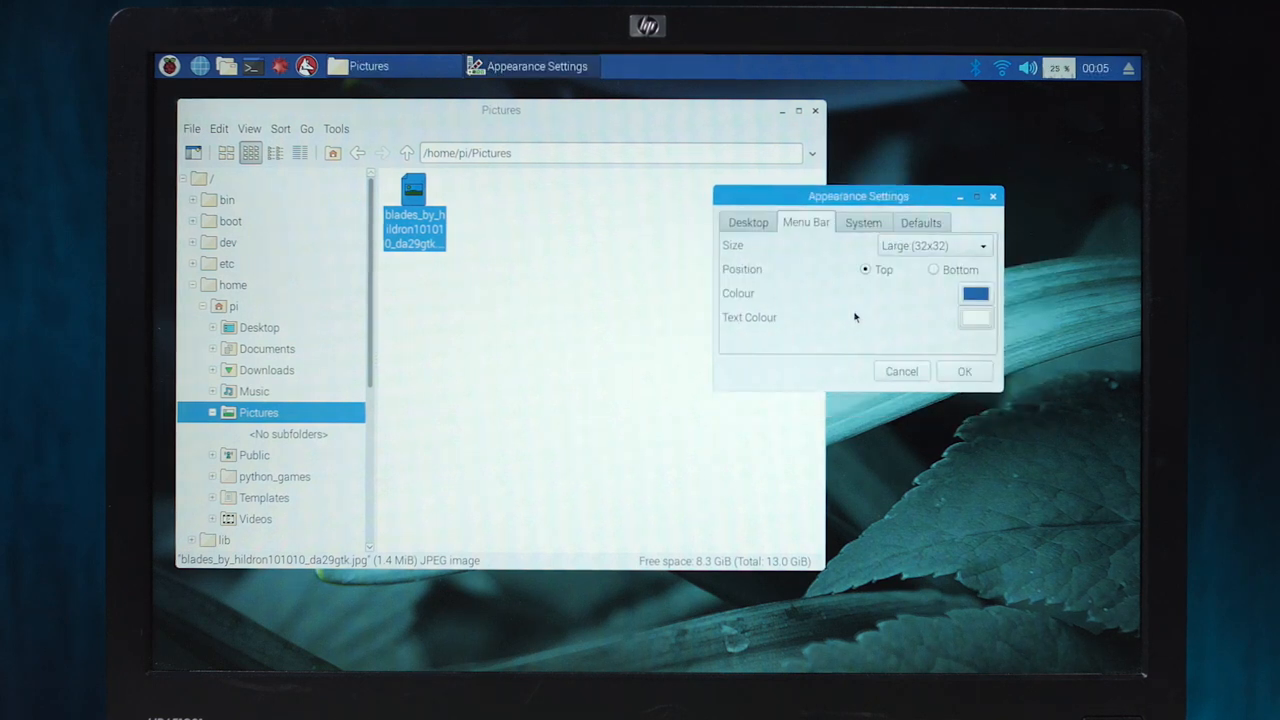
mouse_move(875, 120)
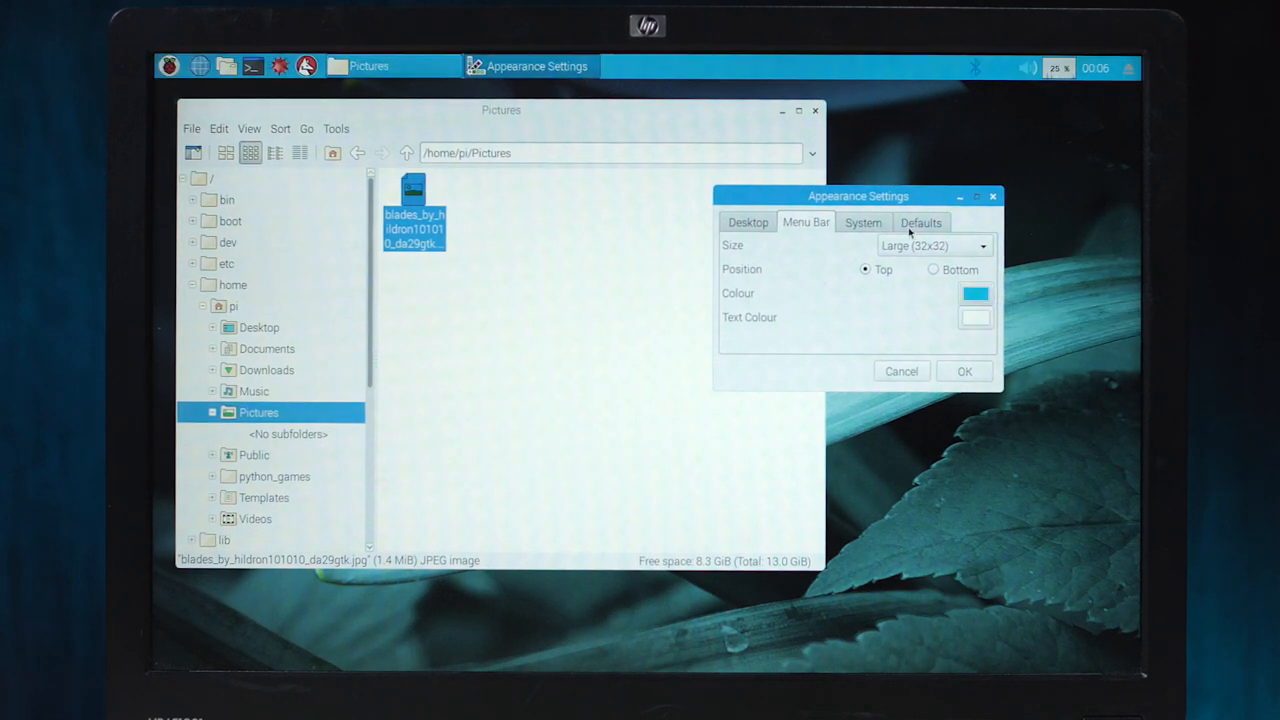
- Change the menu bar colour to near-black #111111
left_click(975, 293)
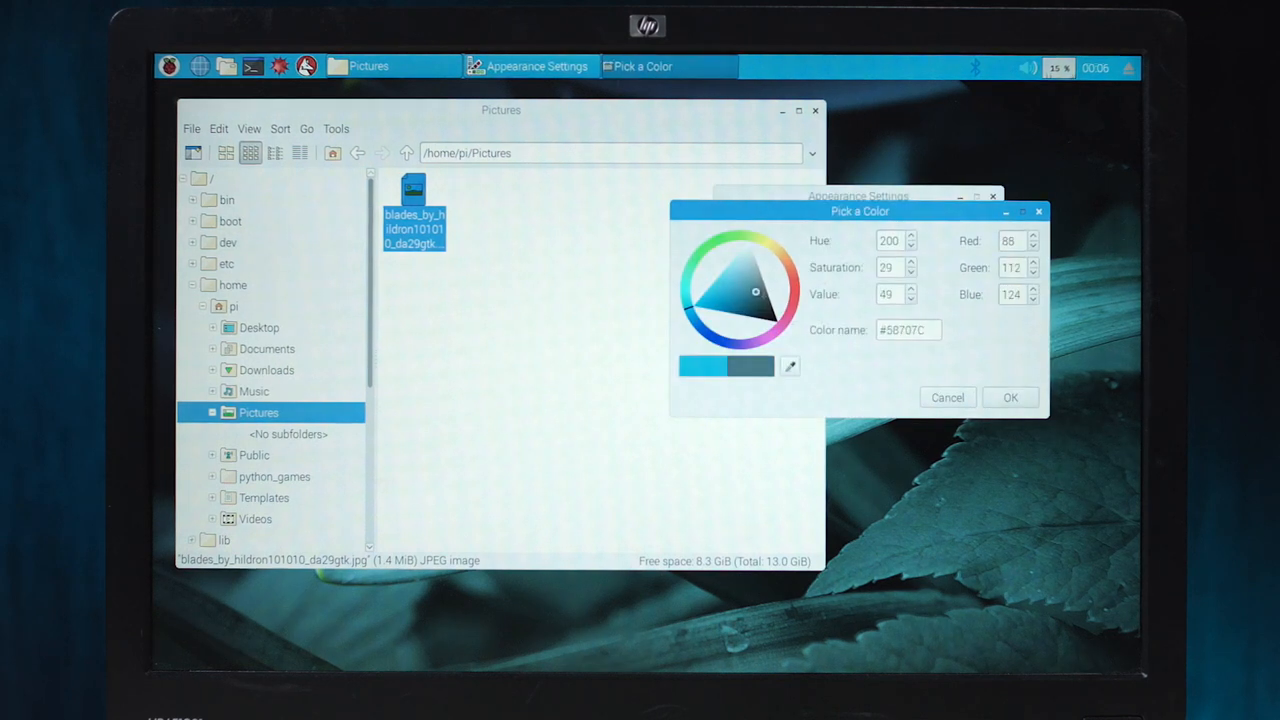
left_click(946, 397)
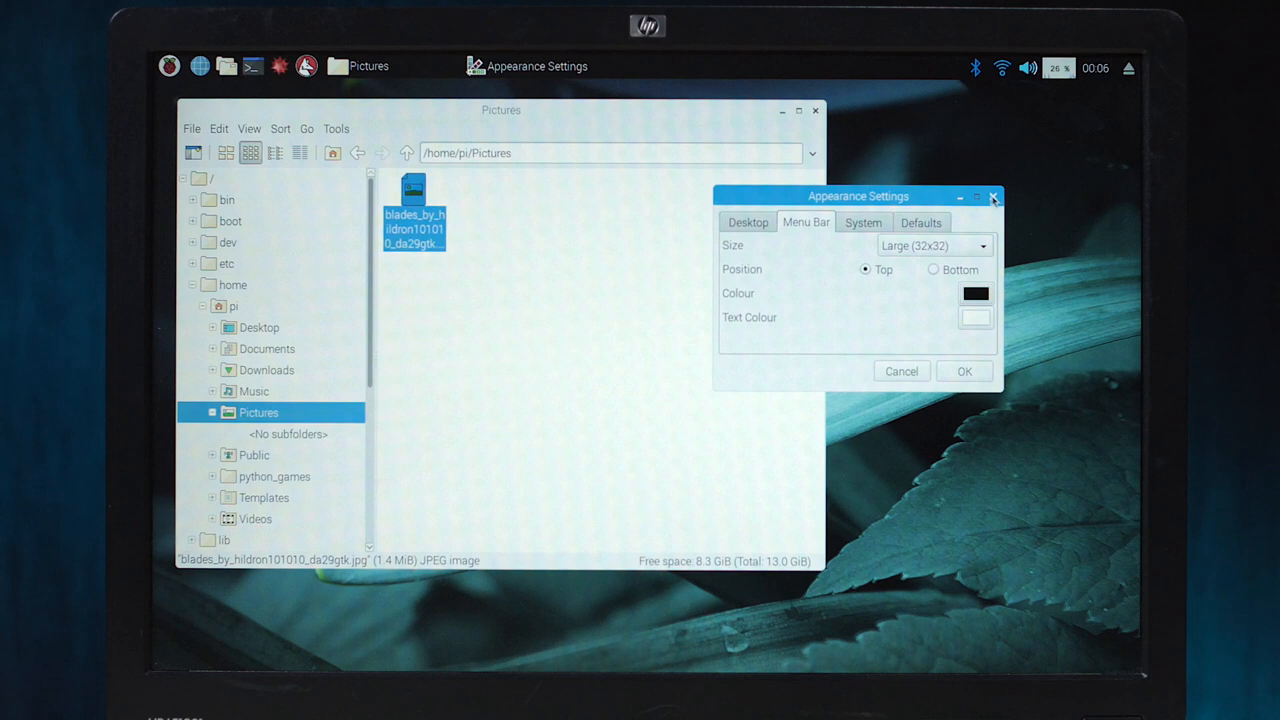
left_click(975, 293)
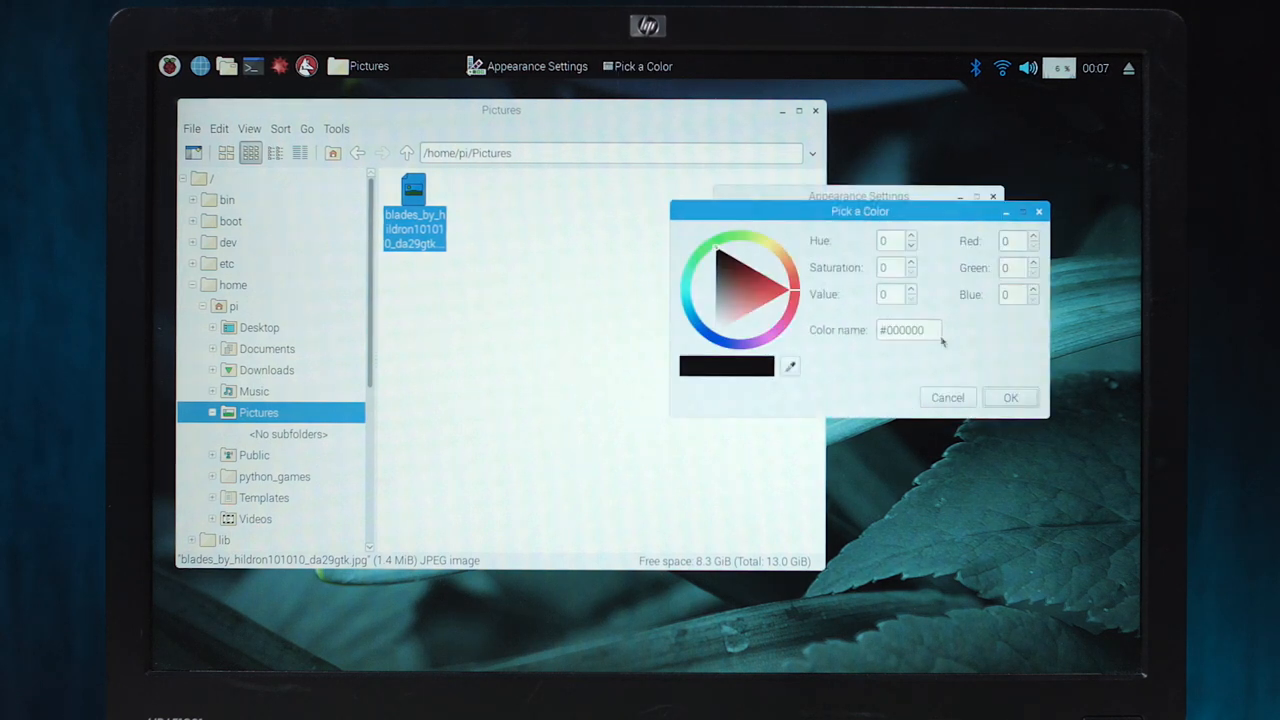
triple_click(905, 330)
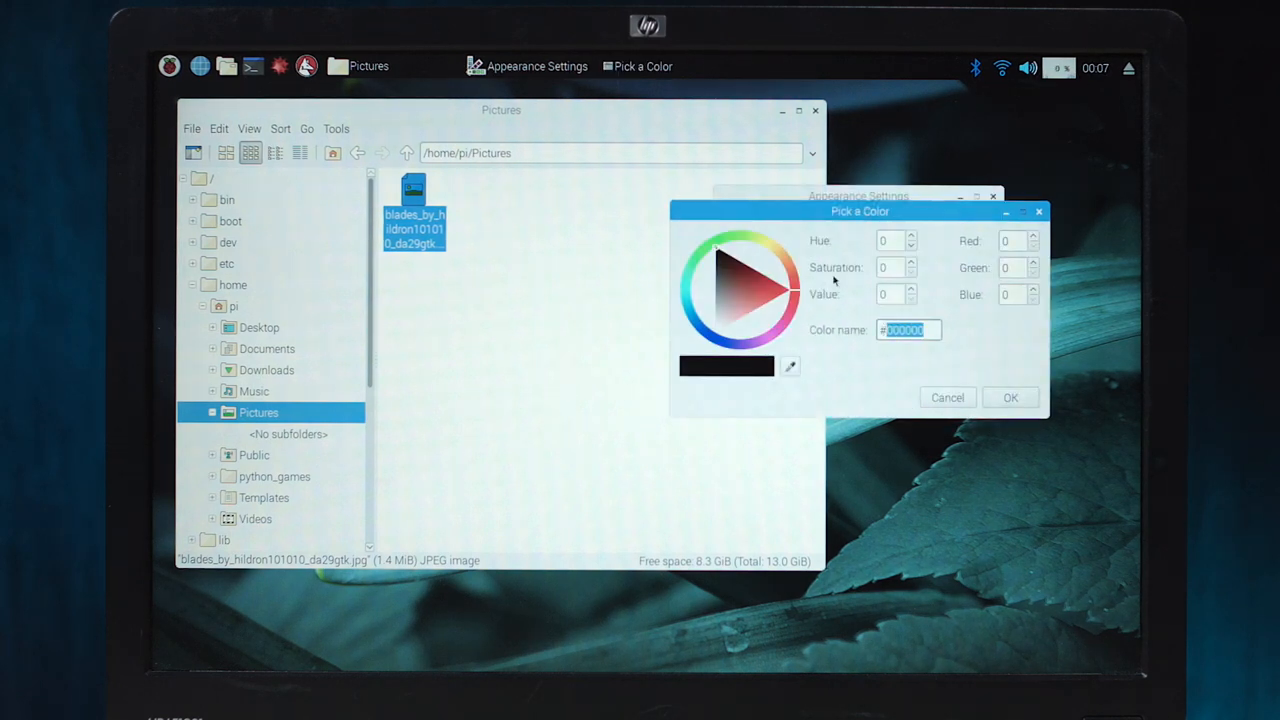
type("111111")
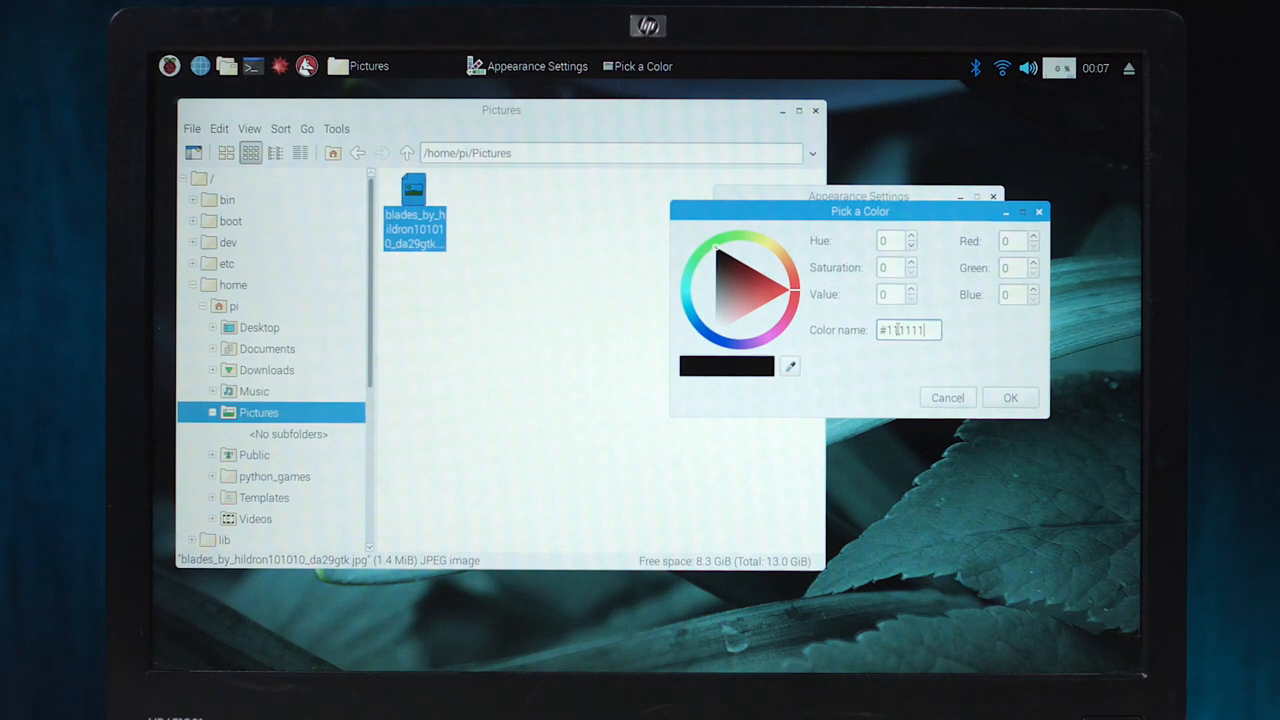
left_click(1010, 397)
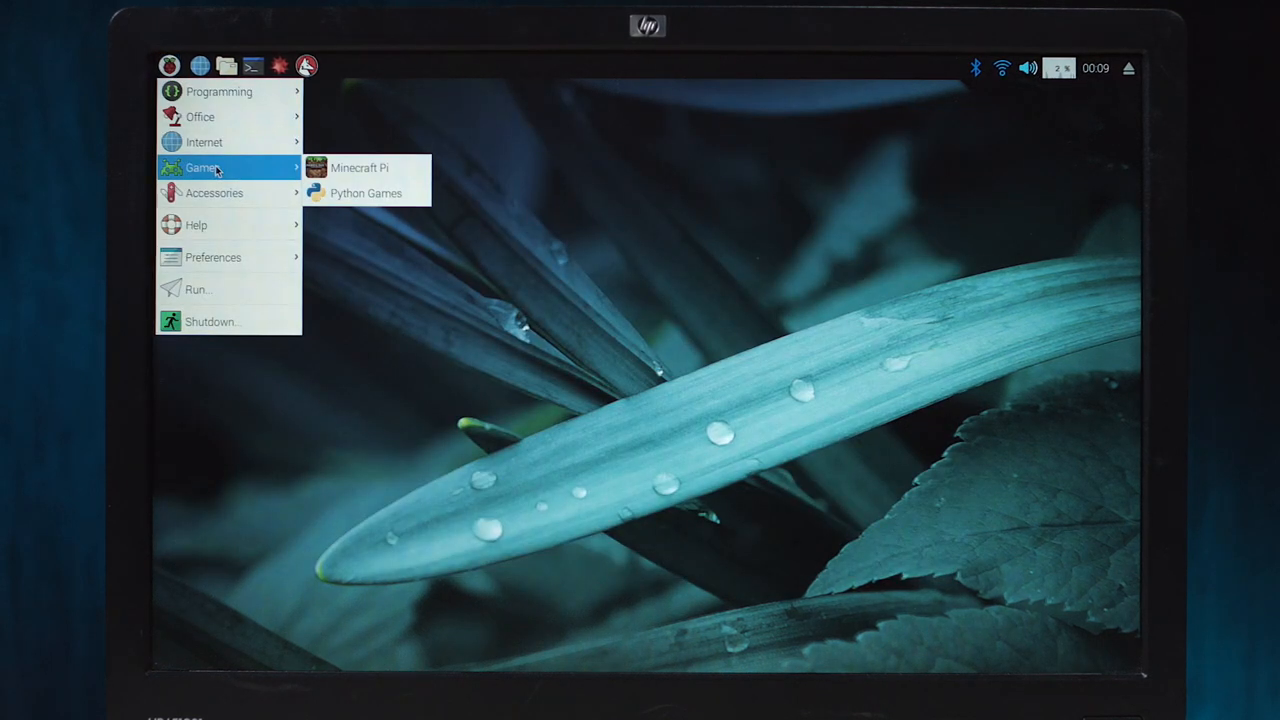
mouse_move(360, 167)
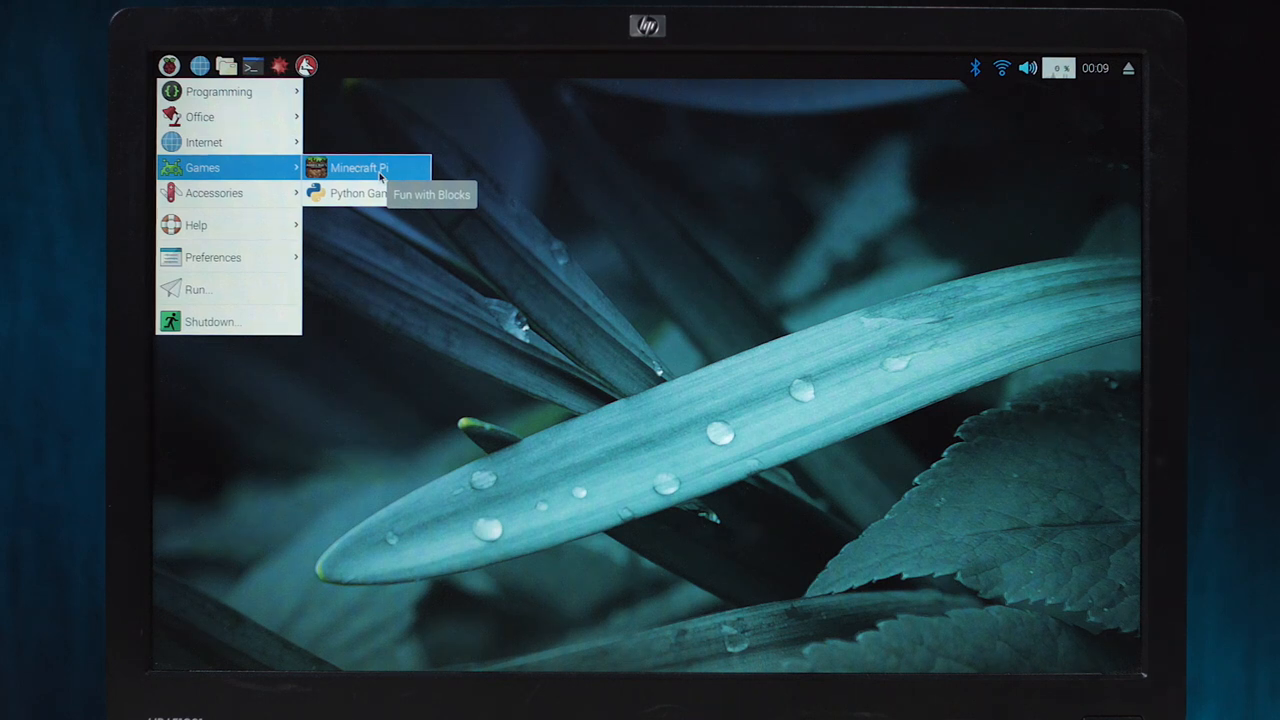
- Launch Minecraft Pi from the Games submenu
left_click(358, 167)
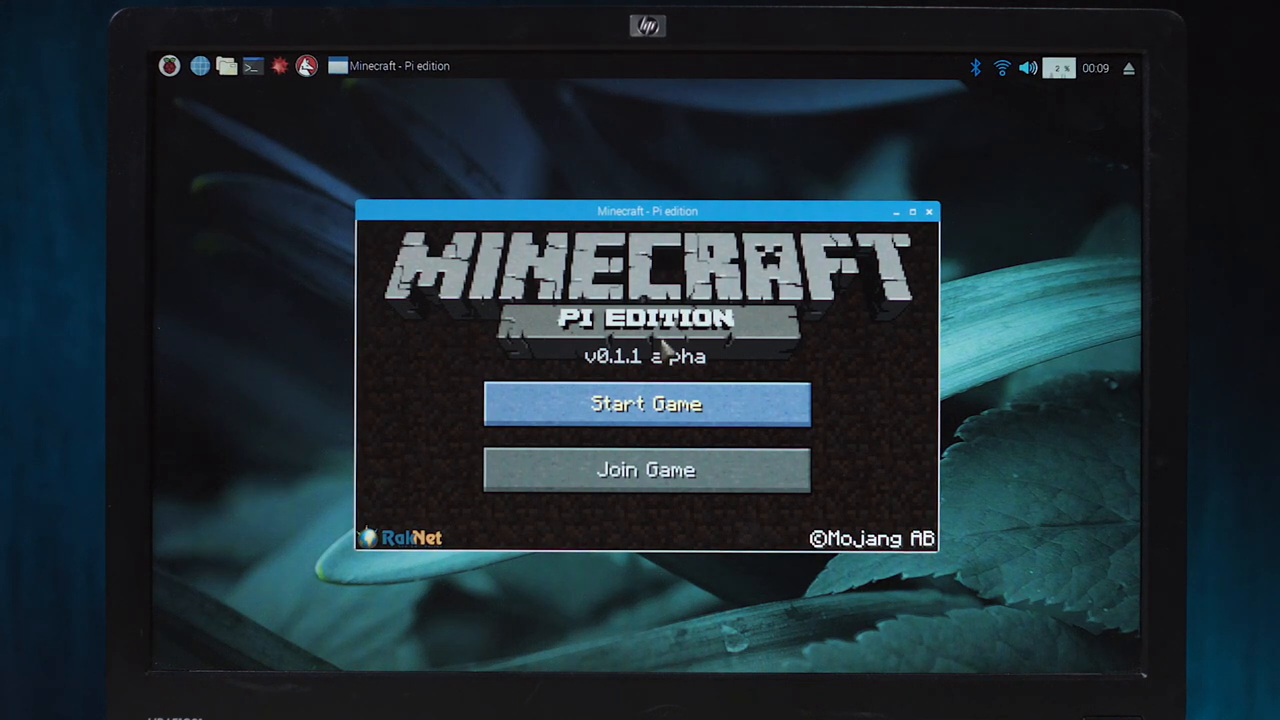
mouse_move(680, 480)
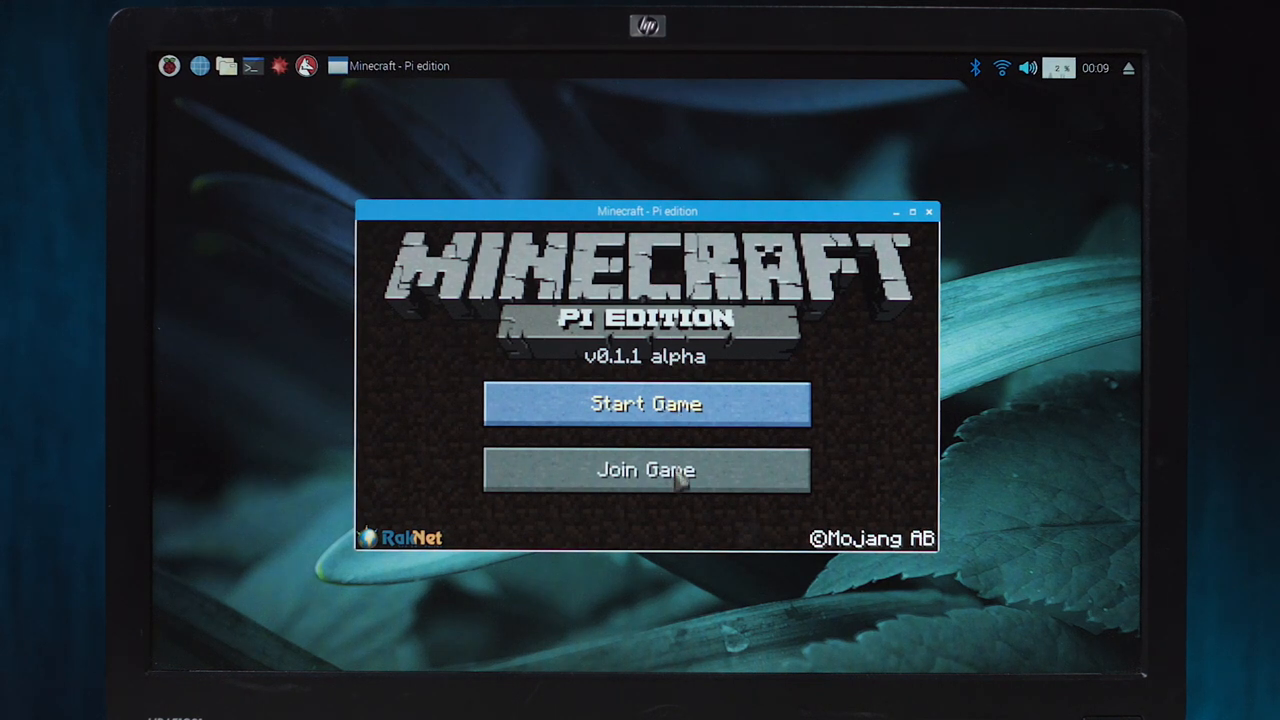
- Create a new world from Minecraft Pi's Start Game world list
left_click(645, 404)
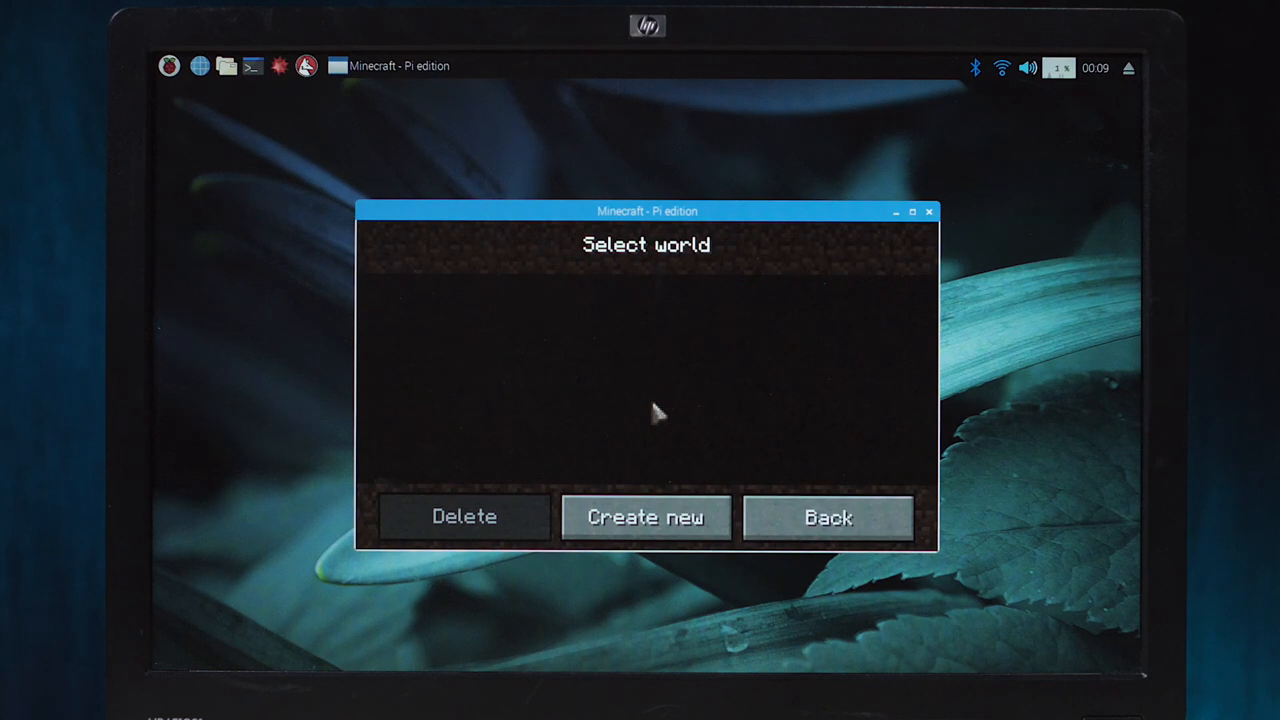
left_click(827, 517)
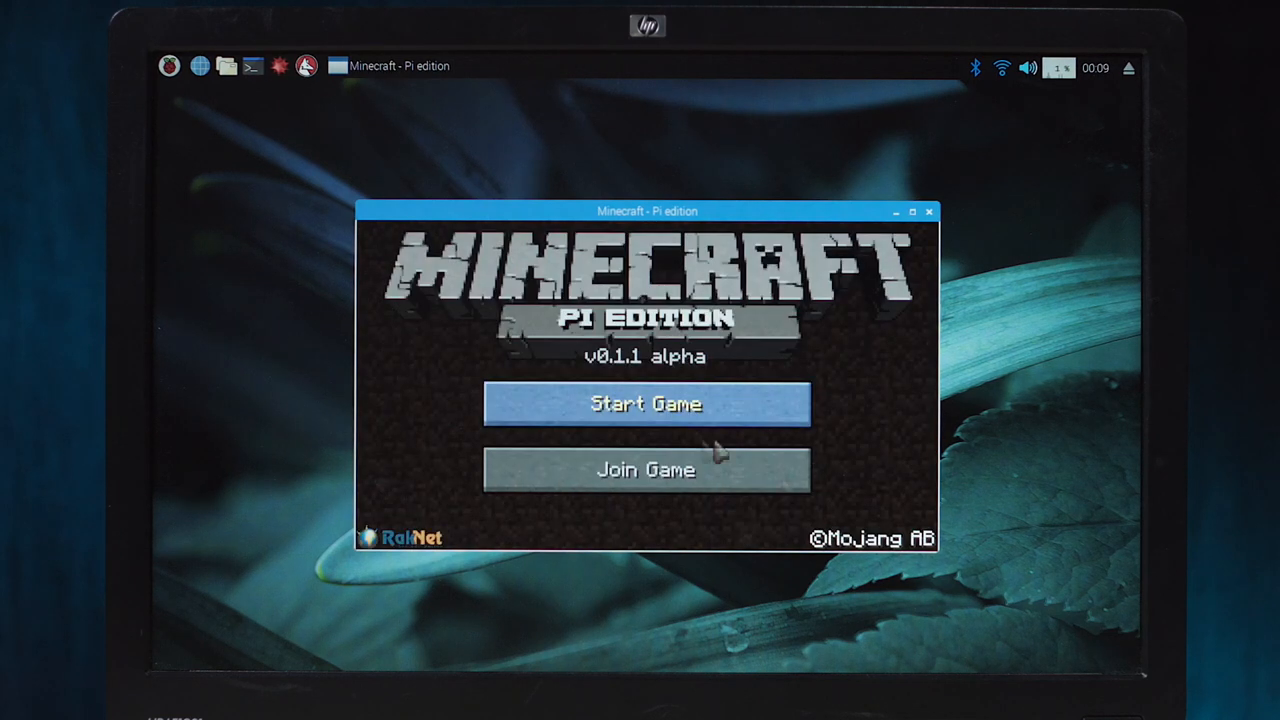
left_click(646, 403)
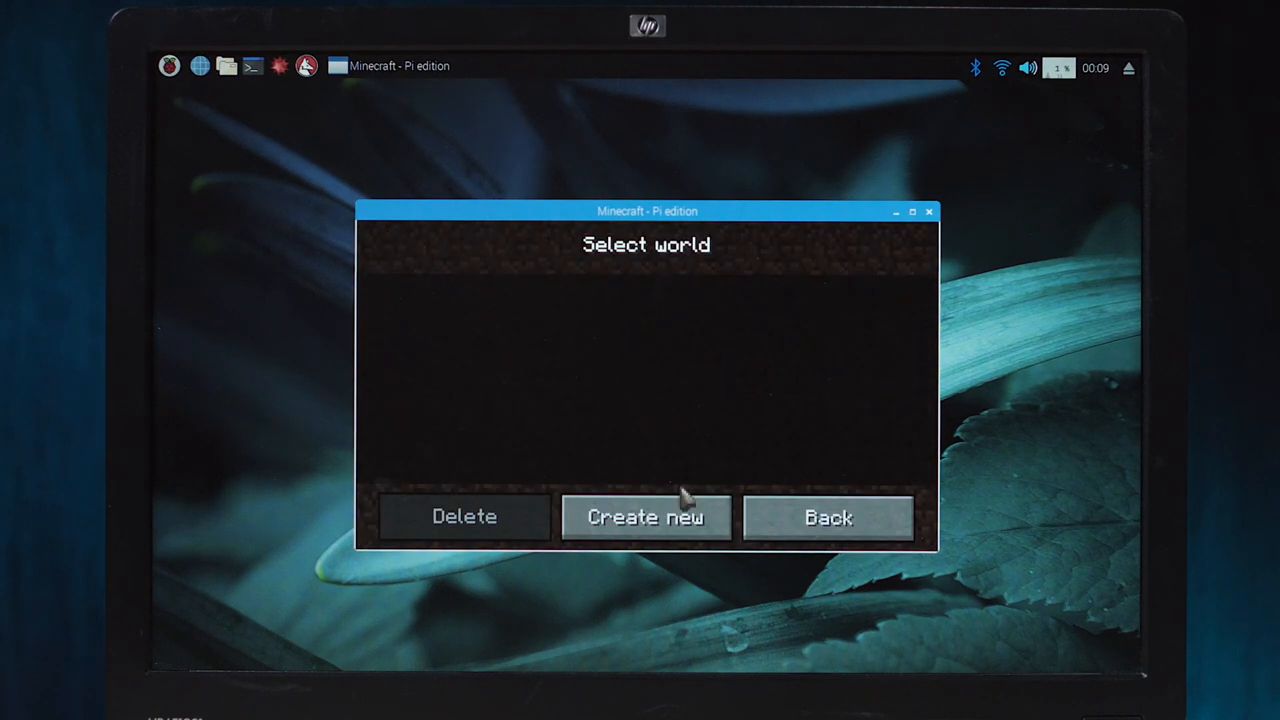
left_click(645, 517)
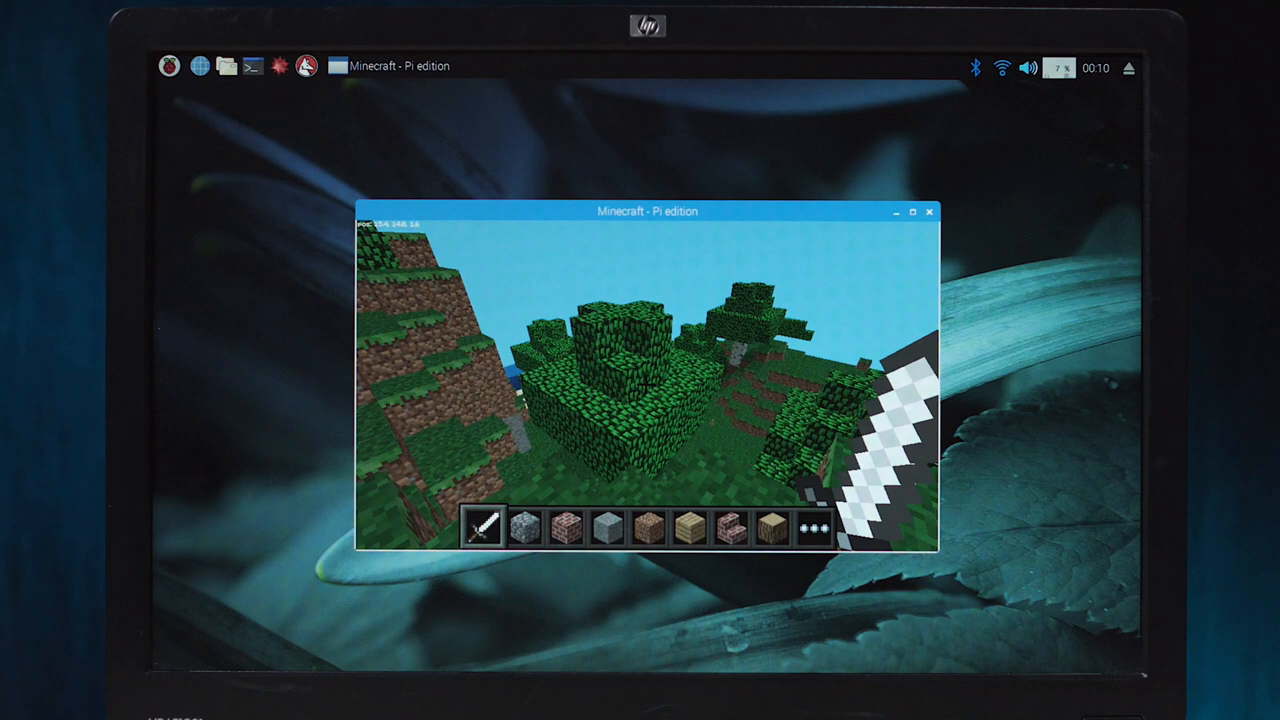
- Look around the loaded world, then resume play from the game menu
key("e")
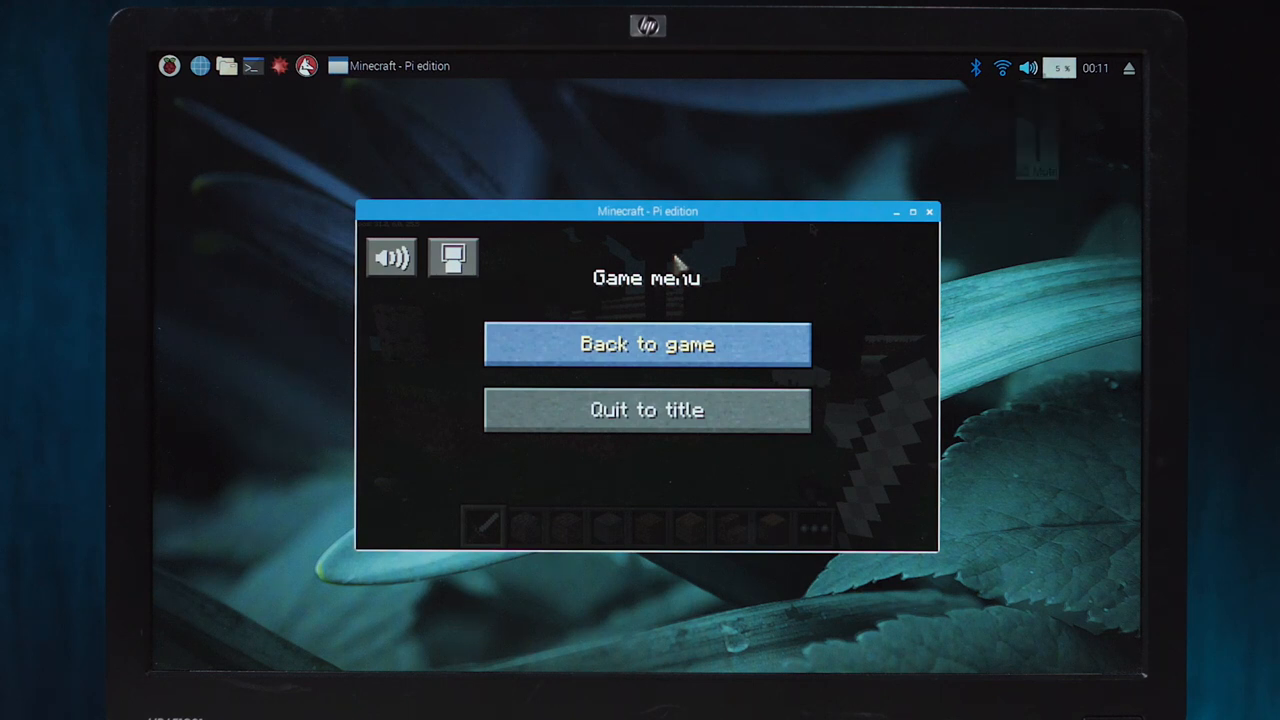
left_click(646, 344)
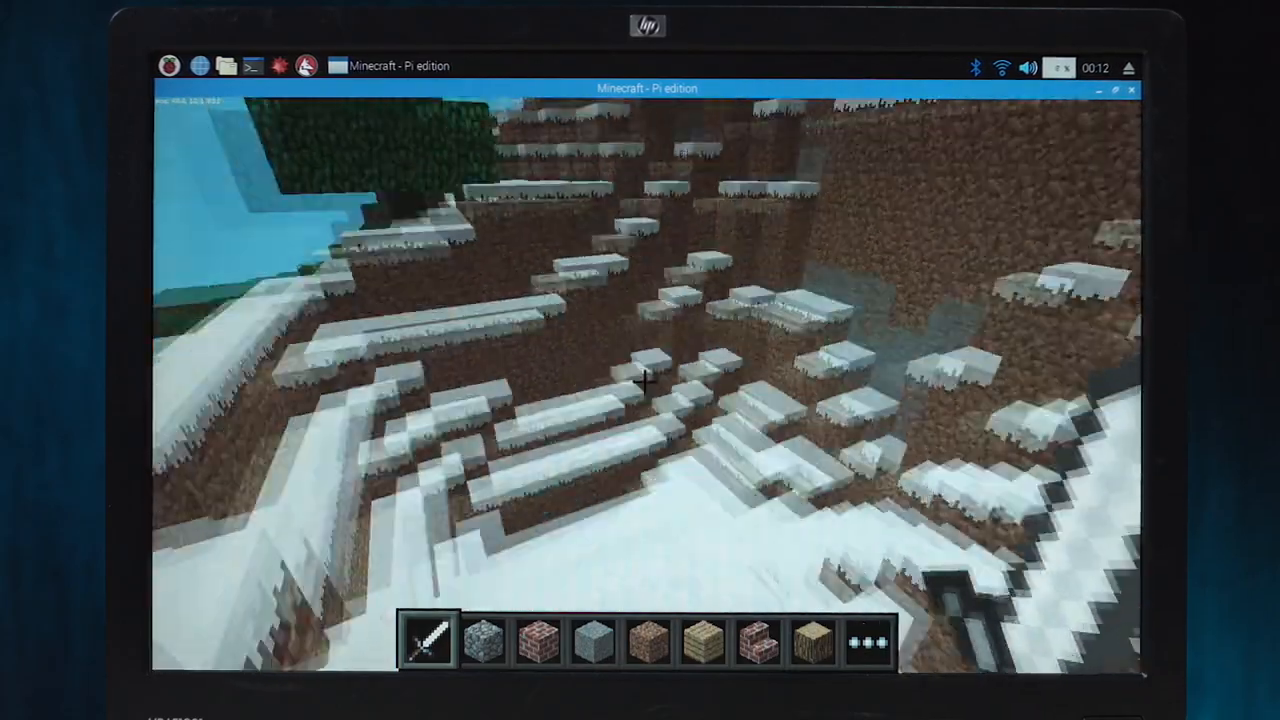
mouse_move(640, 380)
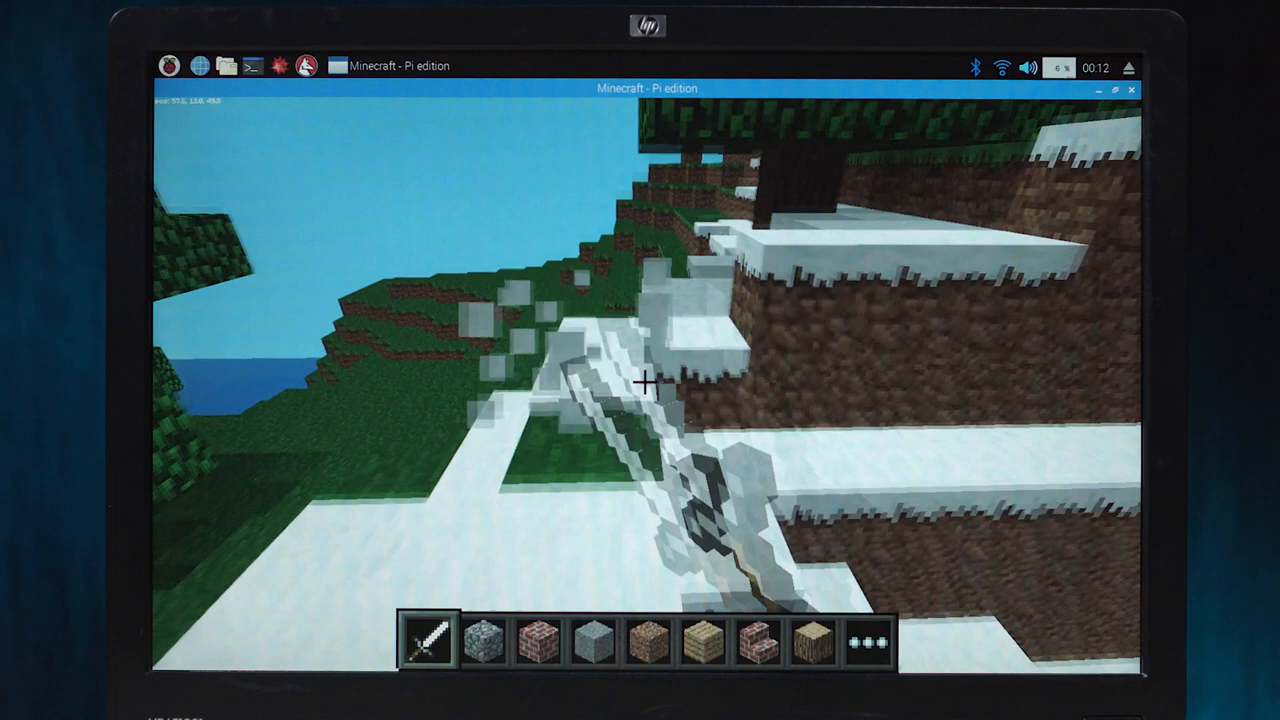
- Open the full block inventory over the snowy hillside
key("e")
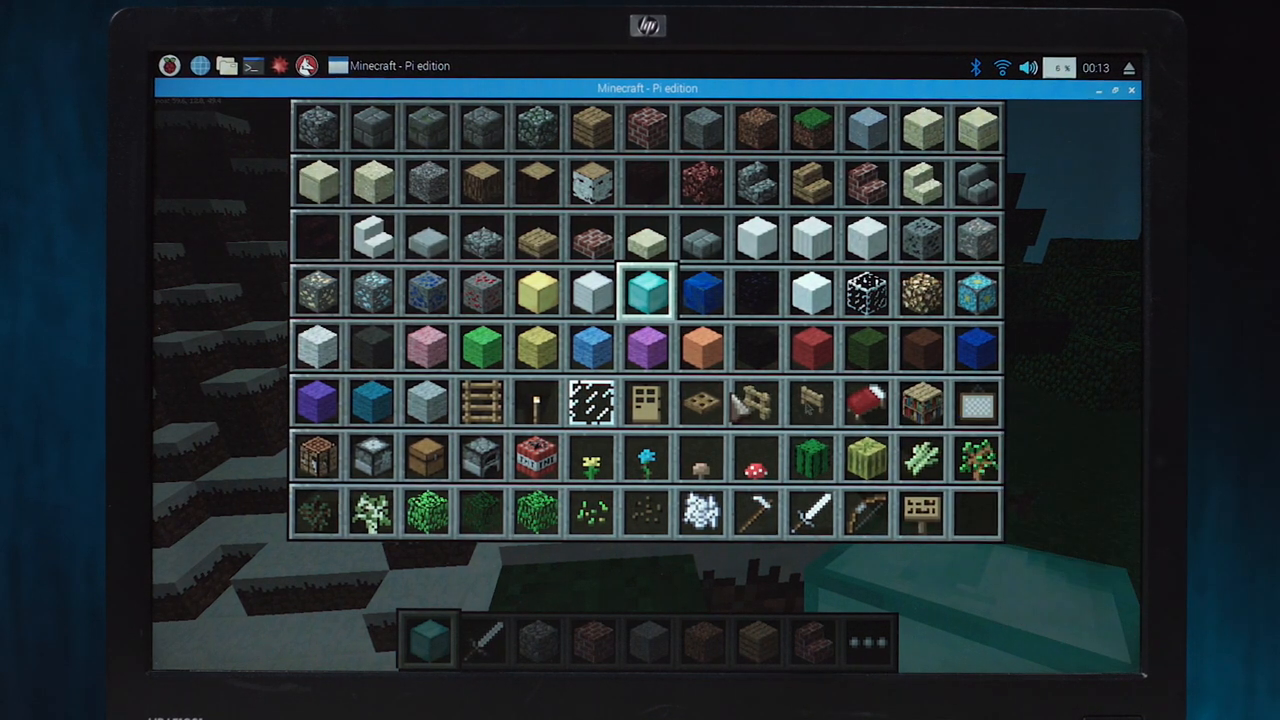
mouse_move(710, 385)
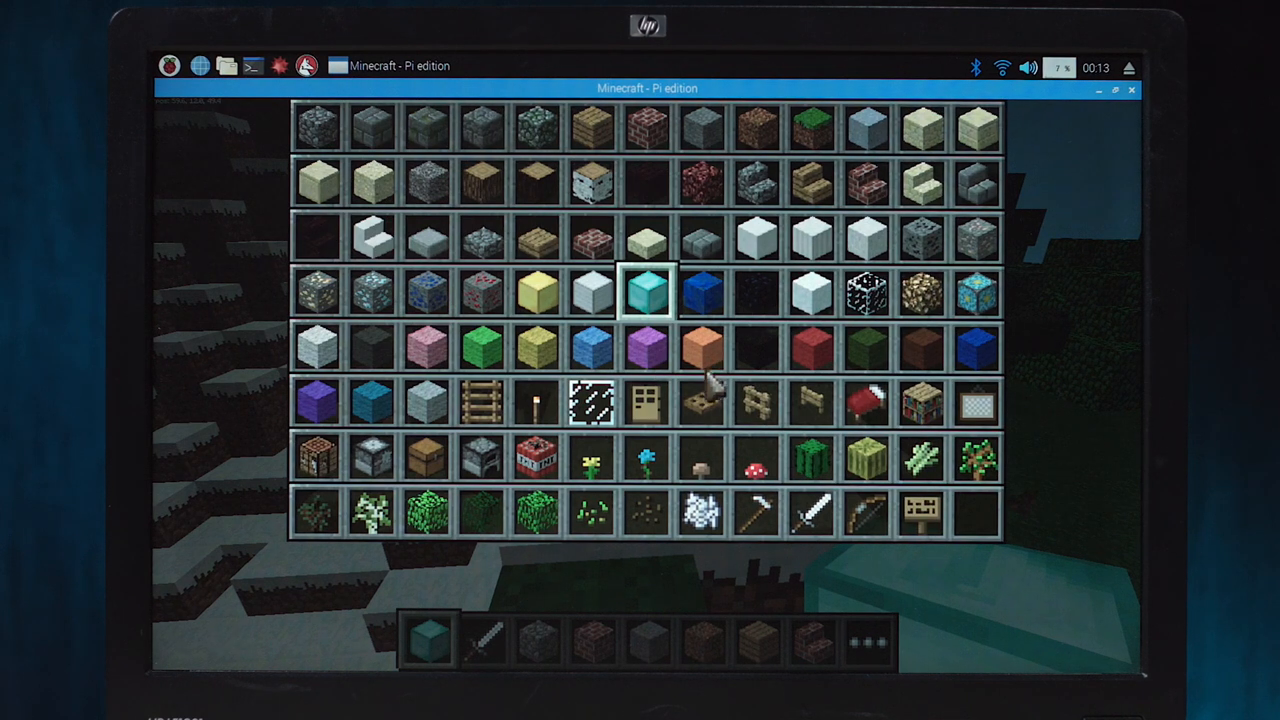
- Pause the game at the Game menu, then resume playing
key("Escape")
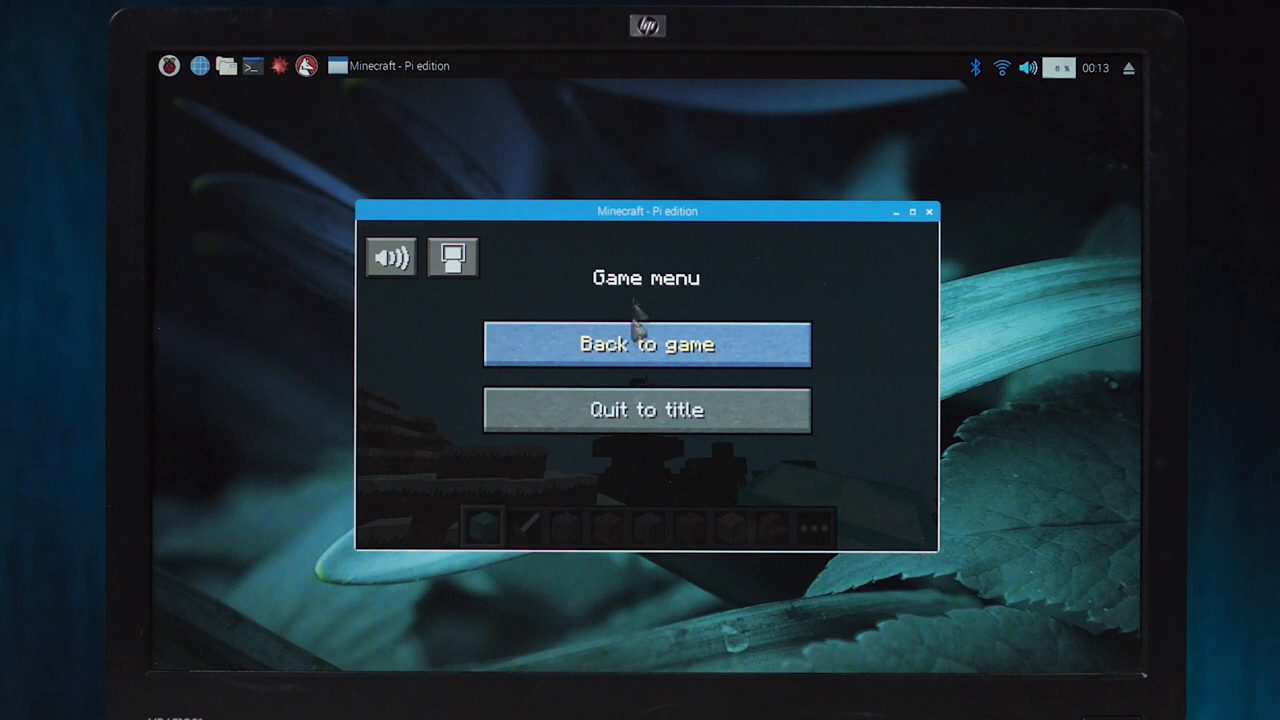
left_click(647, 343)
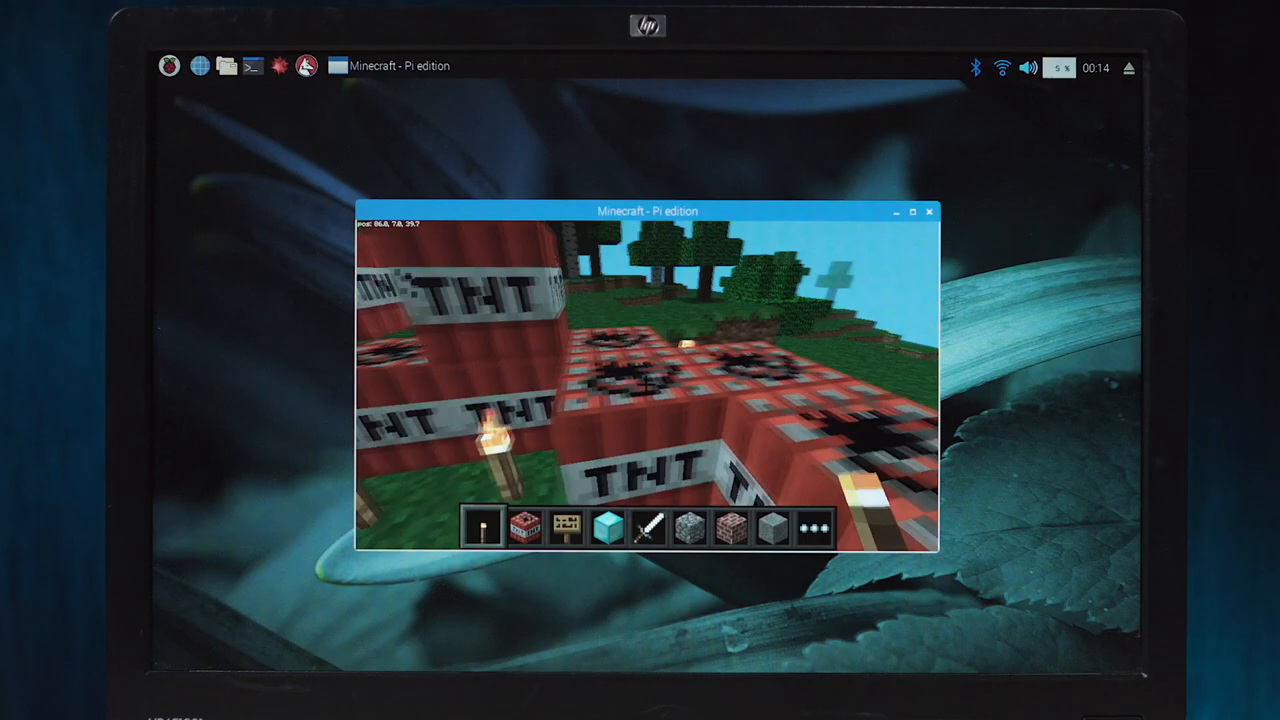
- Exit Minecraft Pi and close its window to reach the desktop
left_click(928, 211)
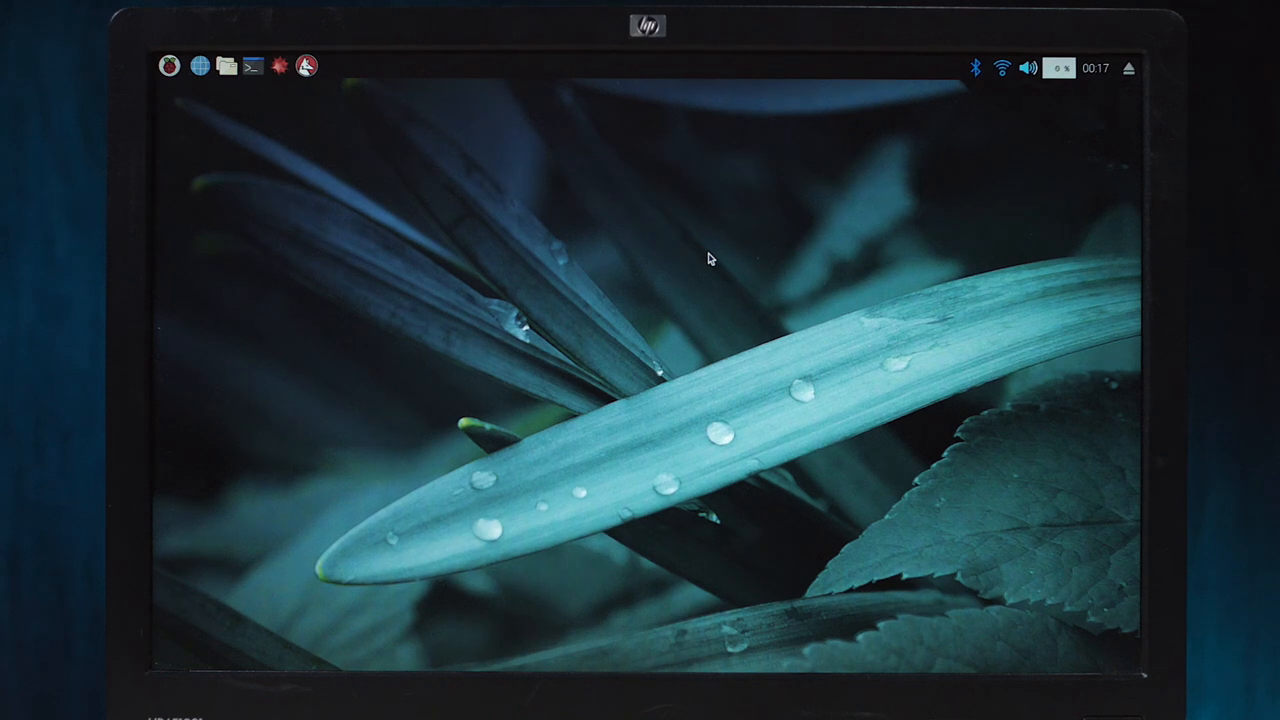
mouse_move(170, 211)
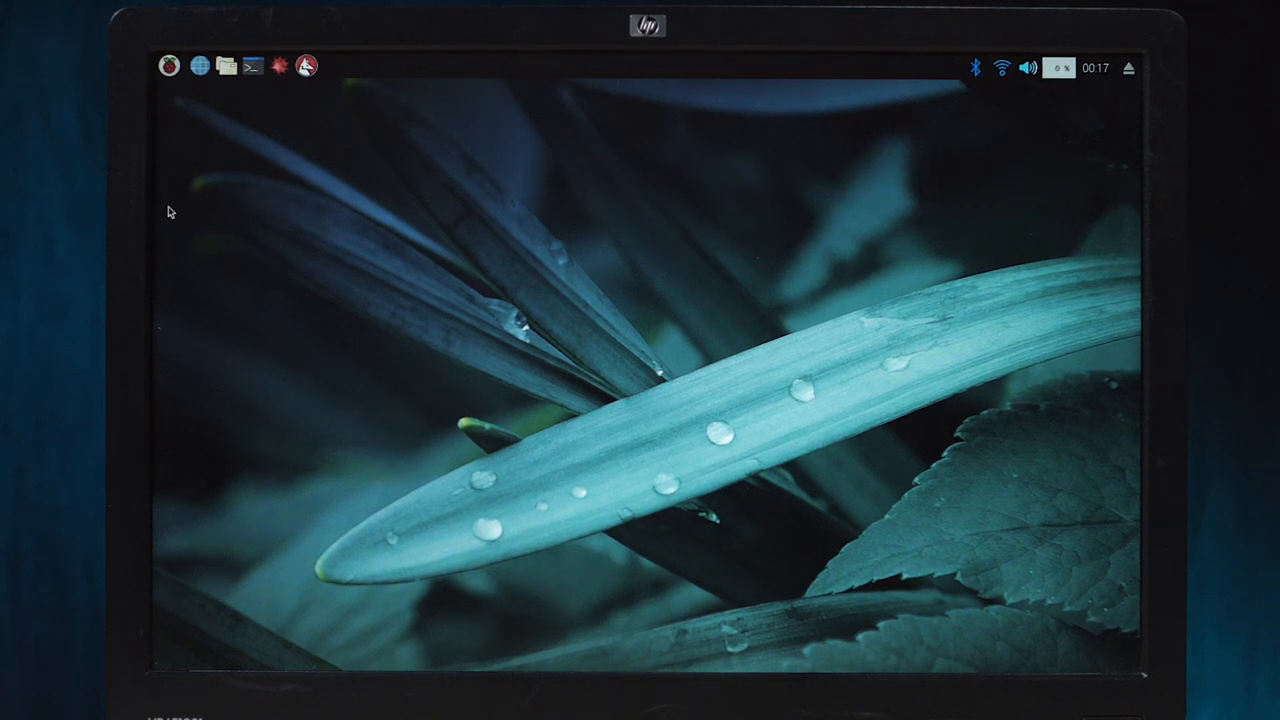
left_click(169, 66)
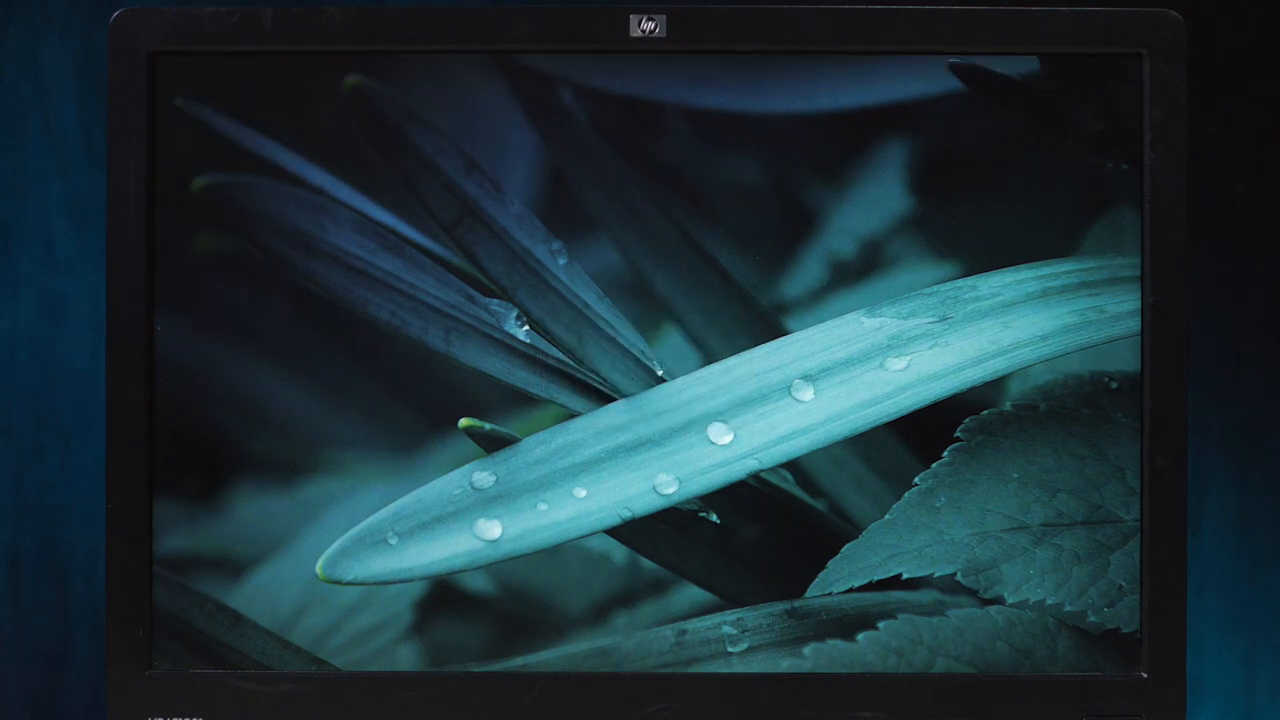
- Launch Scratch 2 from the Raspberry menu's Programming submenu
left_click(176, 29)
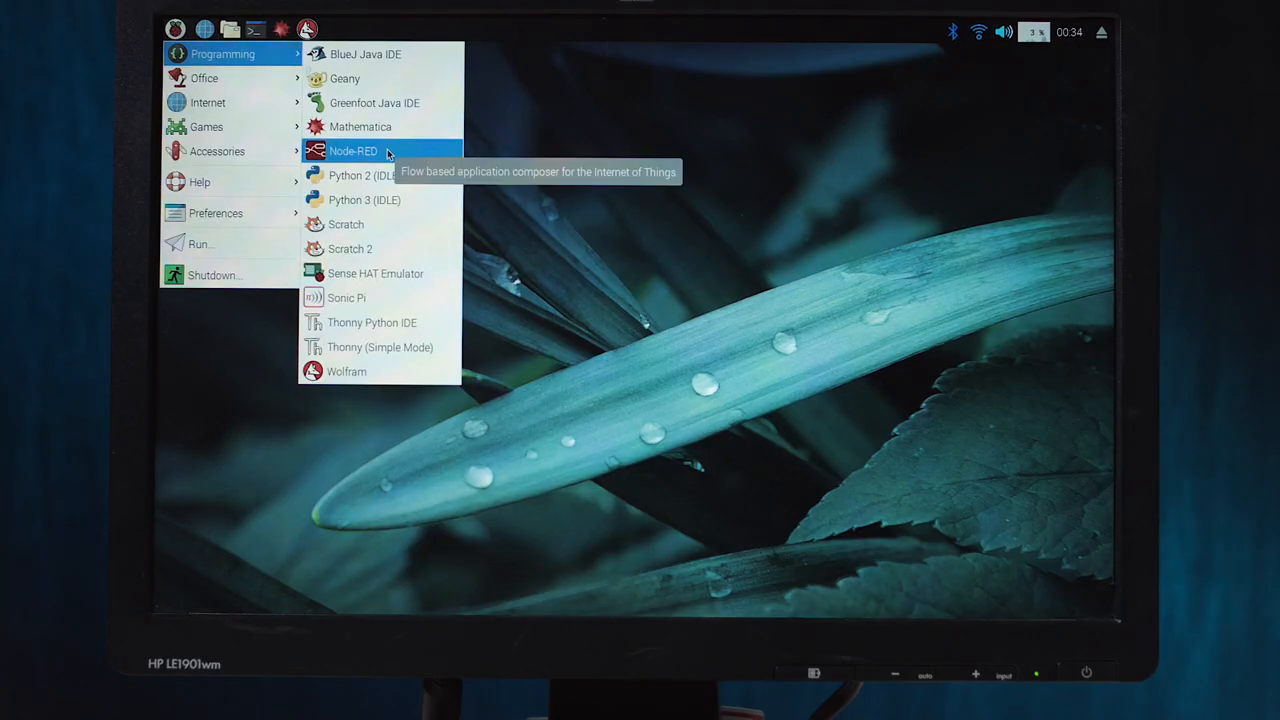
mouse_move(378, 248)
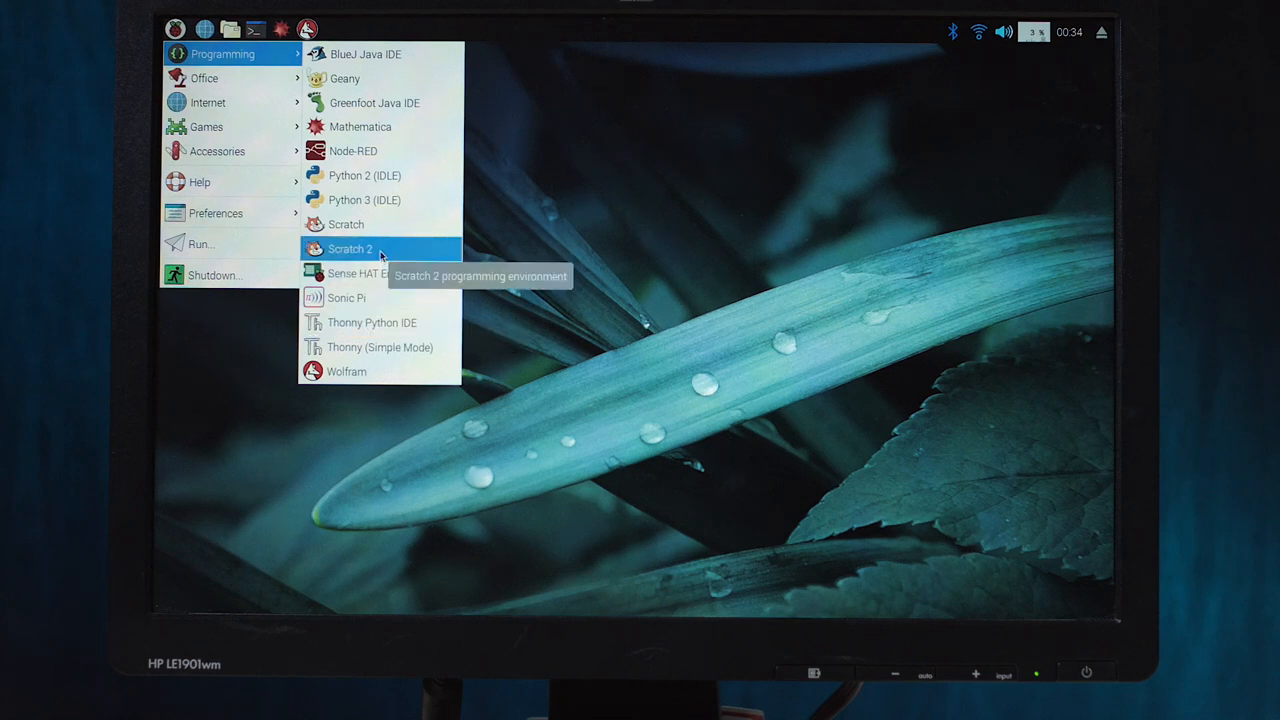
left_click(350, 248)
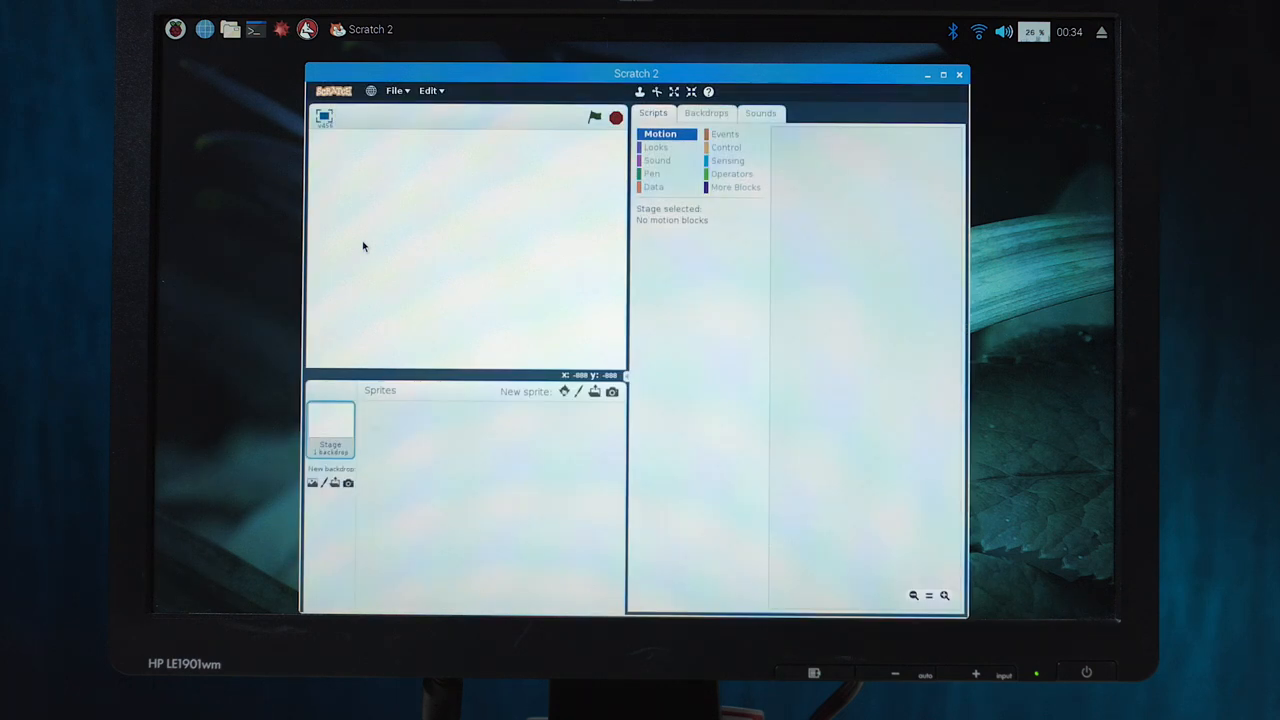
- Close the empty Scratch 2 project window to reveal the blades-wallpaper desktop
left_click(564, 391)
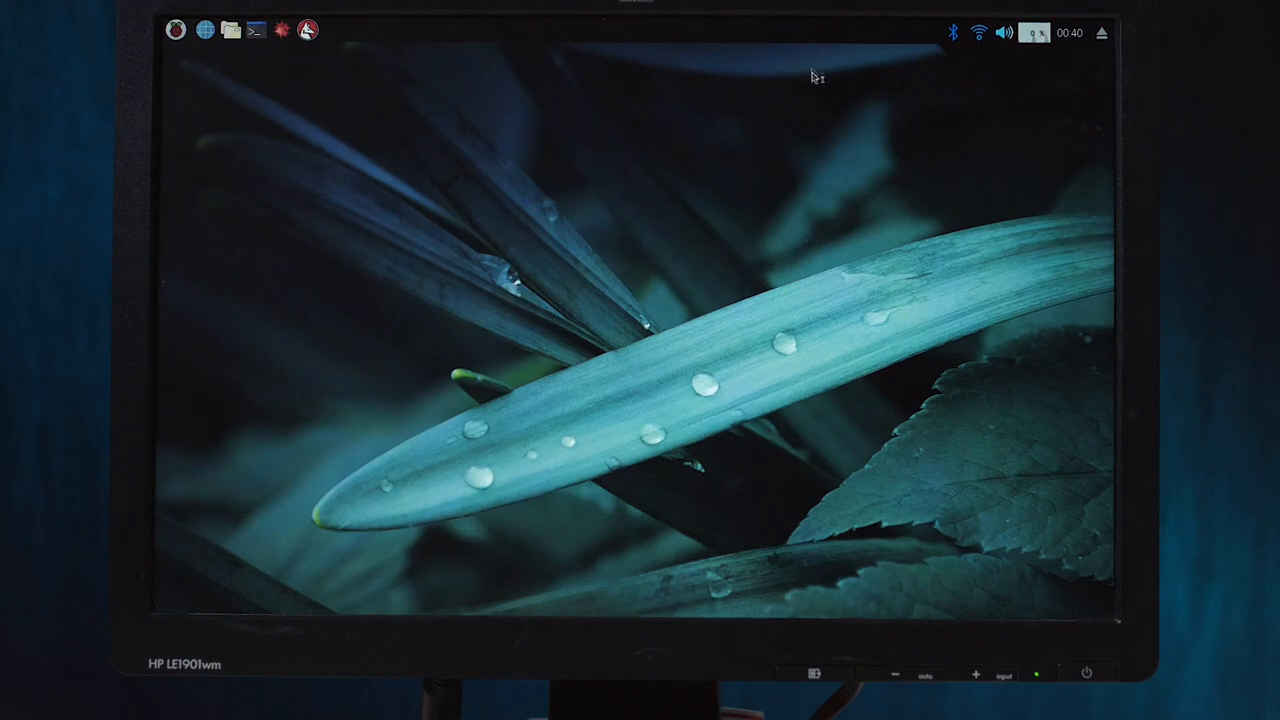
- Launch tetromino from the Raspberry menu's Games > Python Games chooser
left_click(176, 30)
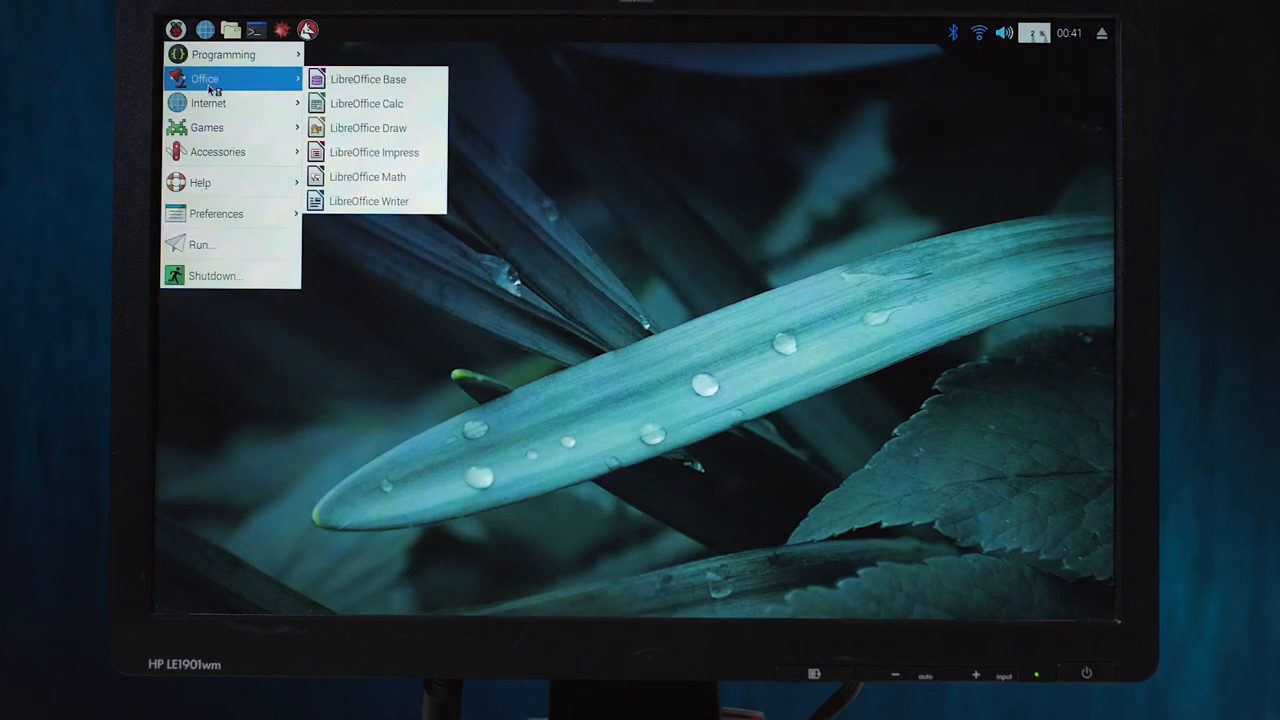
mouse_move(208, 103)
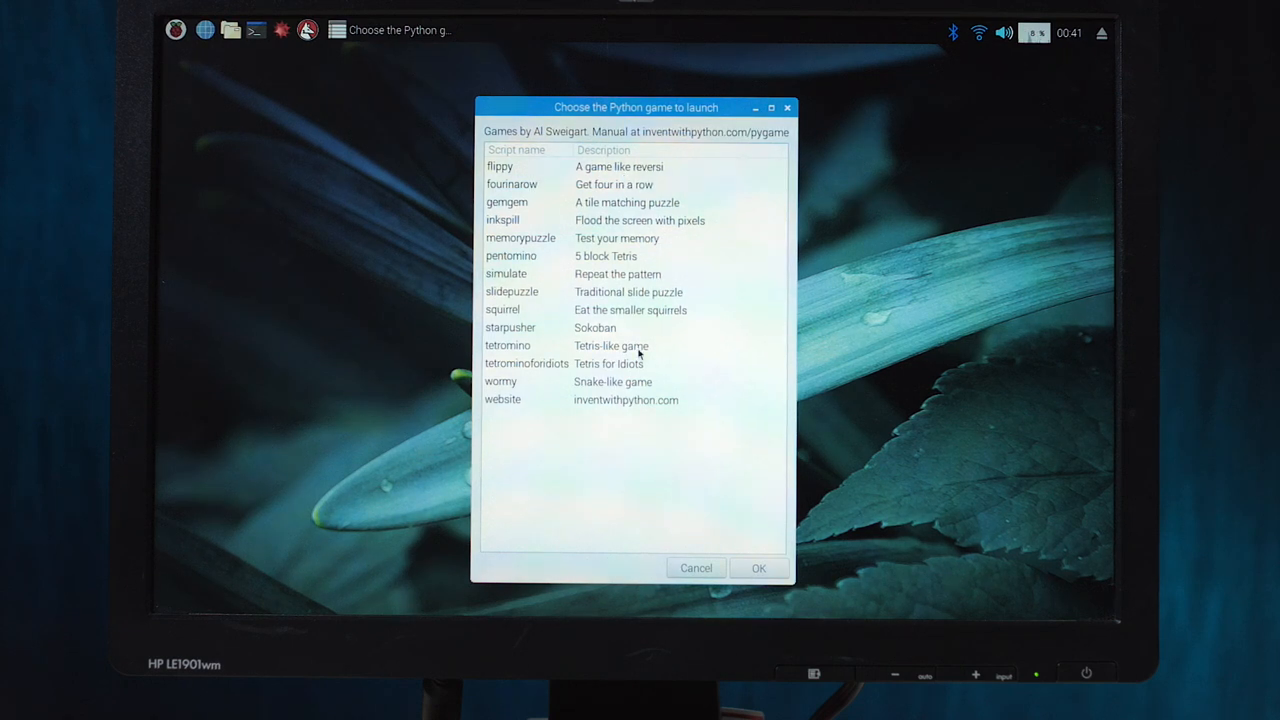
left_click(695, 568)
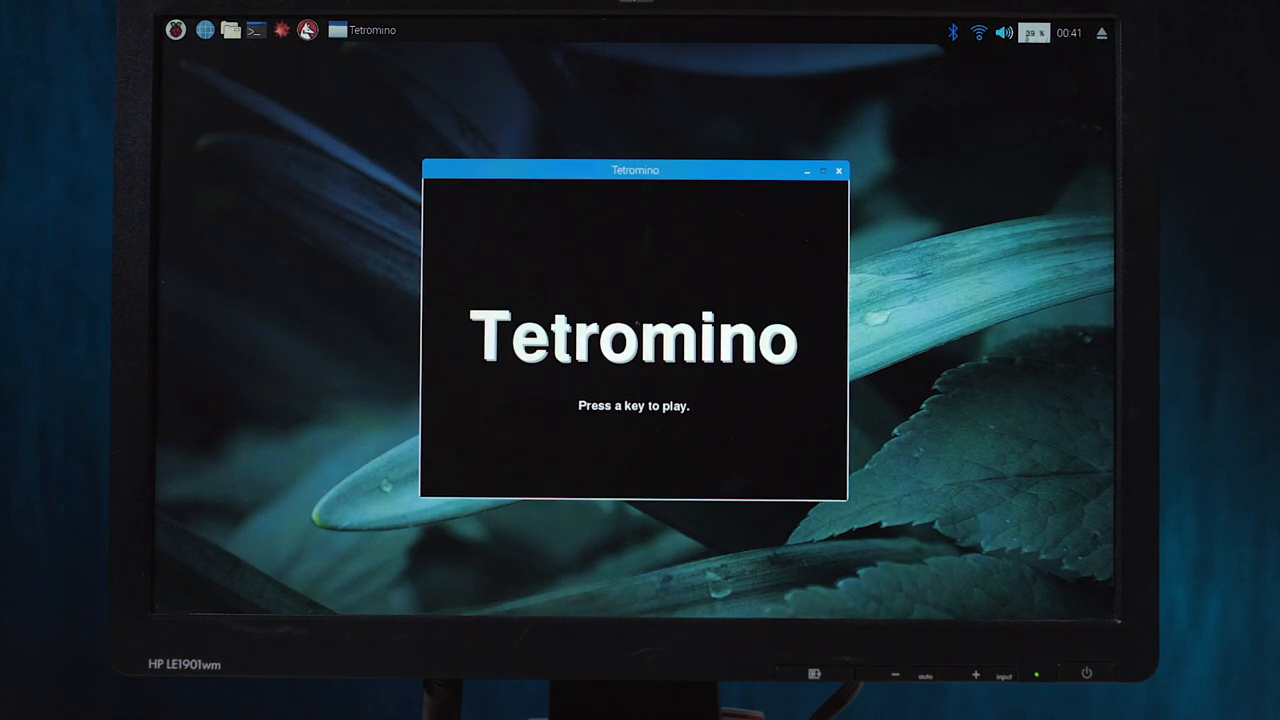
- Play a short Tetromino round, quit it, then relaunch tetromino and start another game
key("space")
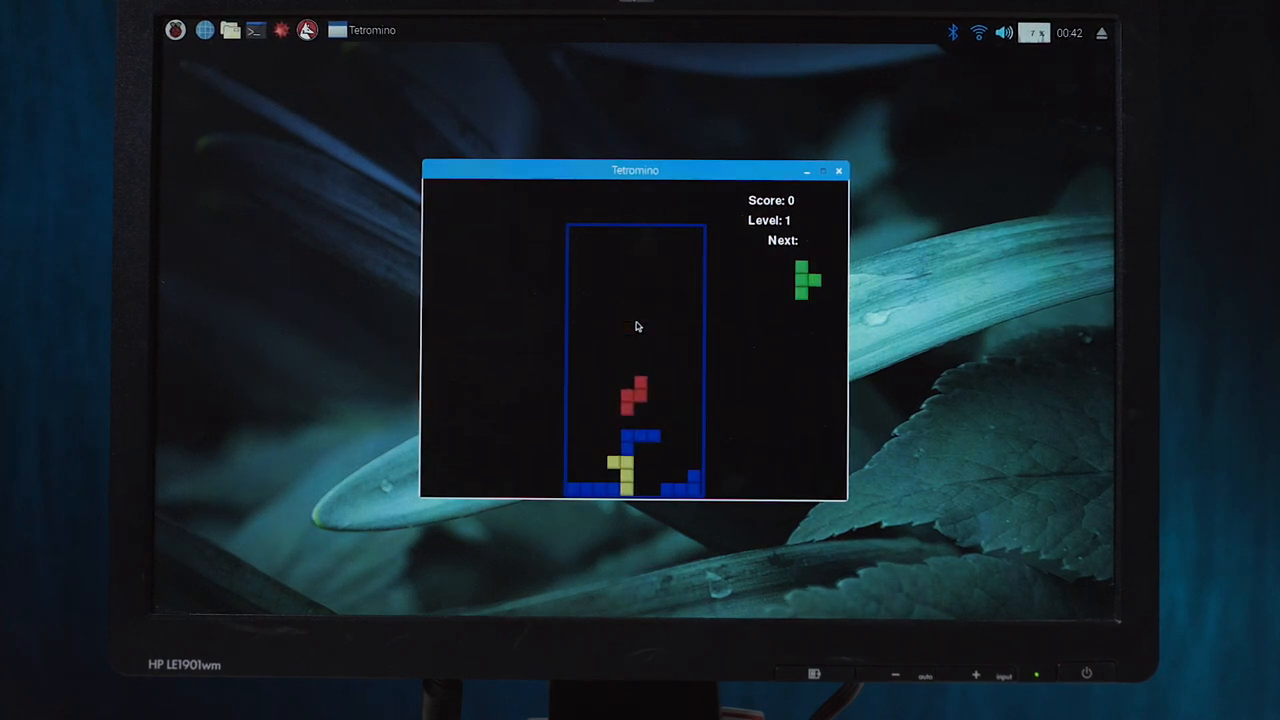
left_click(838, 170)
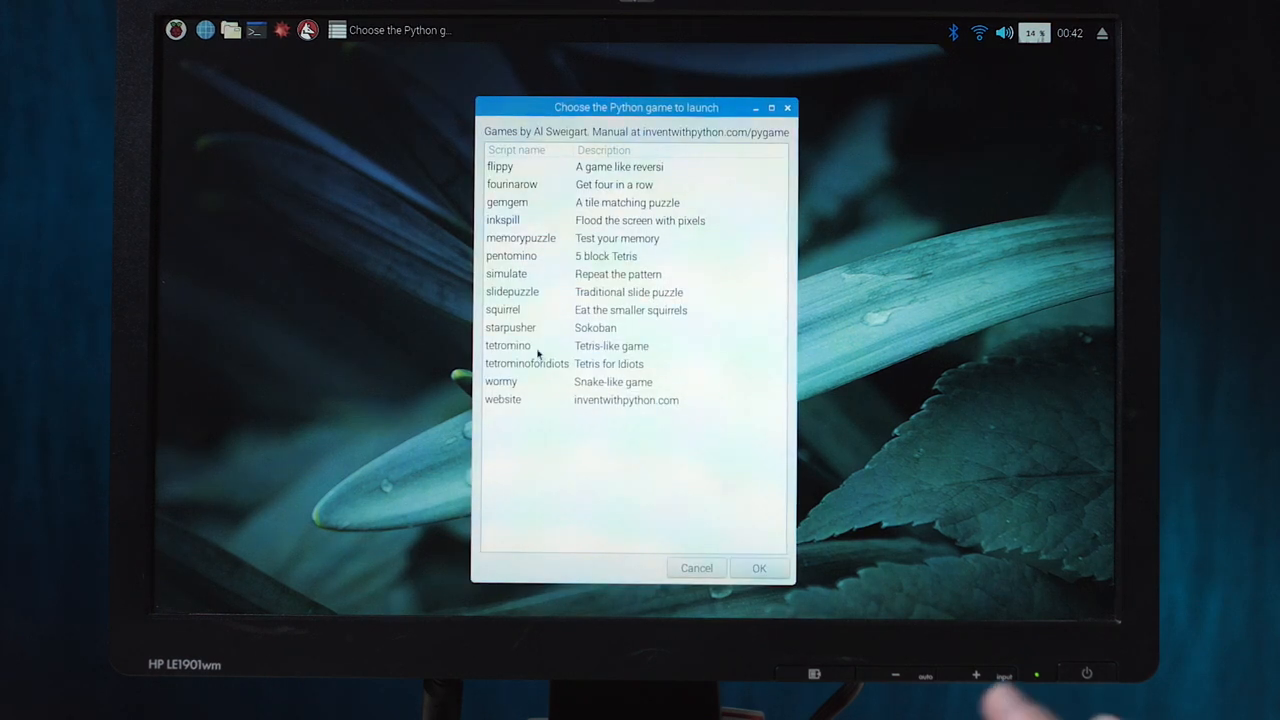
left_click(758, 568)
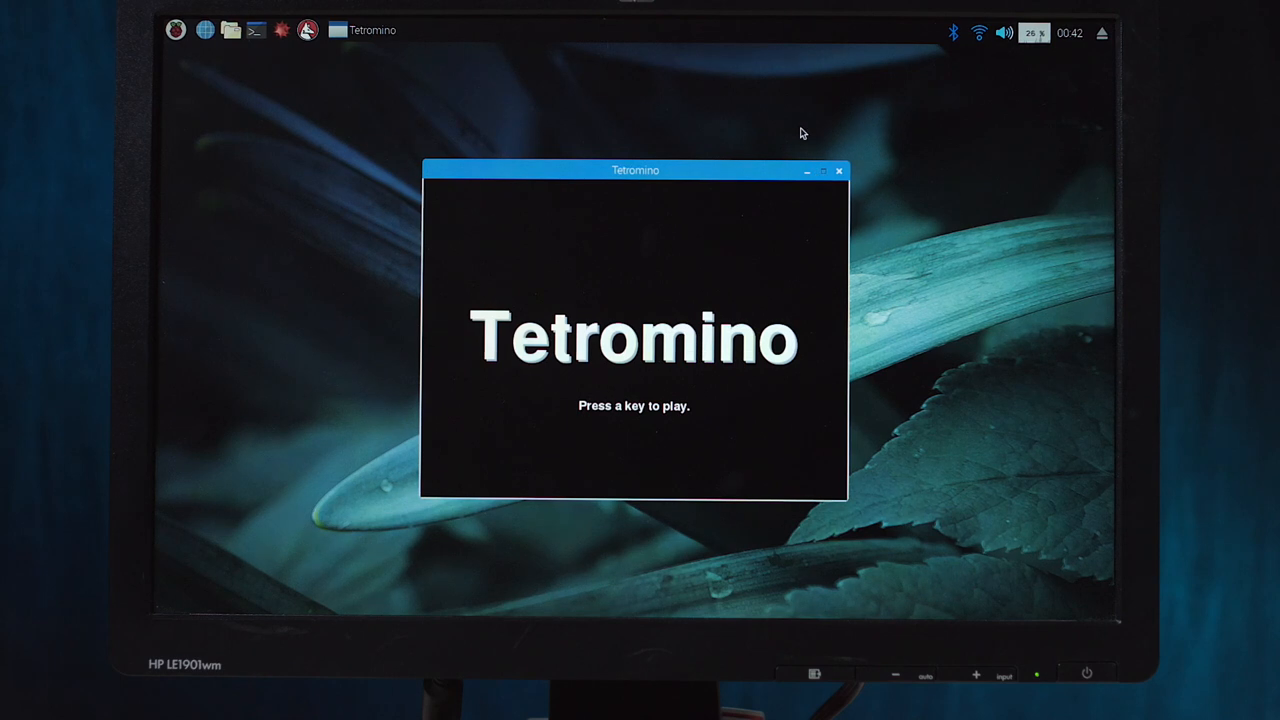
key("space")
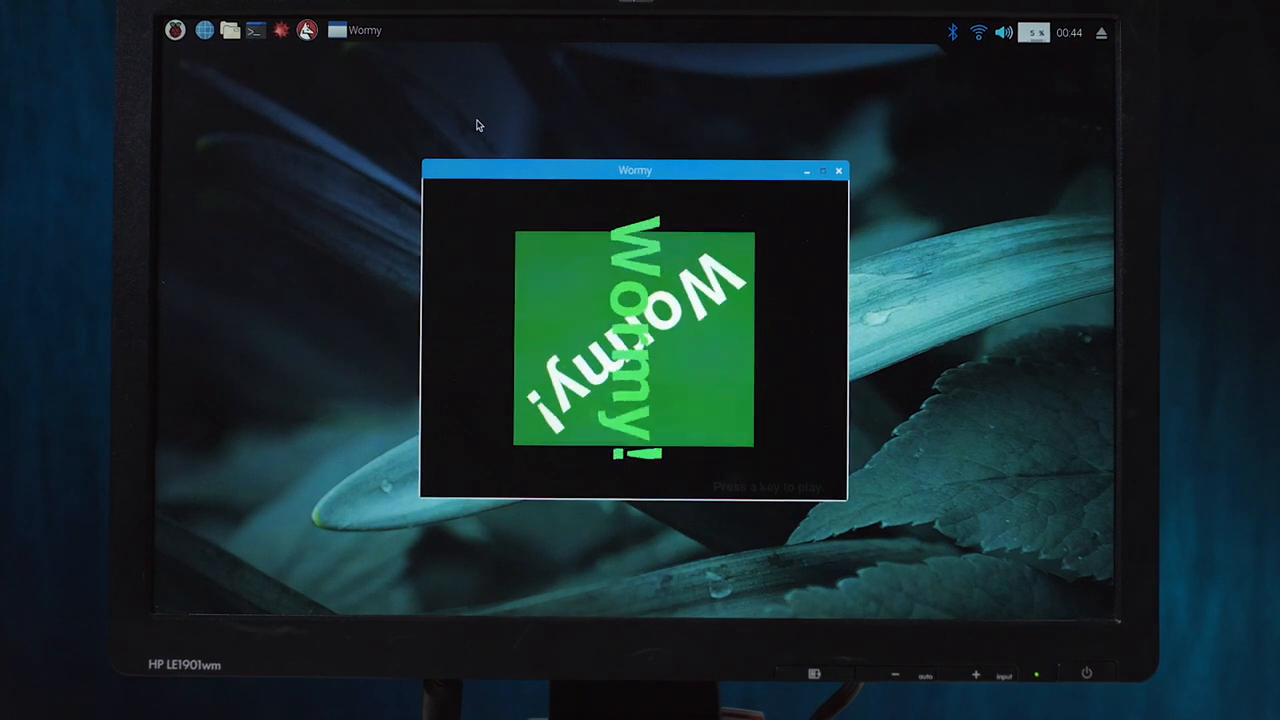
- Start a Wormy snake game with the space key and play it
key("space")
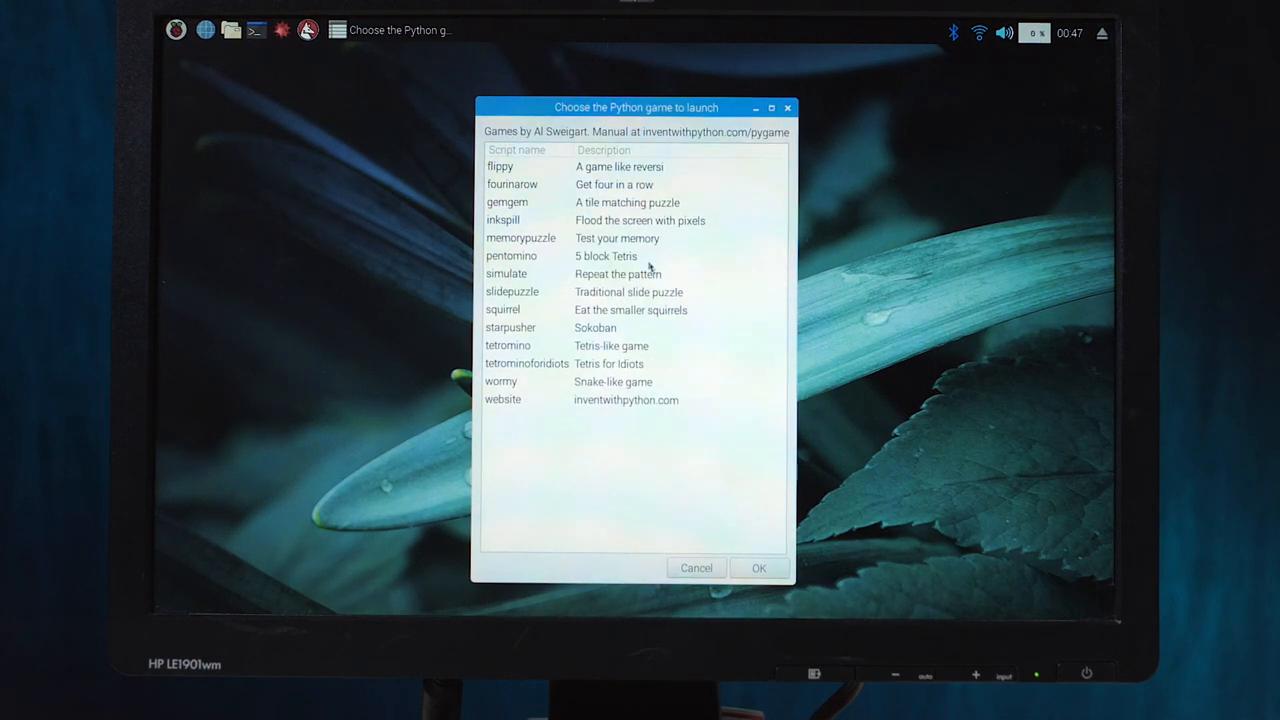
- Launch Memory Puzzle and reveal tiles to match the green square pair
left_click(758, 567)
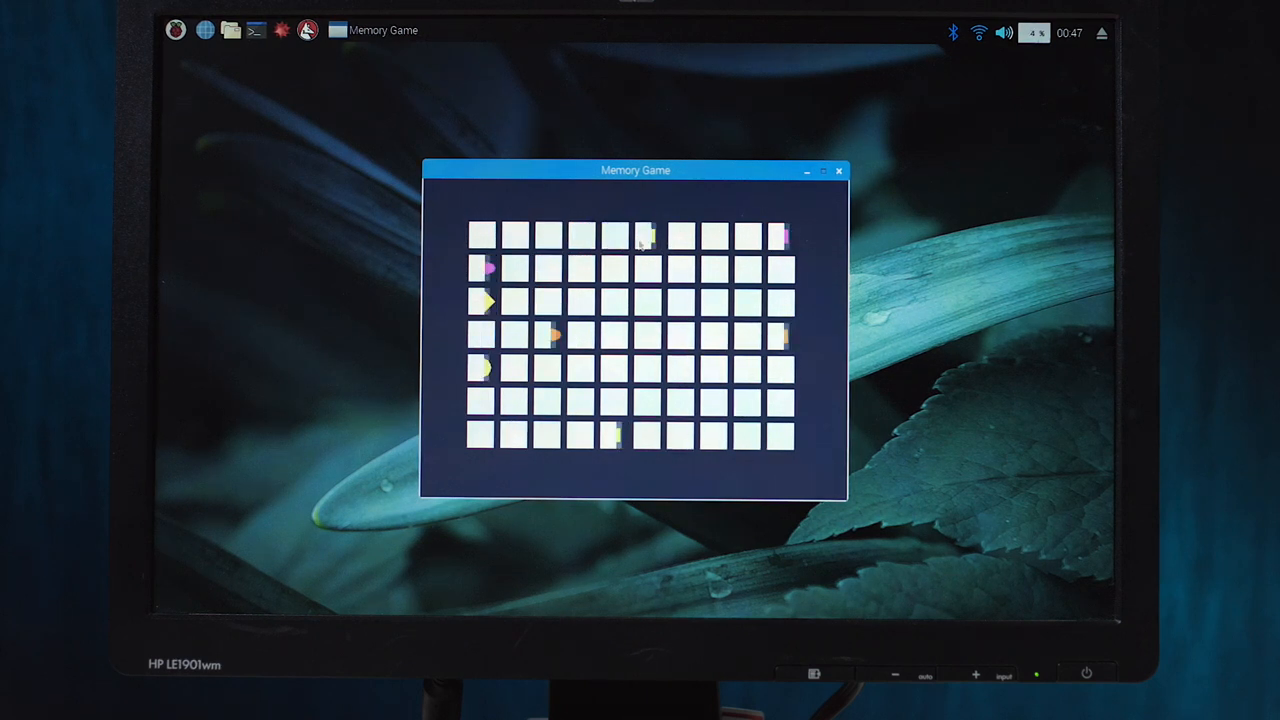
left_click(581, 369)
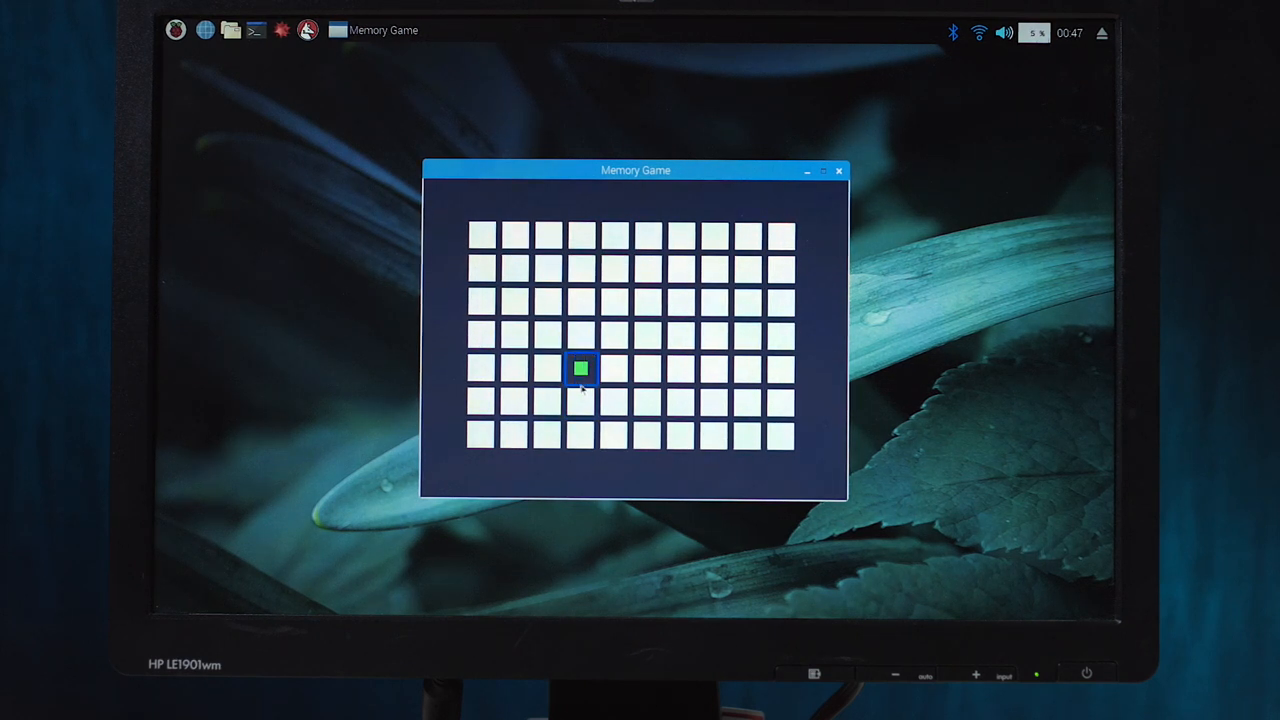
left_click(613, 401)
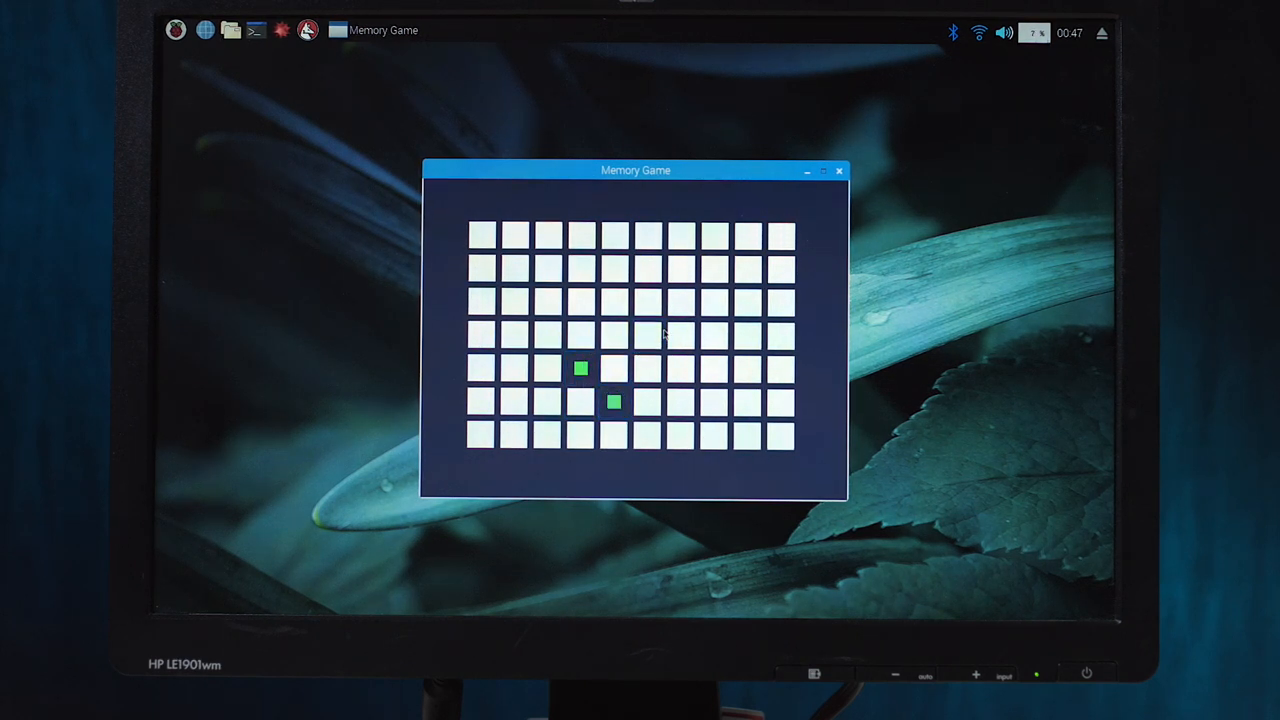
left_click(680, 401)
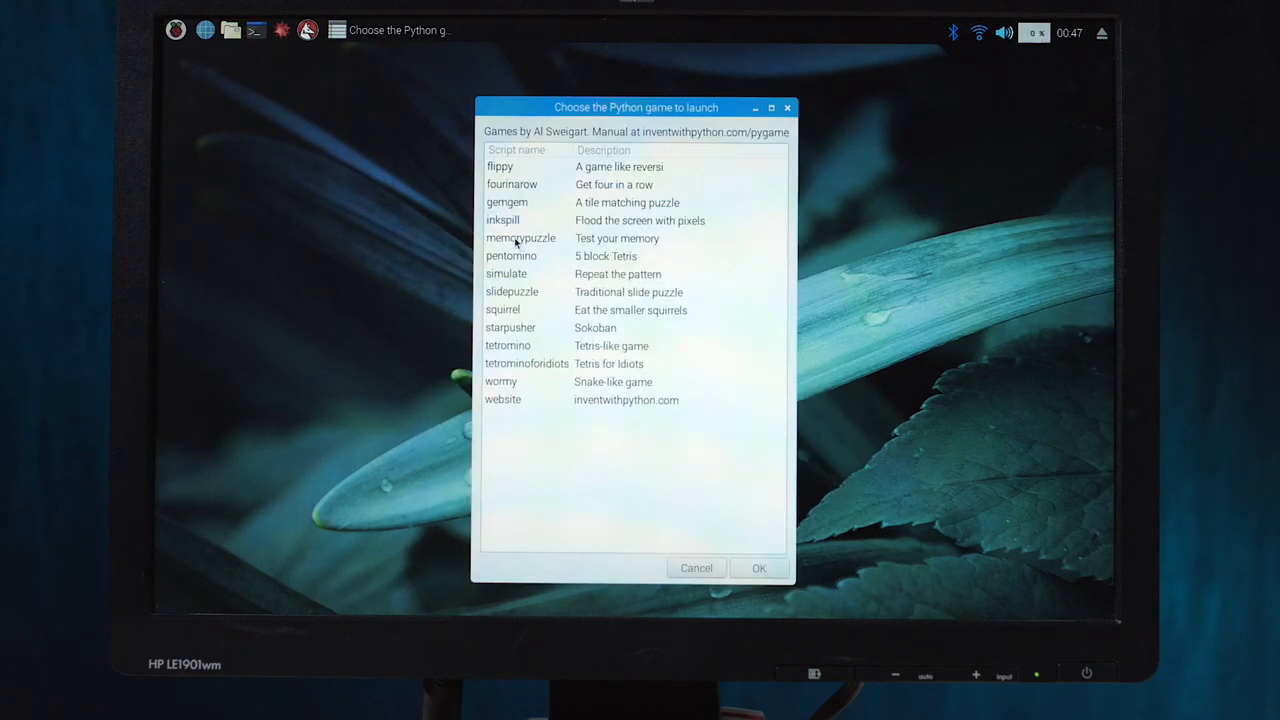
- Relaunch Memory Puzzle, uncover more tiles looking for matches, then quit the game
left_click(758, 568)
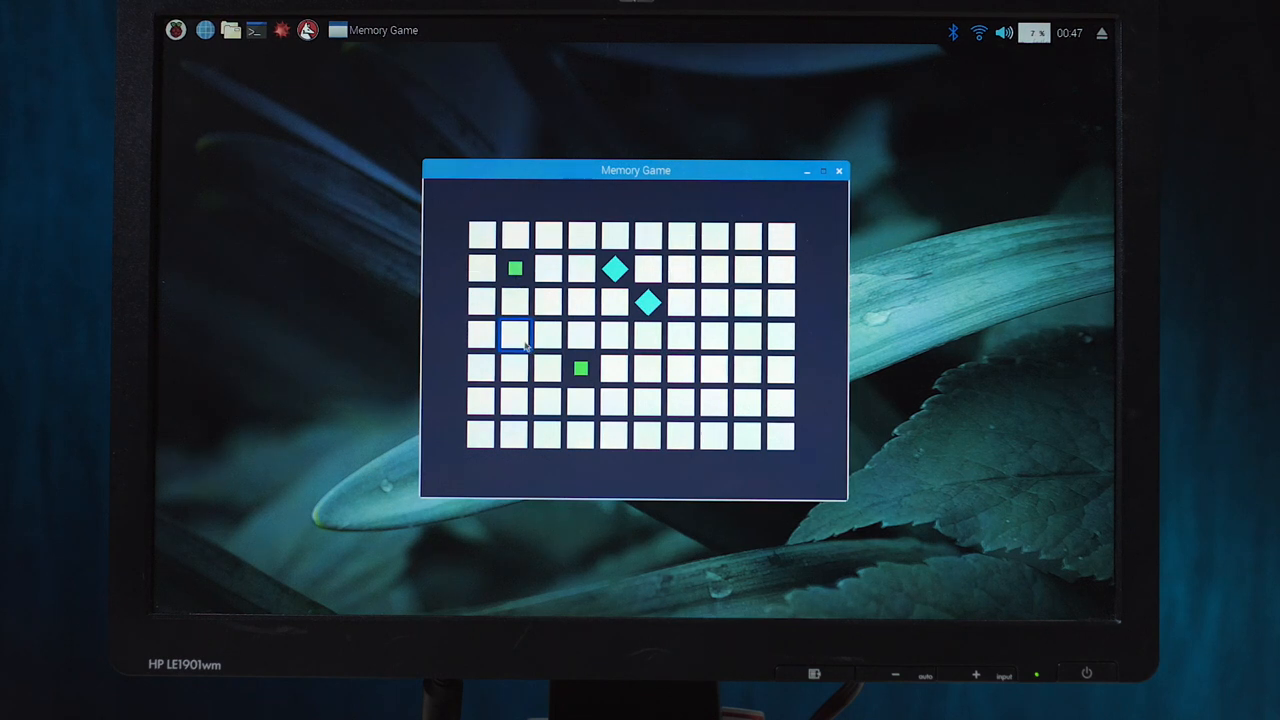
left_click(748, 337)
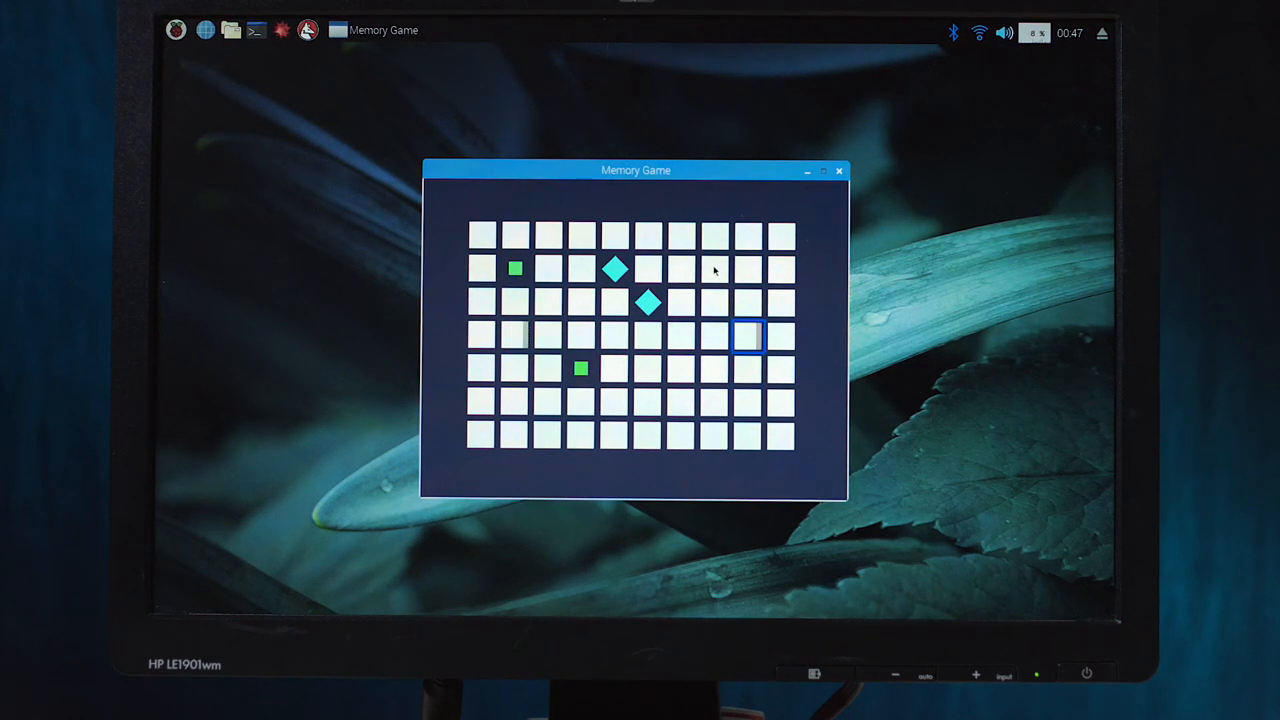
left_click(747, 337)
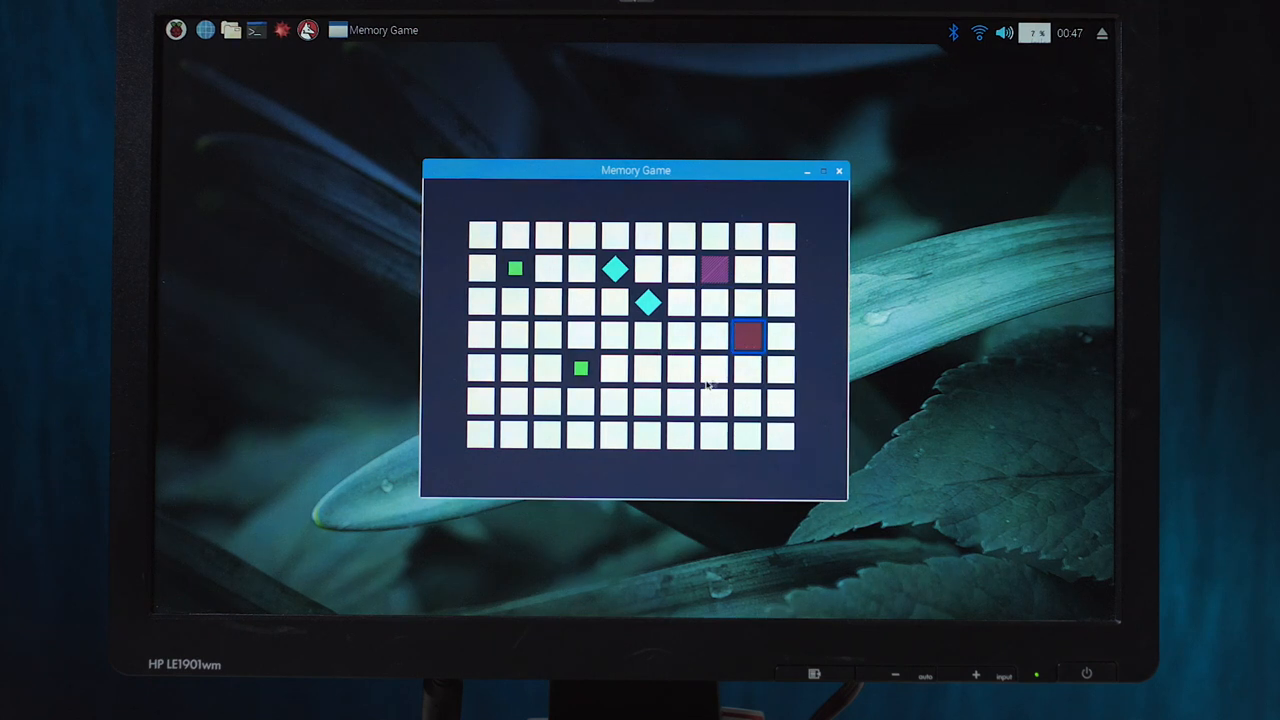
left_click(748, 270)
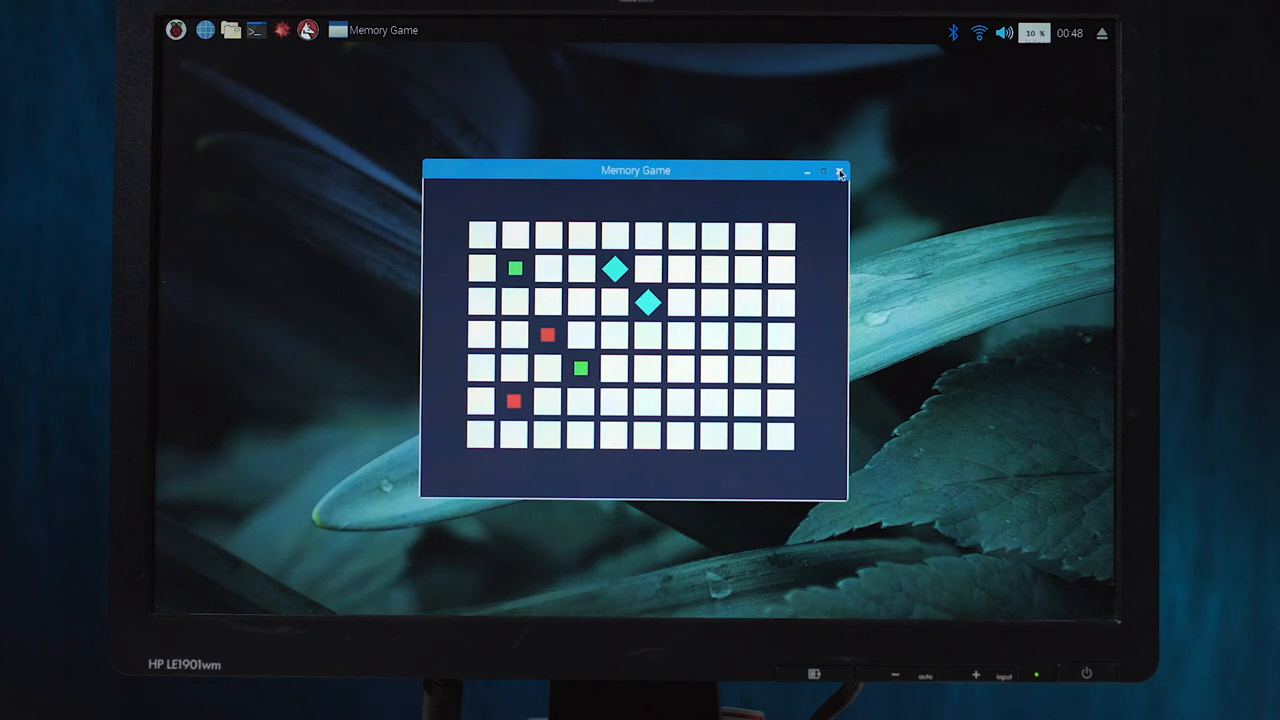
left_click(840, 171)
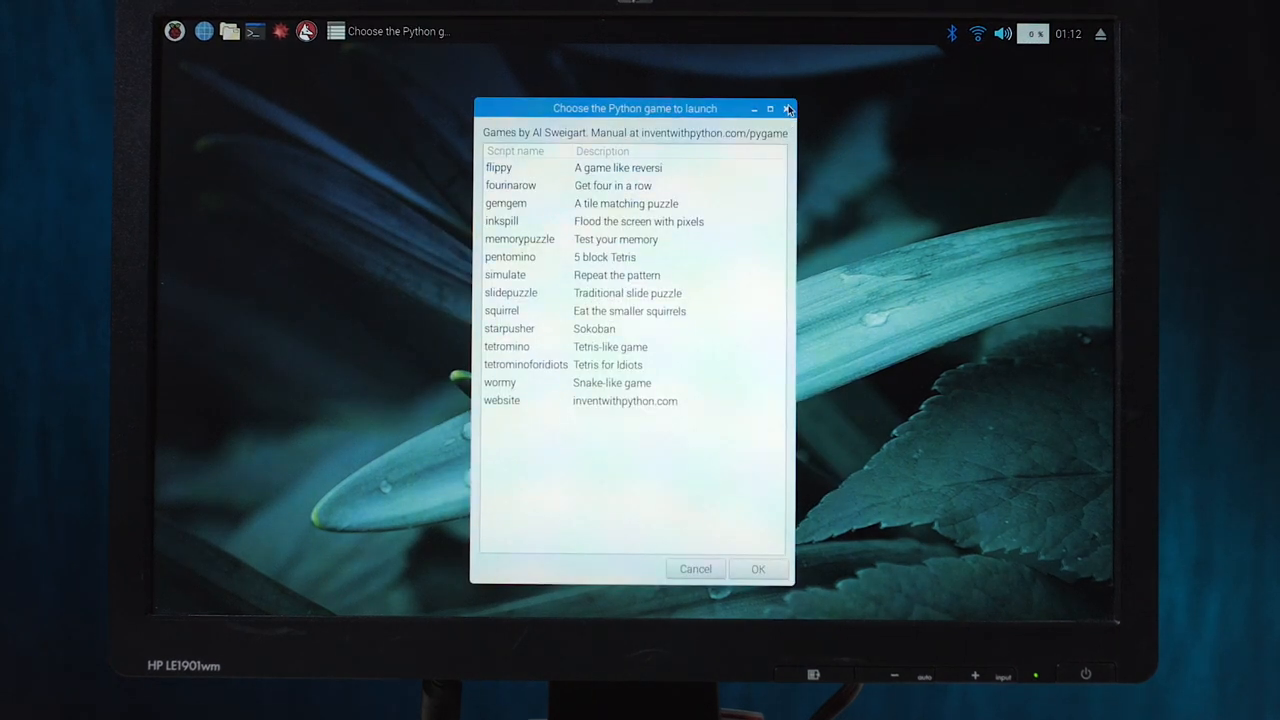
- Close the 'Choose the Python game to launch' dialog, leaving an empty desktop
left_click(789, 108)
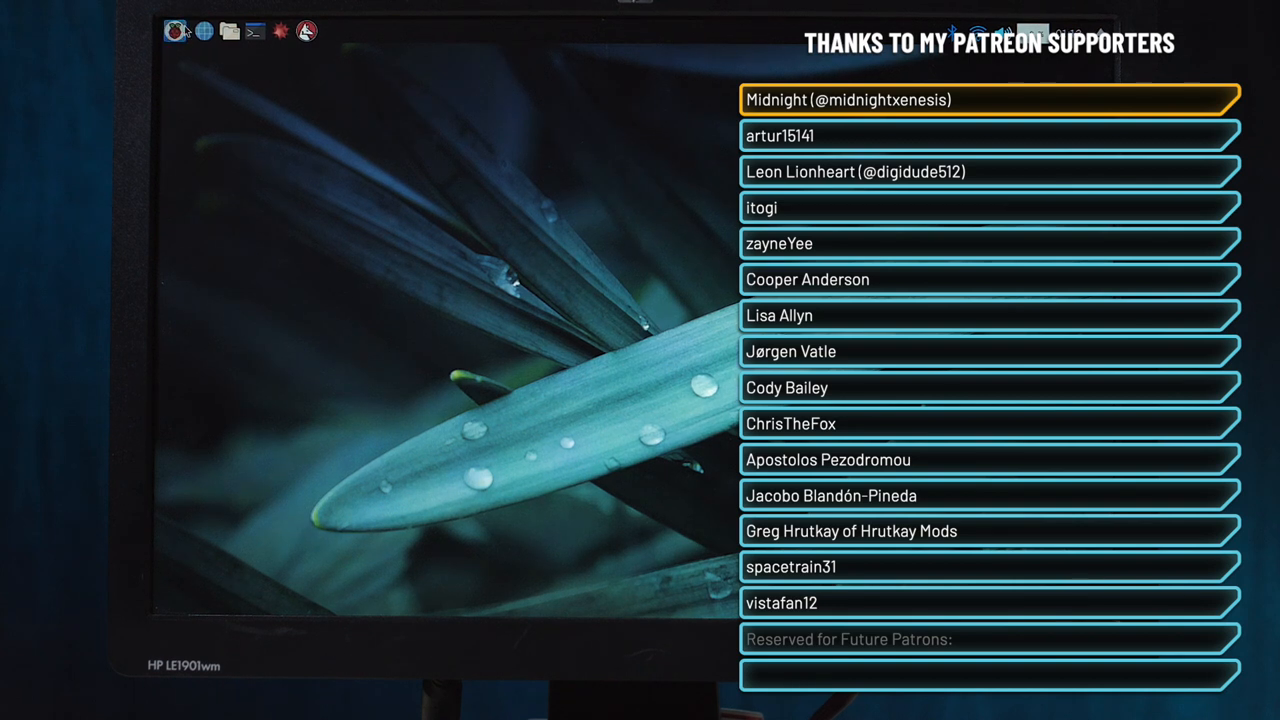
- Power off the Raspberry Pi through the Raspberry menu's Shutdown options
left_click(177, 30)
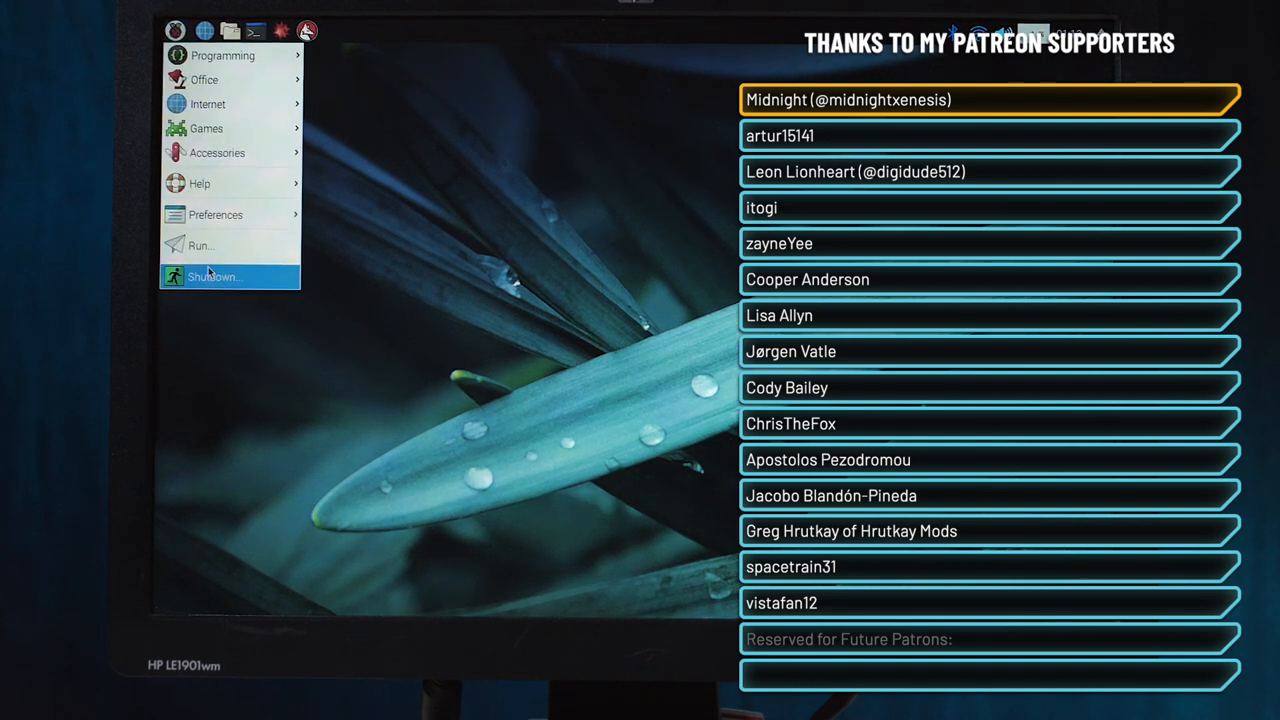
left_click(212, 277)
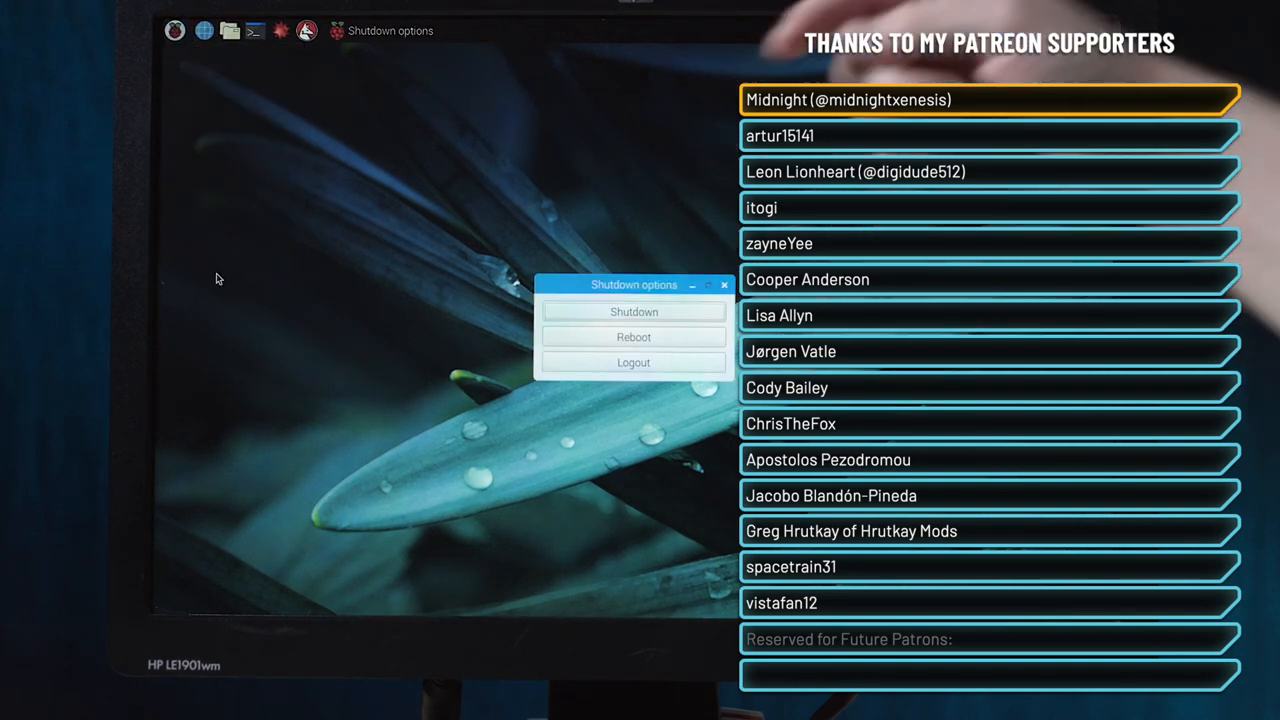
left_click(633, 311)
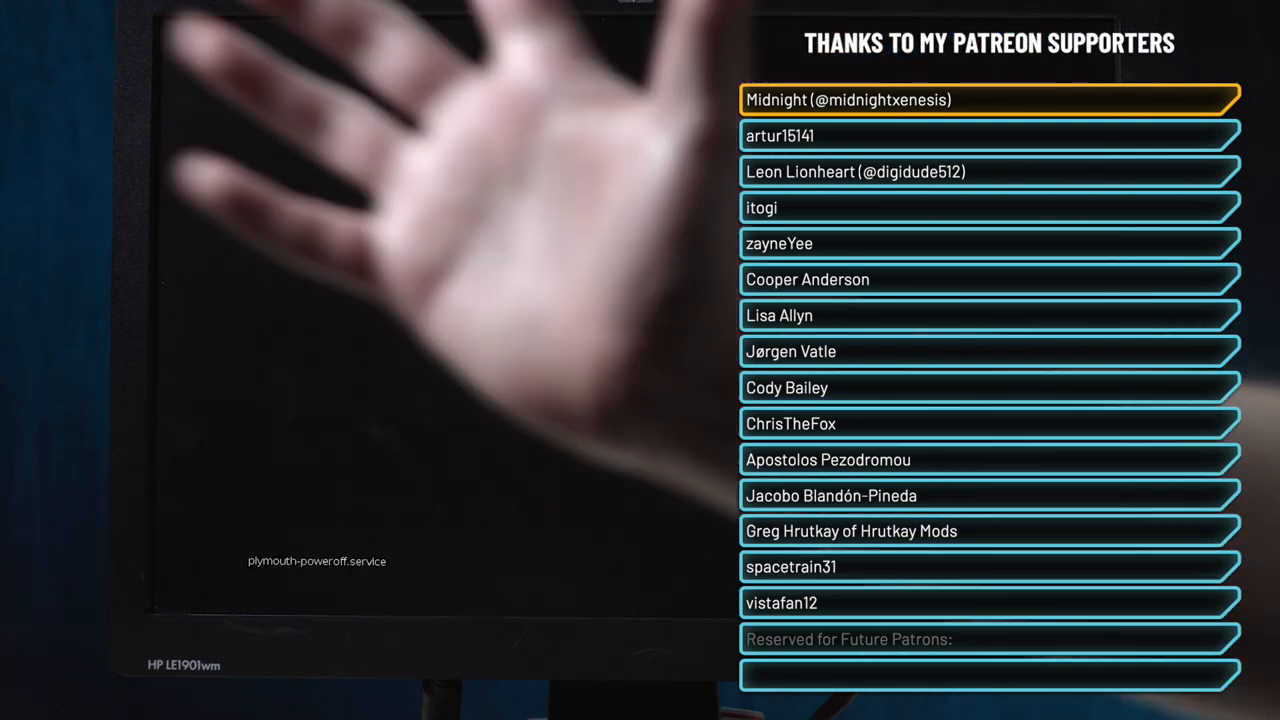